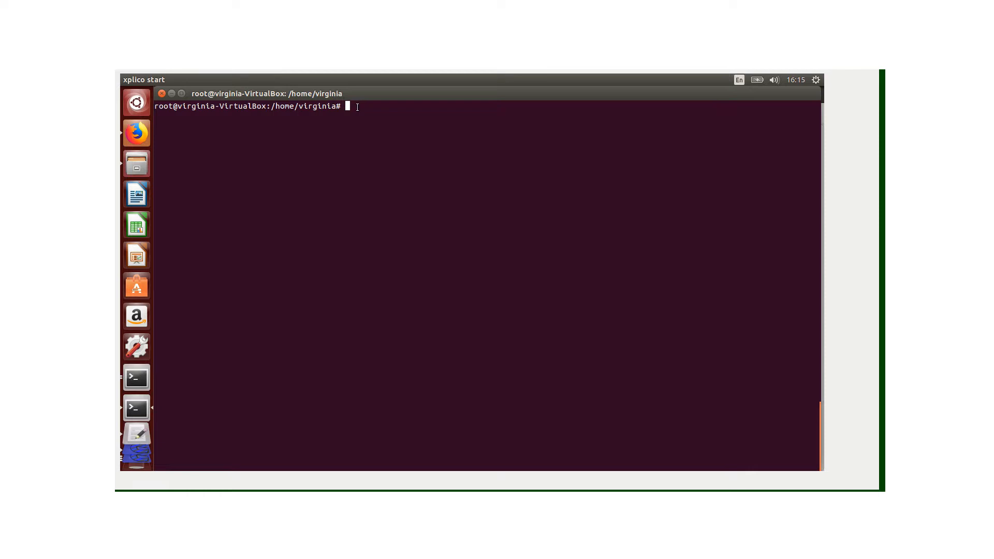
Run 'service xplico status' to confirm the Xplico service is running.
{"action": "type", "text": "service"}
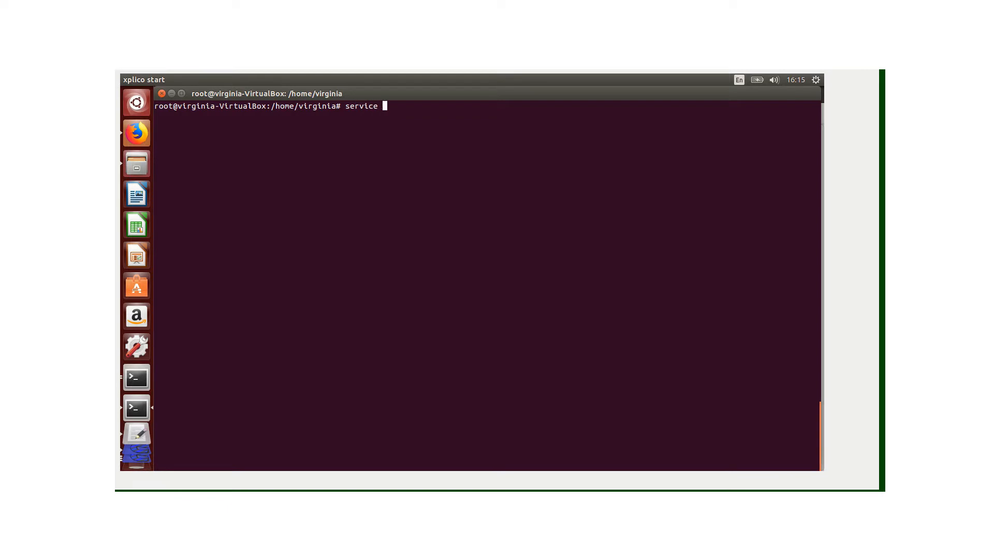
{"action": "type", "text": "xplico status"}
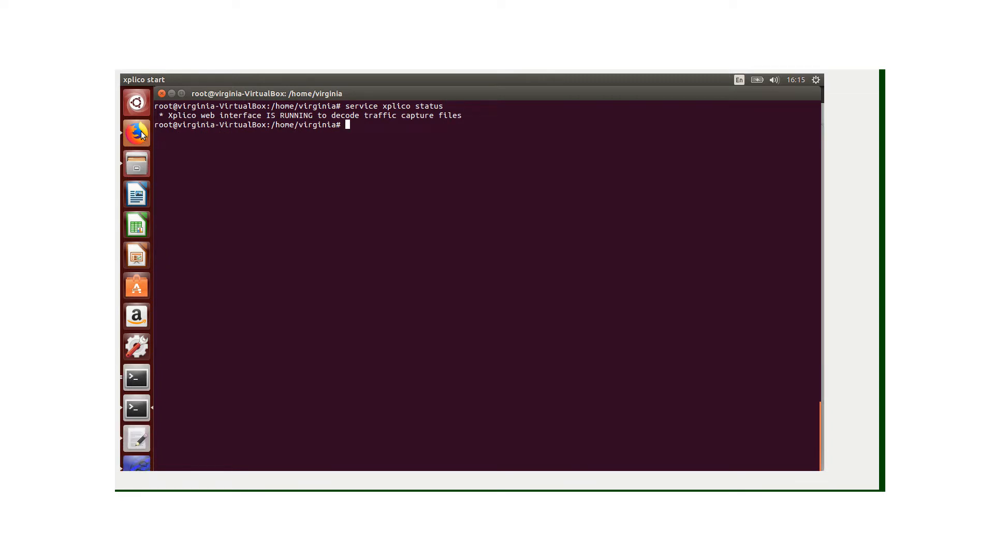
Browse to localhost:9876 and log in with the xplico username and password.
{"action": "left_click", "coordinate": [137, 134]}
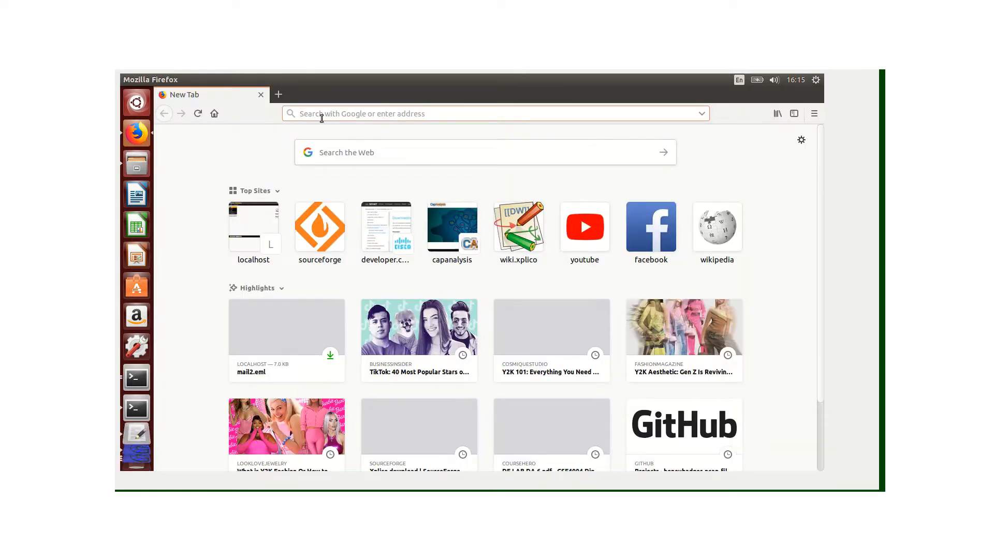
{"action": "type", "text": "localhost:9876/users/login"}
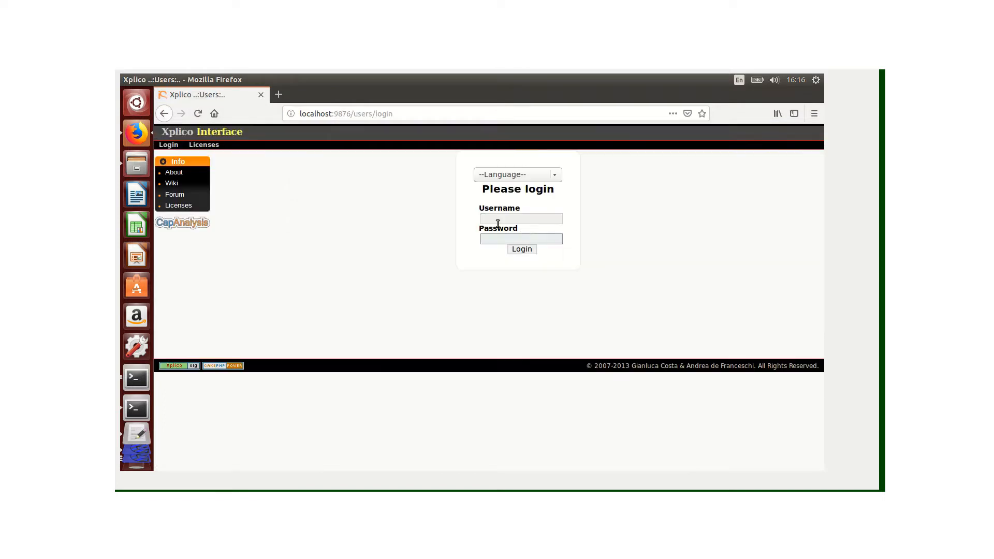
{"action": "type", "text": "xplico"}
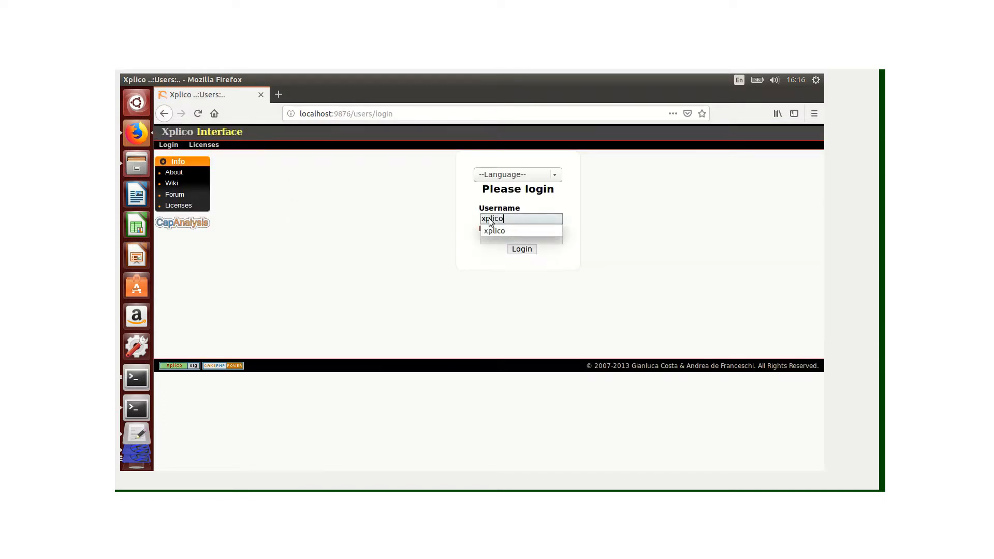
{"action": "left_click", "coordinate": [521, 239]}
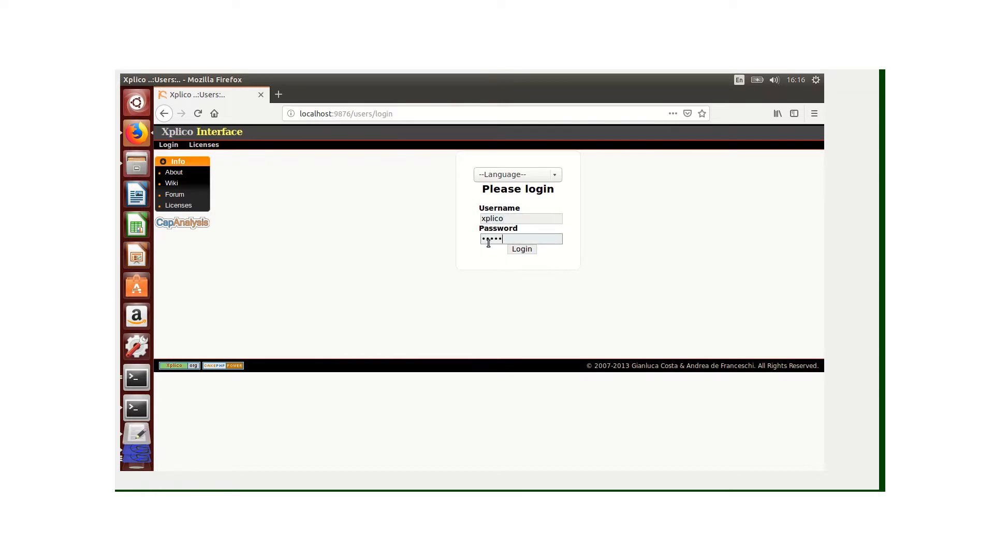
{"action": "type", "text": "•"}
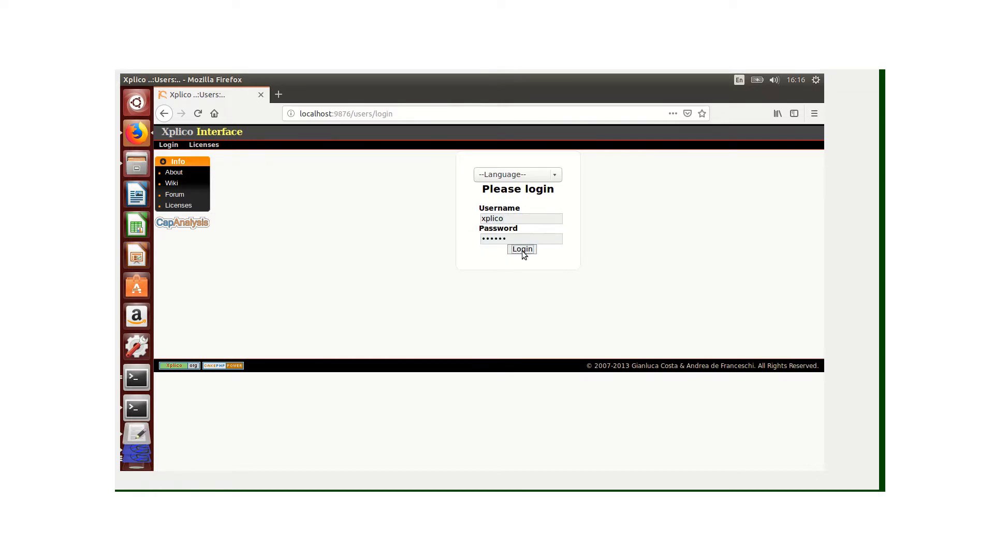
{"action": "left_click", "coordinate": [521, 248]}
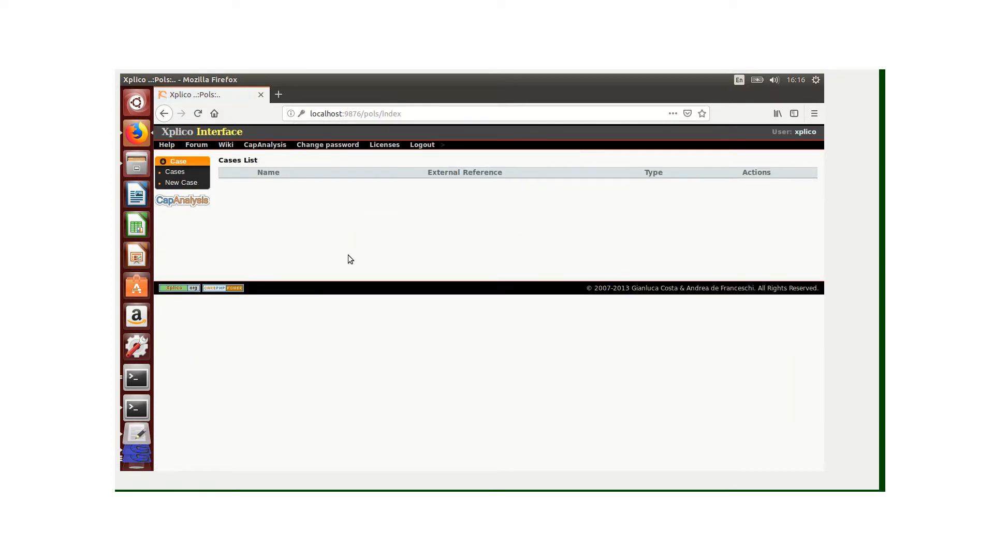
{"action": "mouse_move", "coordinate": [230, 217]}
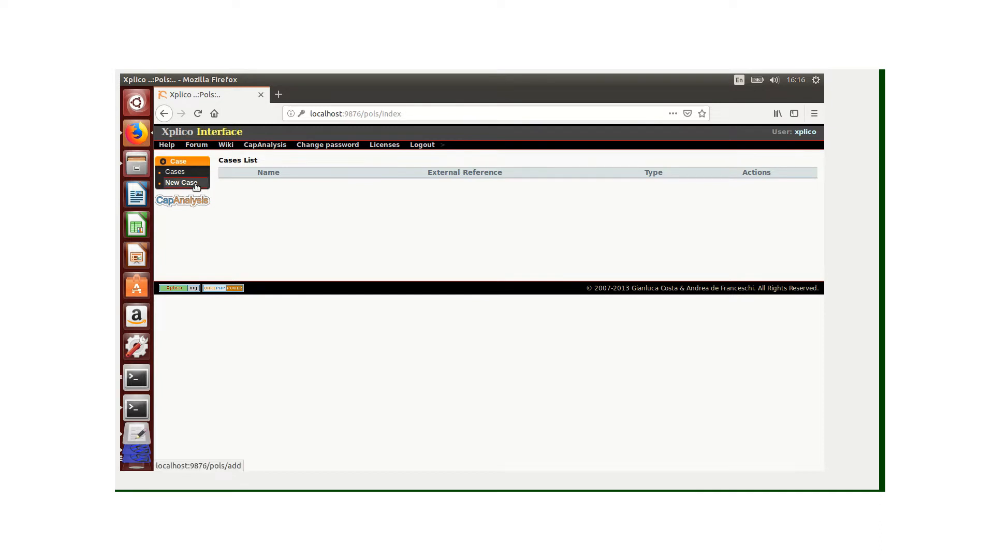
Create a new PCAP-upload case named Case1.
{"action": "left_click", "coordinate": [181, 183]}
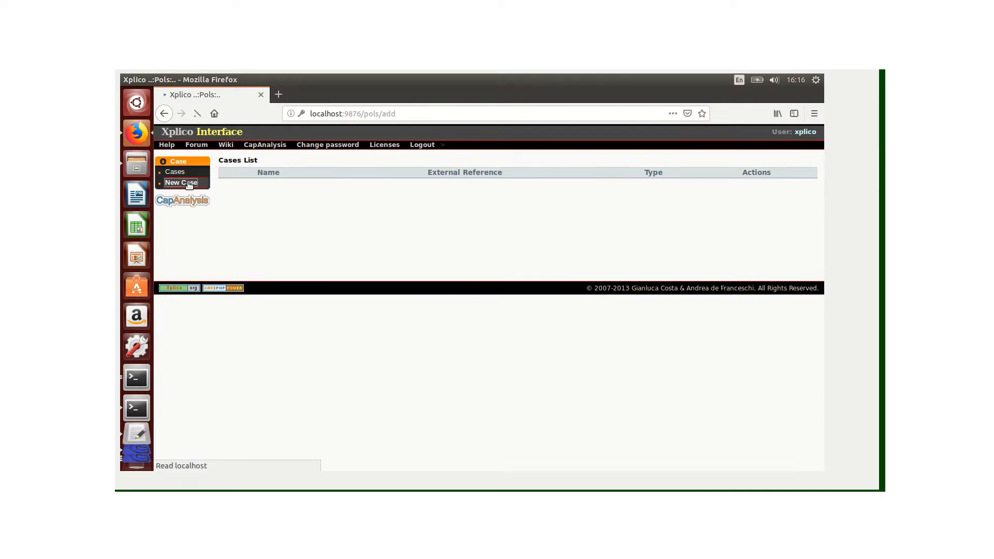
{"action": "left_click", "coordinate": [181, 183]}
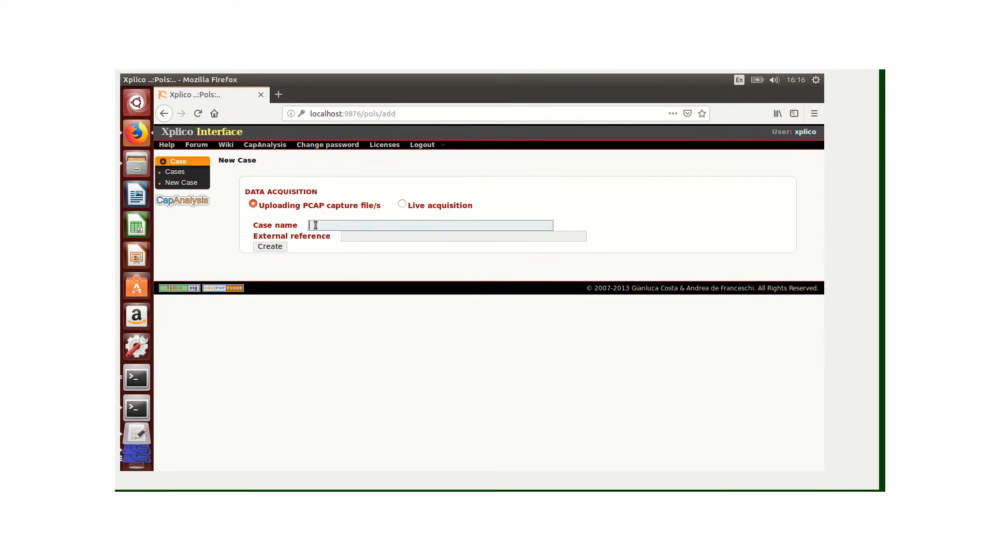
{"action": "left_click", "coordinate": [431, 224]}
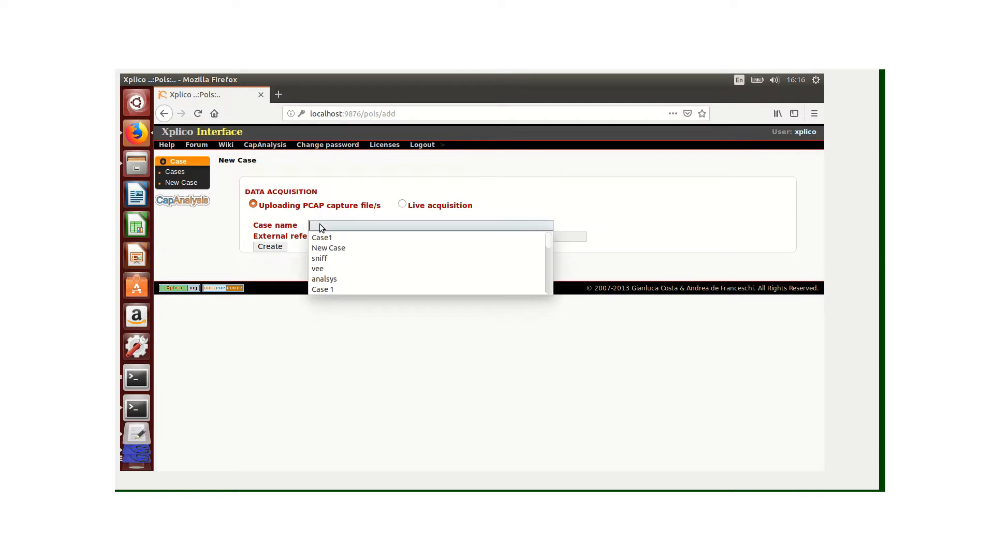
{"action": "type", "text": "Cse"}
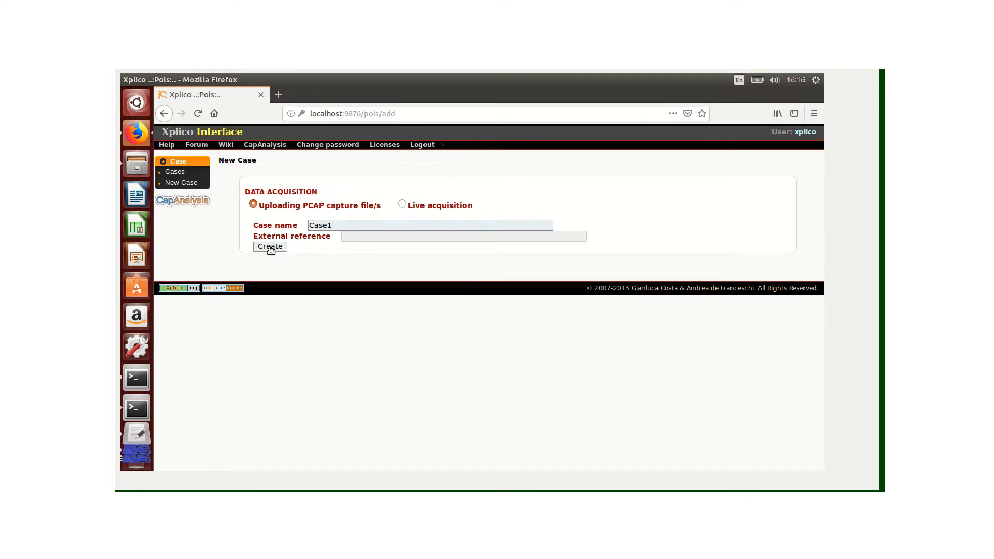
{"action": "left_click", "coordinate": [269, 246]}
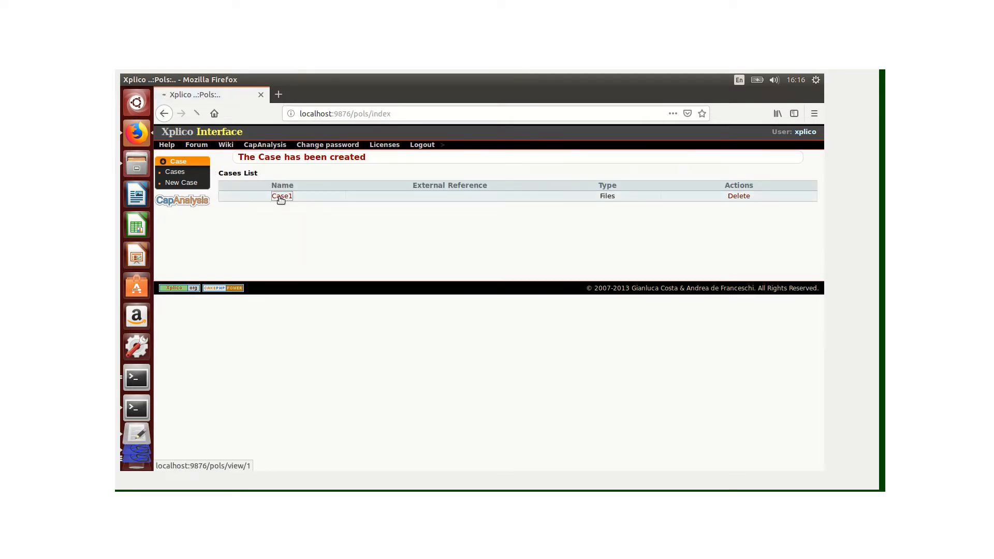
Inside Case1, create a listening session named Session1.
{"action": "left_click", "coordinate": [282, 196]}
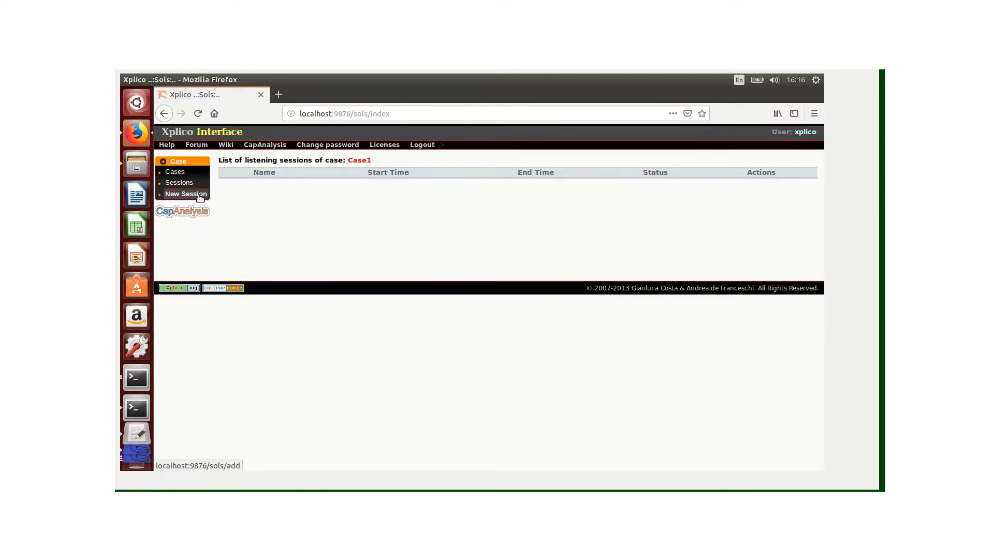
{"action": "left_click", "coordinate": [186, 194]}
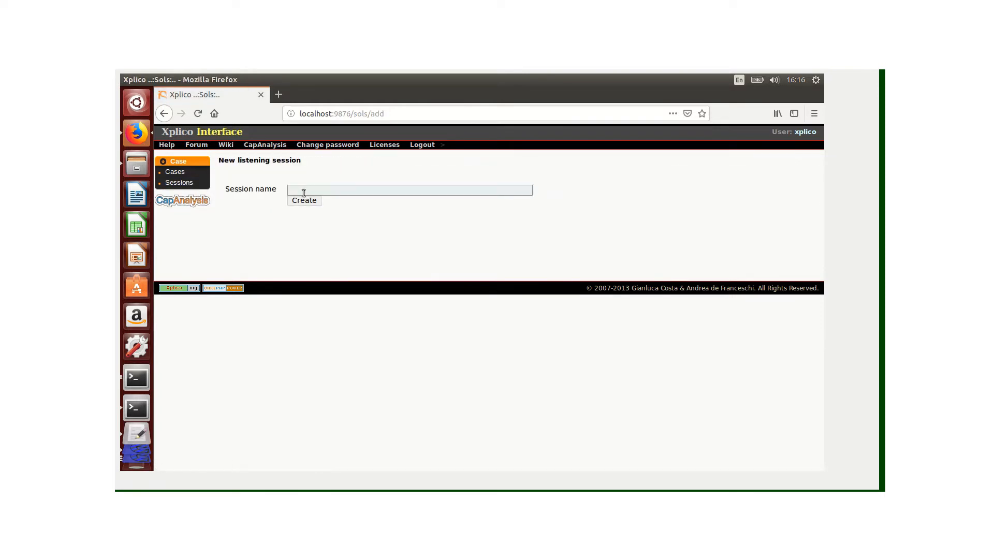
{"action": "type", "text": "Sessi"}
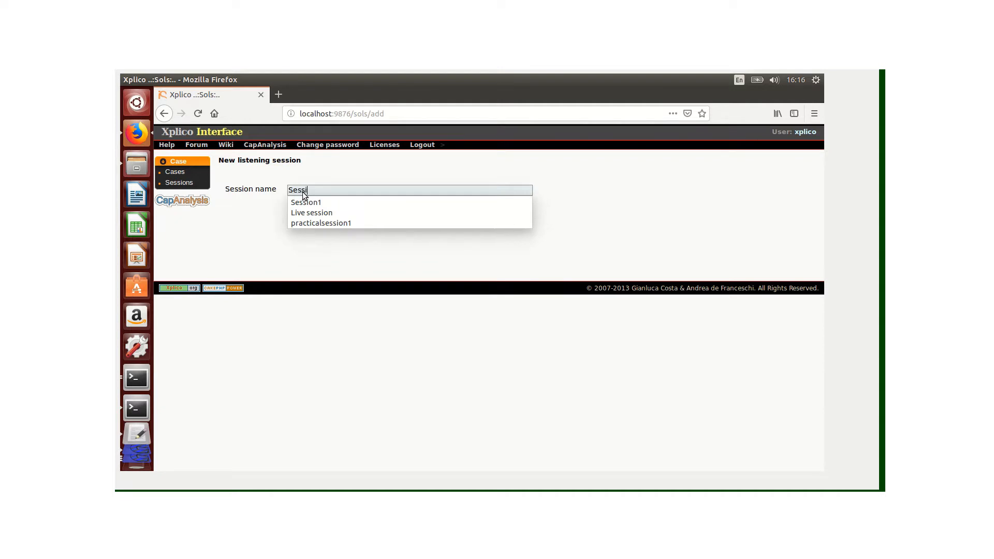
{"action": "mouse_move", "coordinate": [307, 202]}
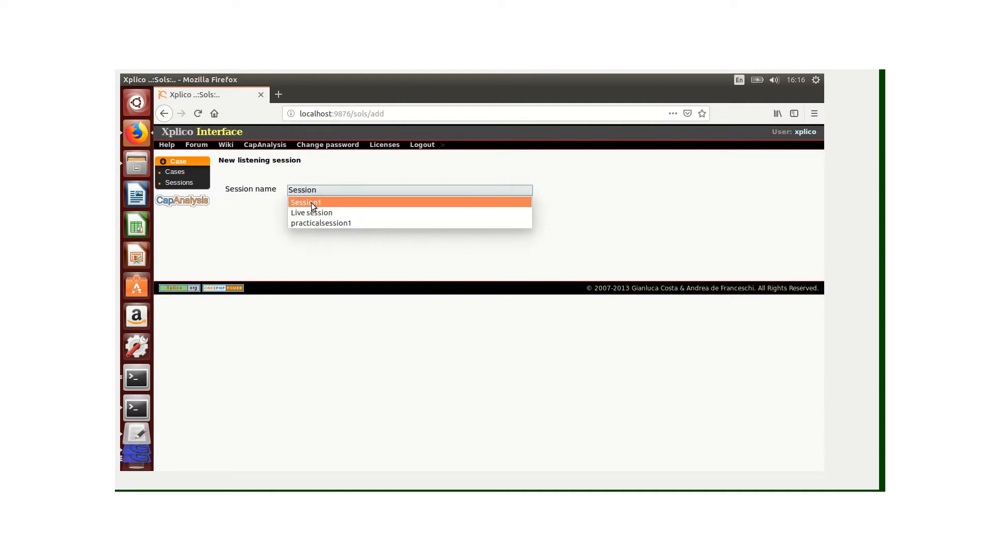
{"action": "left_click", "coordinate": [304, 202]}
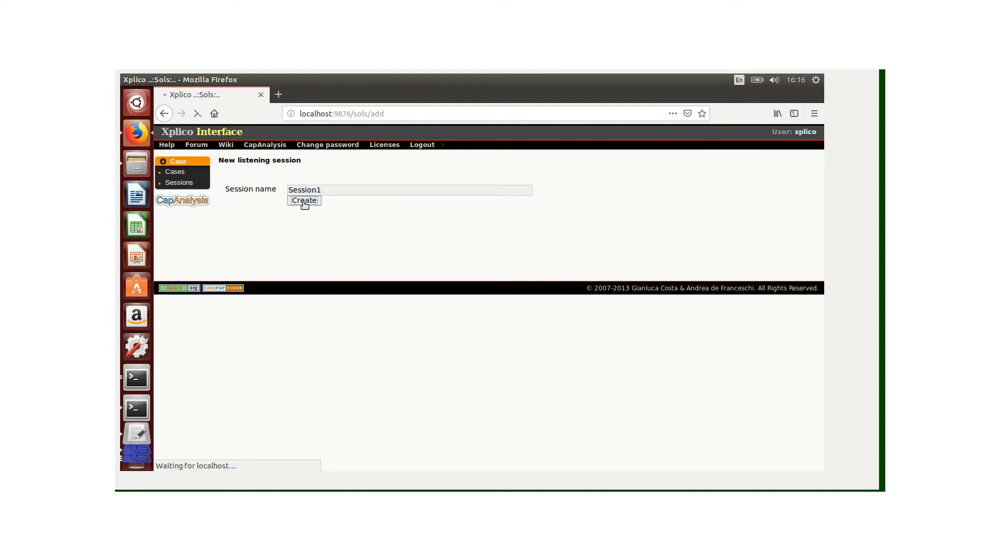
{"action": "left_click", "coordinate": [304, 200]}
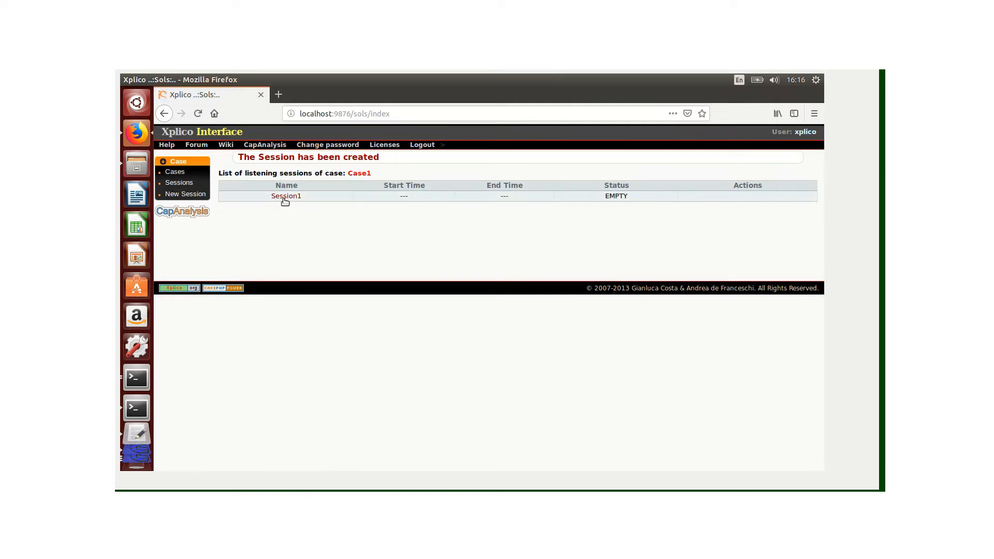
In Session1, select the xplico.org sample capture pcap from Downloads and upload it.
{"action": "left_click", "coordinate": [286, 196]}
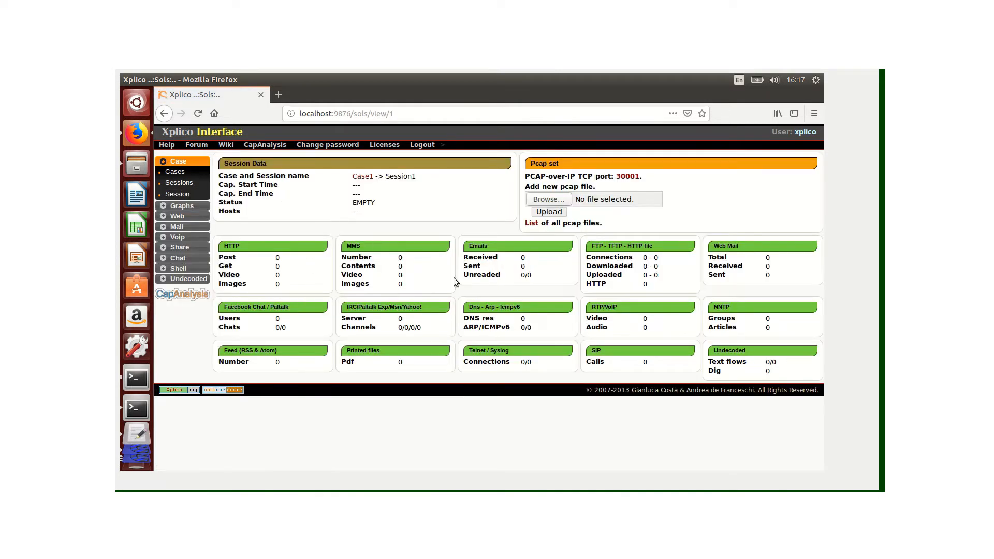
{"action": "mouse_move", "coordinate": [298, 323]}
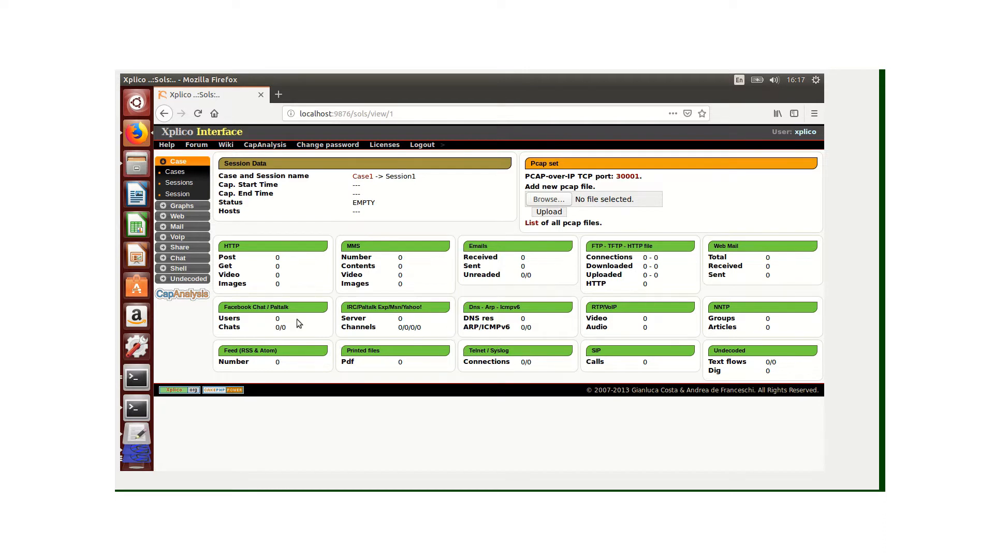
{"action": "mouse_move", "coordinate": [550, 289]}
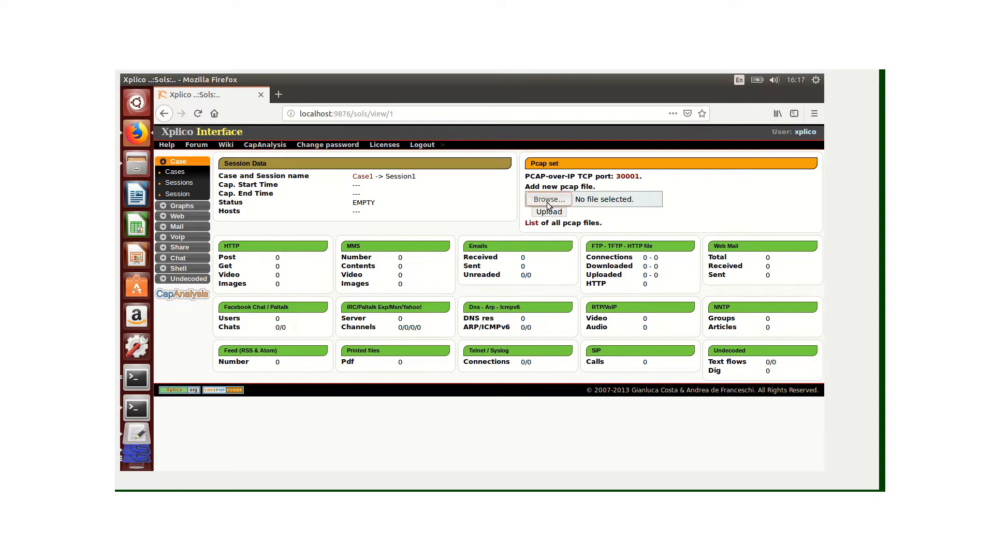
{"action": "left_click", "coordinate": [547, 199]}
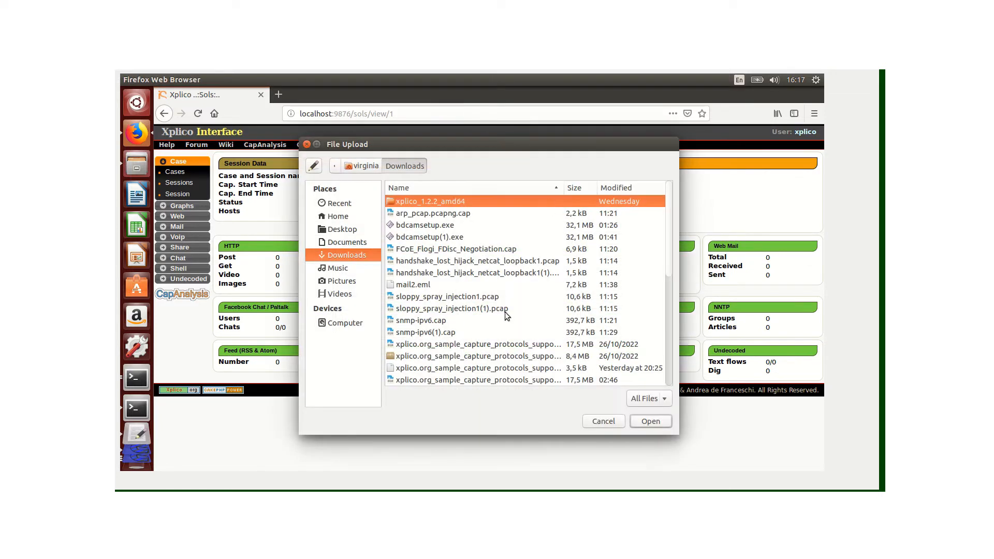
{"action": "left_click", "coordinate": [475, 344]}
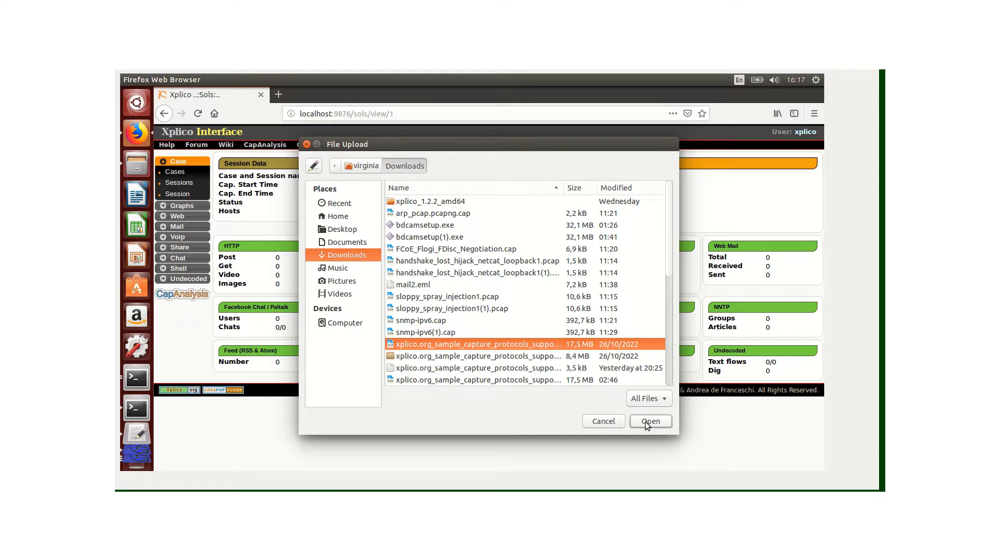
{"action": "left_click", "coordinate": [651, 421]}
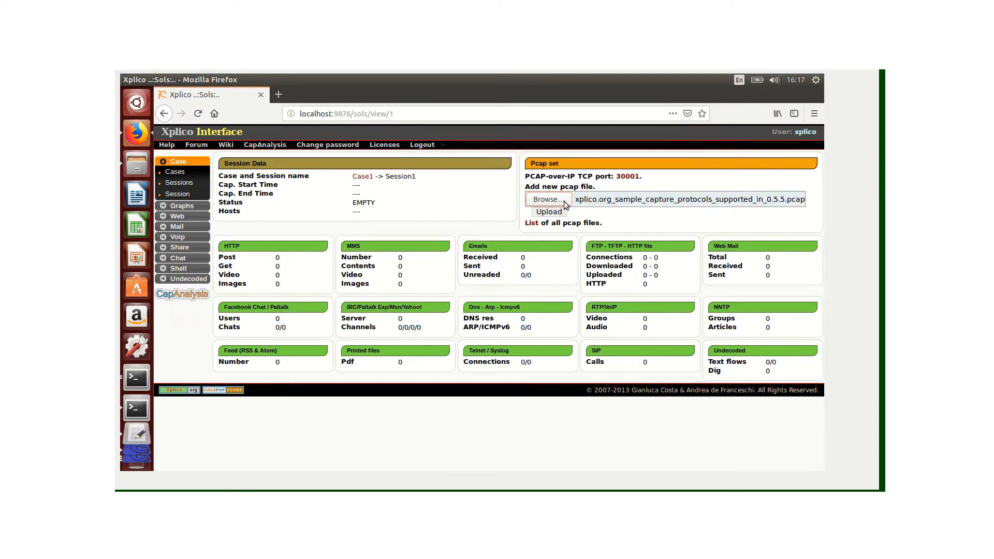
{"action": "left_click", "coordinate": [547, 211]}
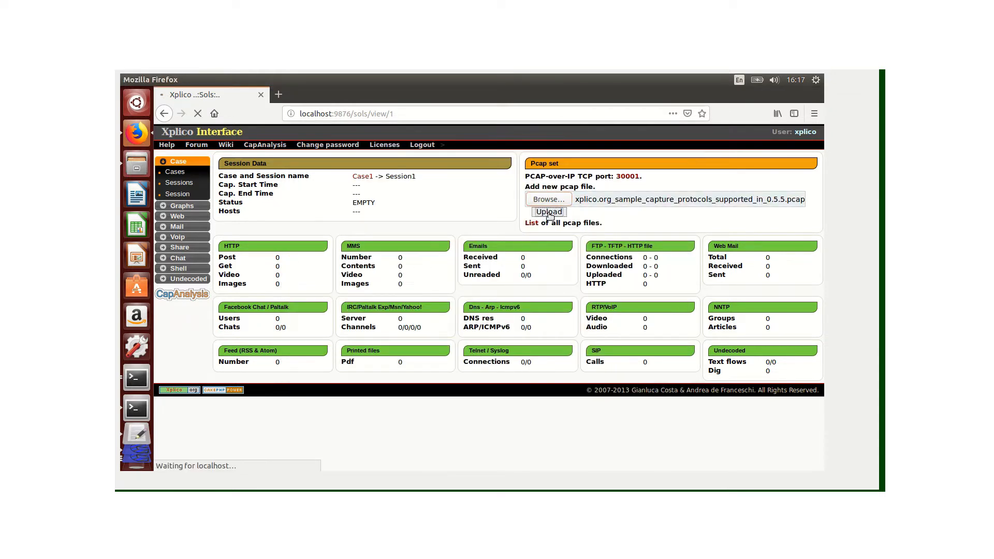
Wait for the capture upload and decoding of Session1 to complete.
{"action": "left_click", "coordinate": [549, 211]}
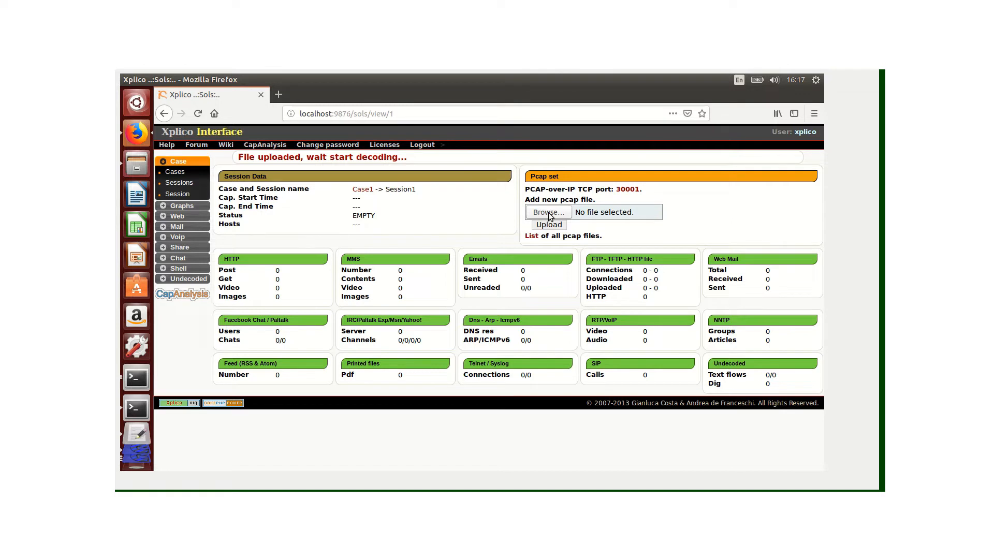
{"action": "mouse_move", "coordinate": [481, 225]}
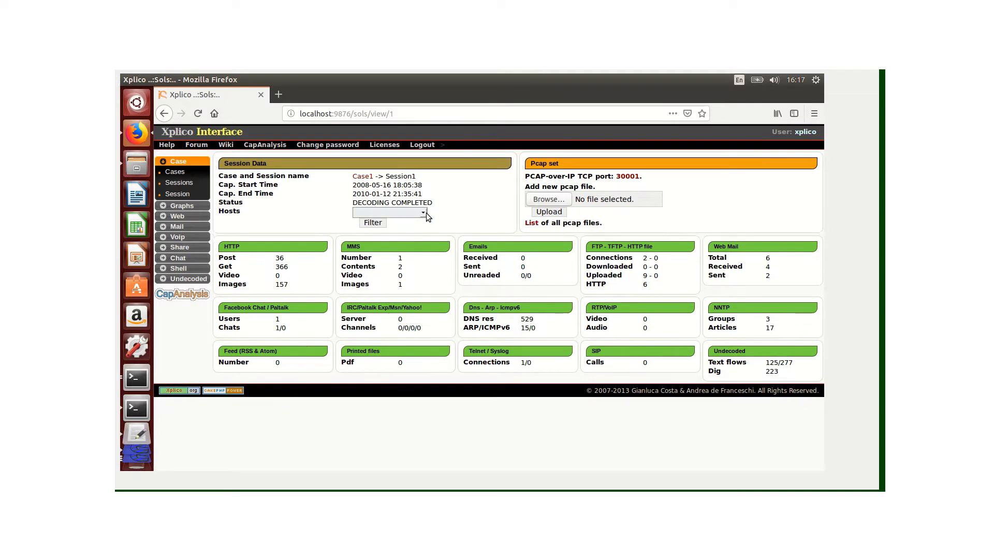
{"action": "left_click", "coordinate": [420, 213]}
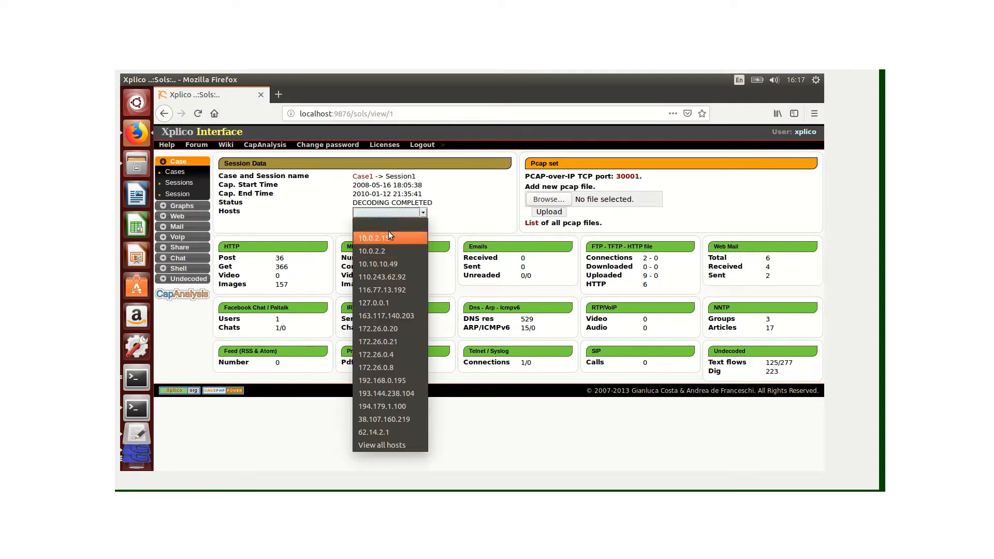
{"action": "mouse_move", "coordinate": [389, 444]}
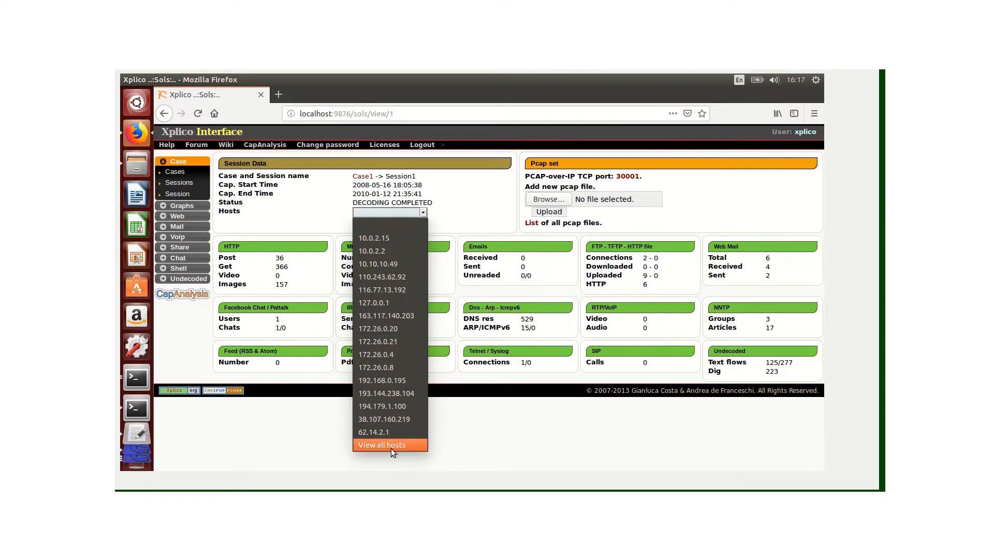
{"action": "left_click", "coordinate": [389, 444]}
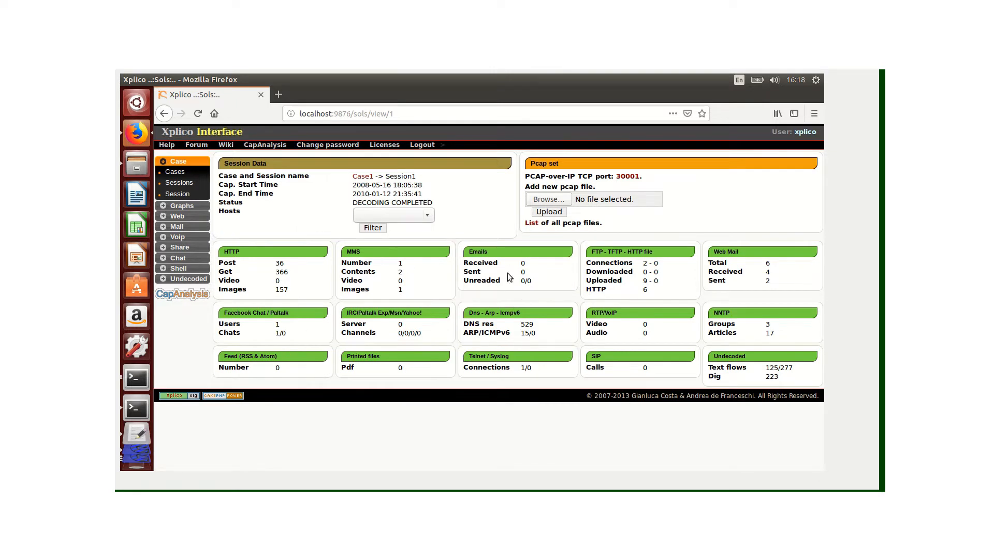
{"action": "mouse_move", "coordinate": [239, 250]}
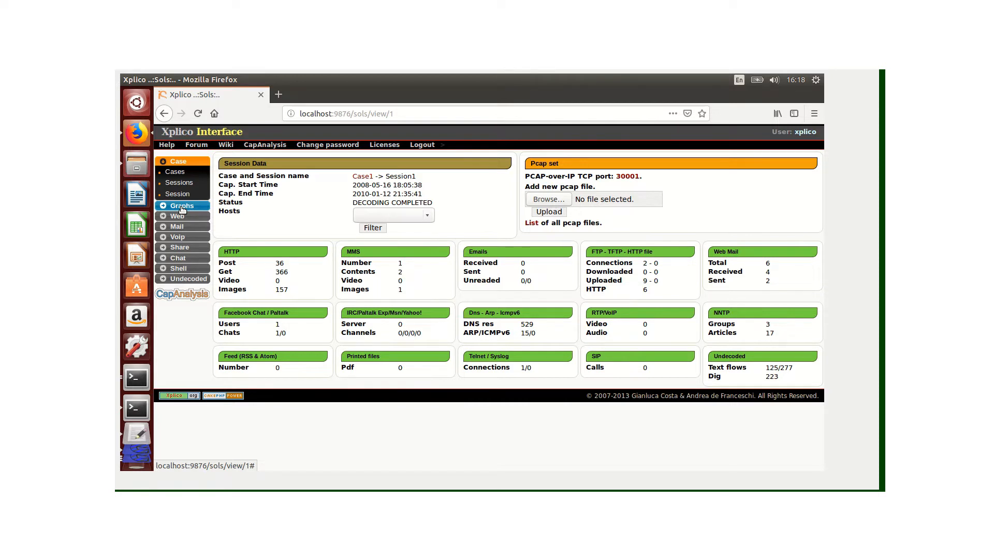
Show the DNS messages list under Graphs for Session1.
{"action": "left_click", "coordinate": [182, 205]}
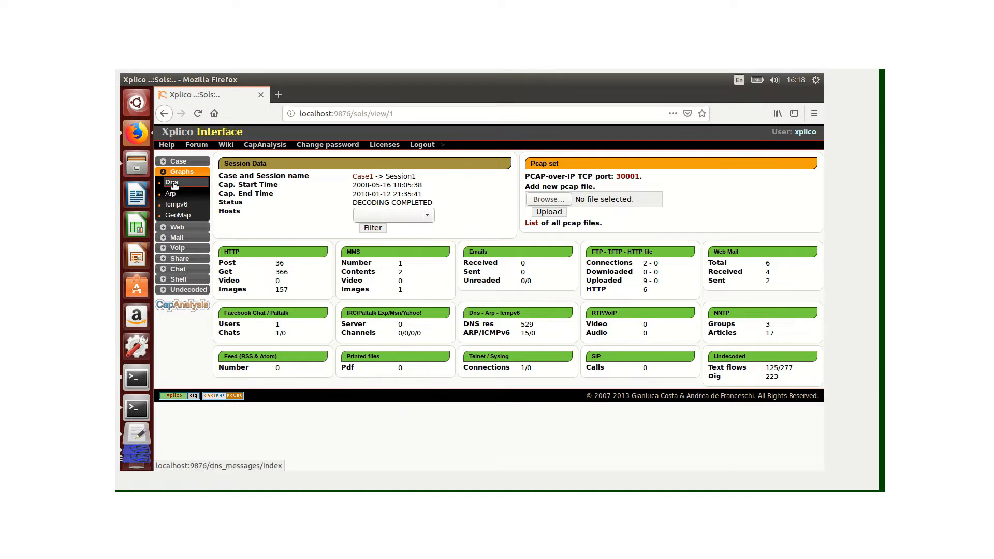
{"action": "left_click", "coordinate": [171, 183]}
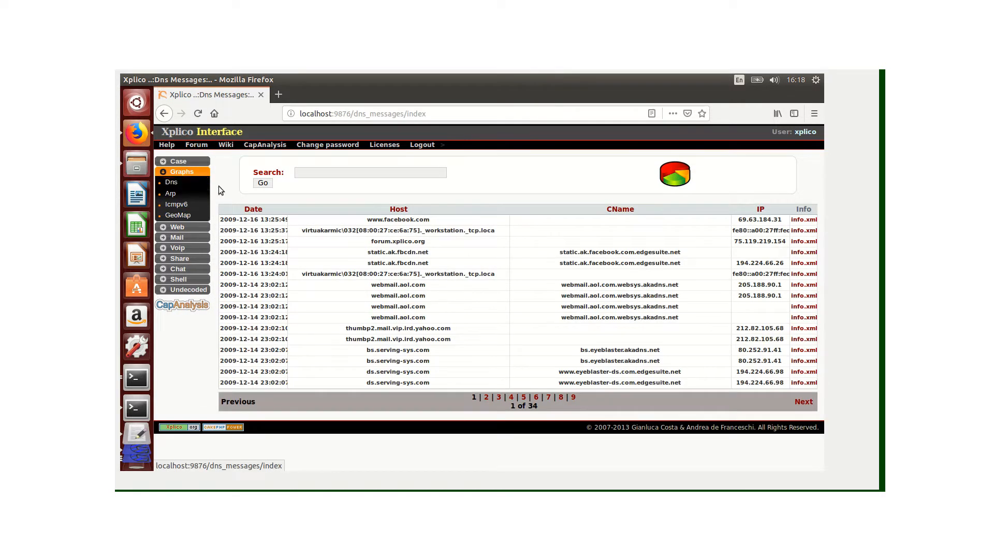
{"action": "mouse_move", "coordinate": [355, 204]}
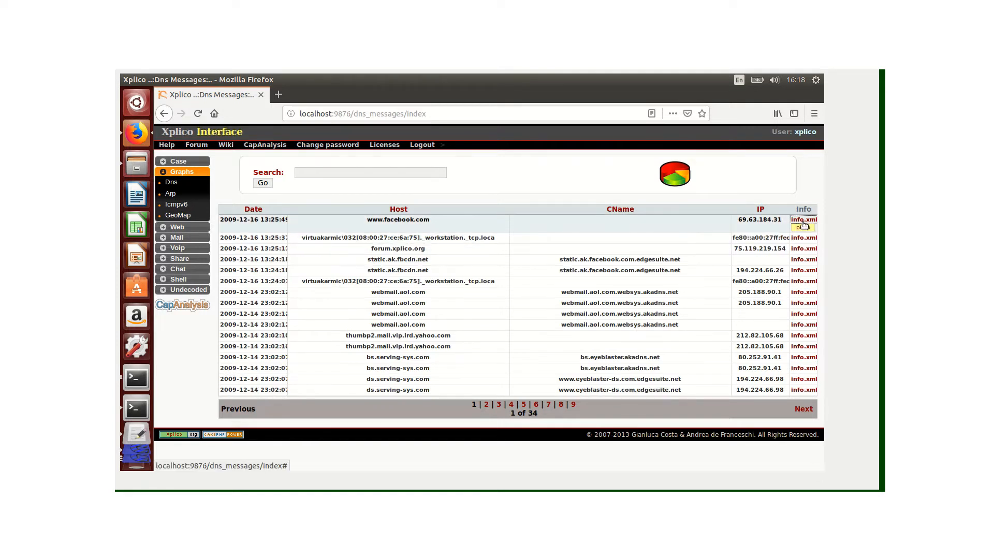
{"action": "left_click", "coordinate": [804, 219]}
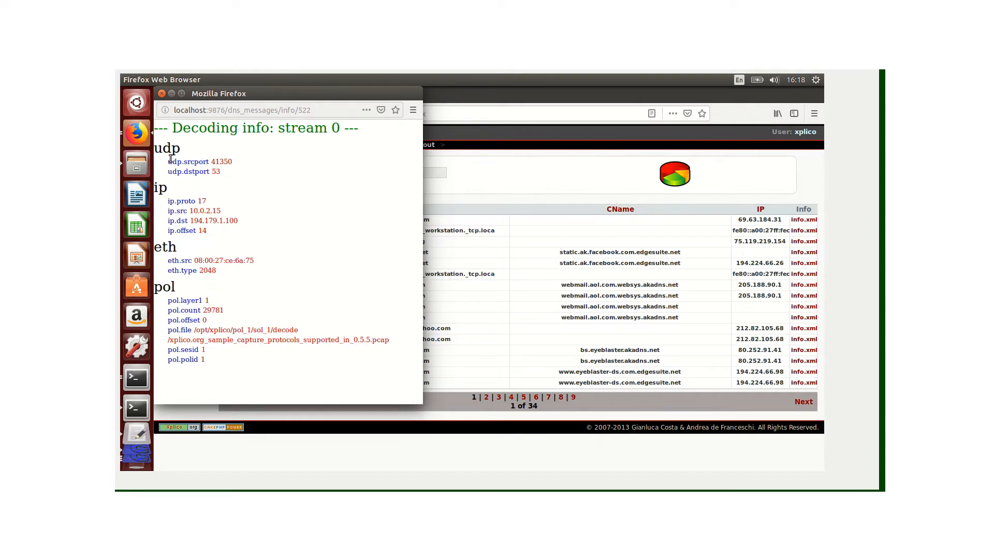
{"action": "mouse_move", "coordinate": [248, 192]}
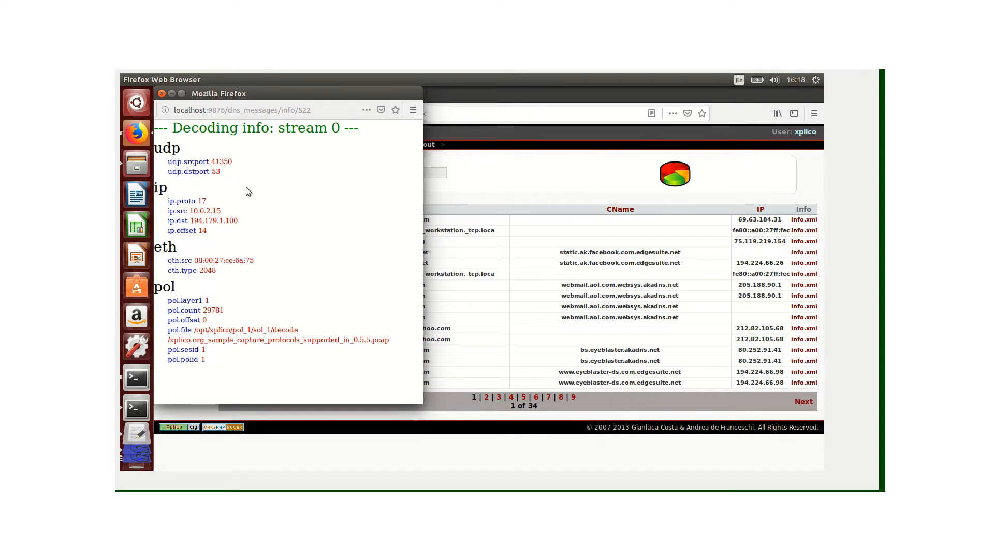
{"action": "mouse_move", "coordinate": [195, 185]}
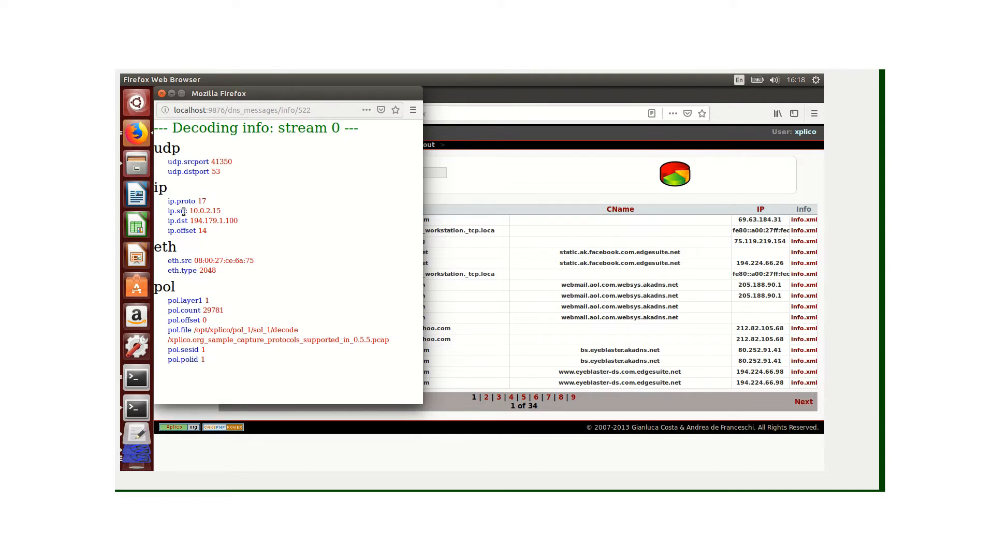
{"action": "mouse_move", "coordinate": [186, 219]}
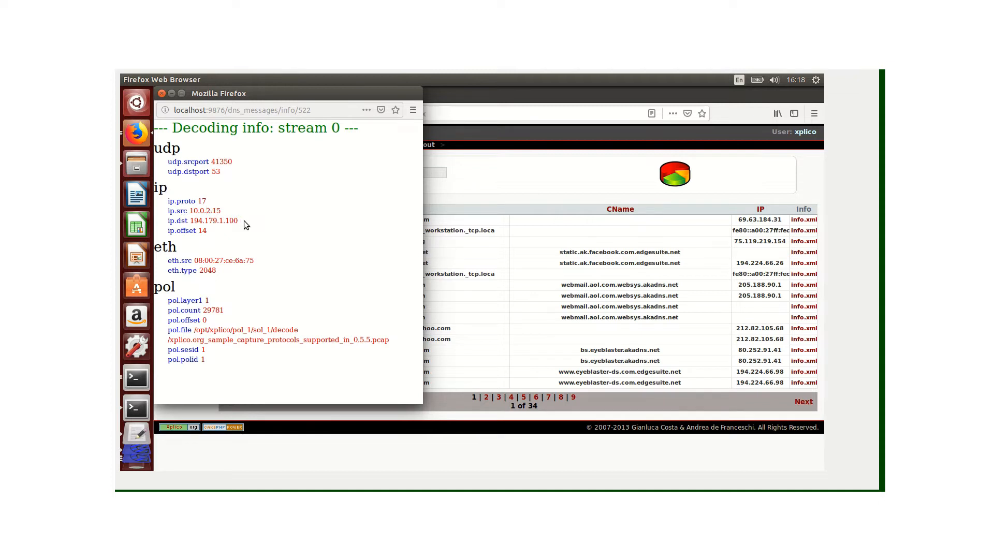
{"action": "mouse_move", "coordinate": [218, 234]}
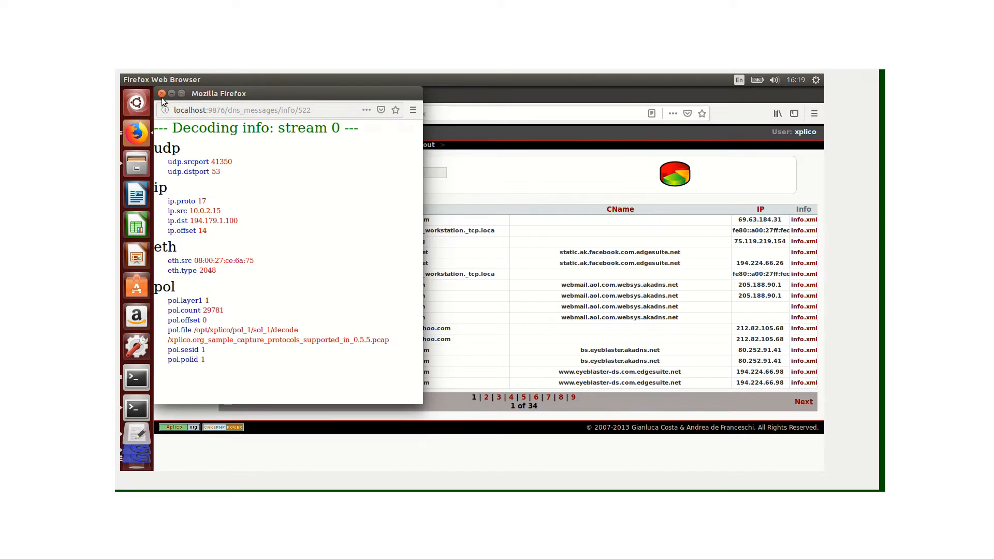
Filter the ARP list by MAC address 00:1a:2b:03:8a:0c.
{"action": "left_click", "coordinate": [163, 93]}
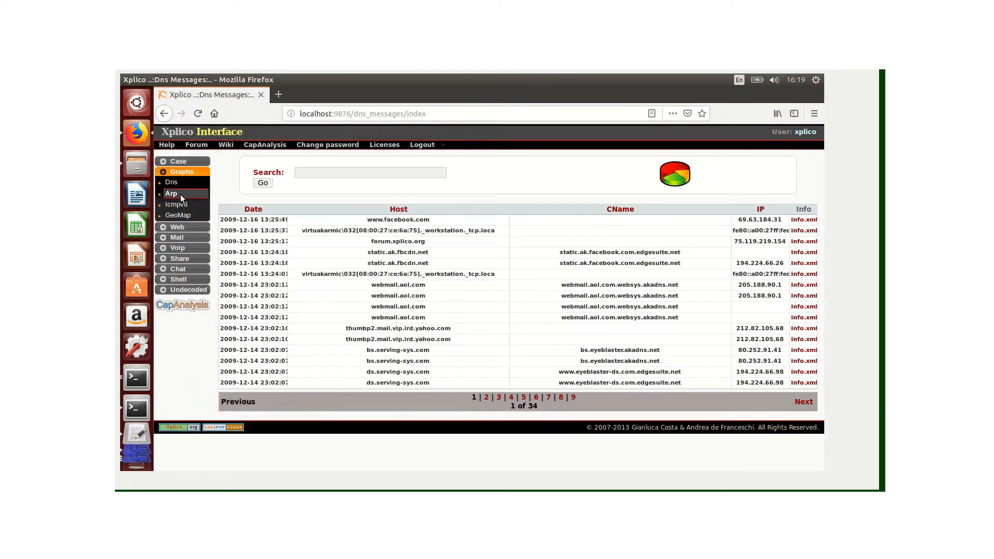
{"action": "mouse_move", "coordinate": [170, 192]}
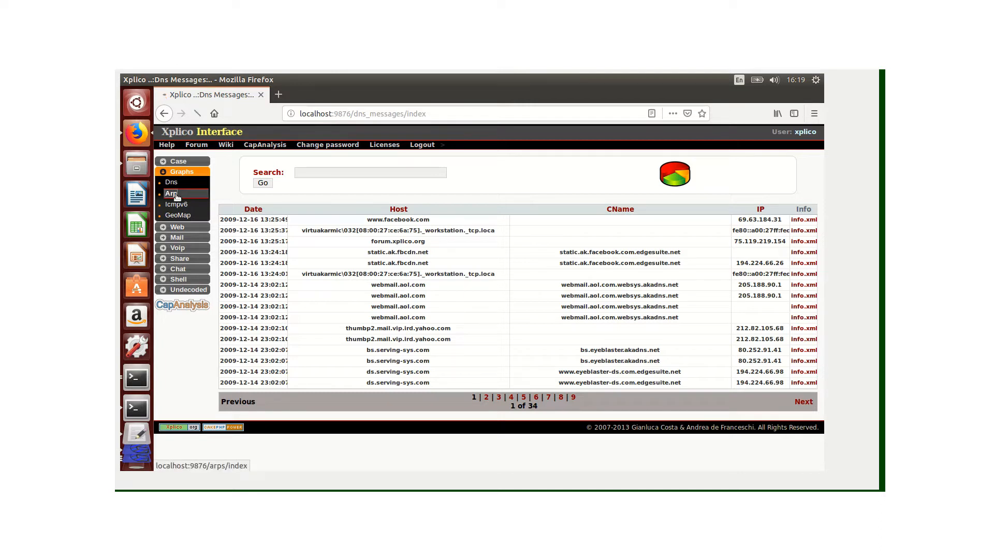
{"action": "left_click", "coordinate": [171, 193]}
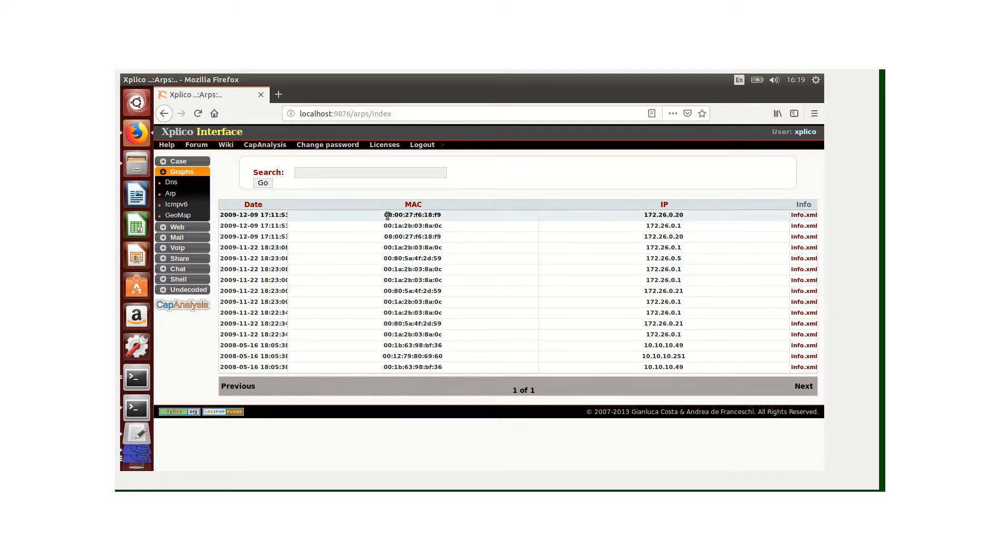
{"action": "double_click", "coordinate": [412, 215]}
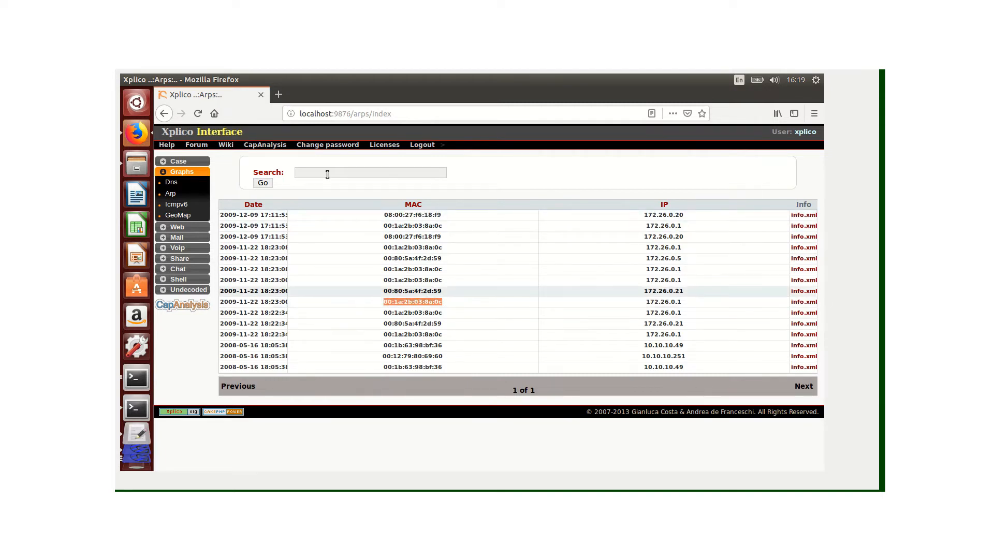
{"action": "type", "text": "00:1a:2b:03:8a:0c"}
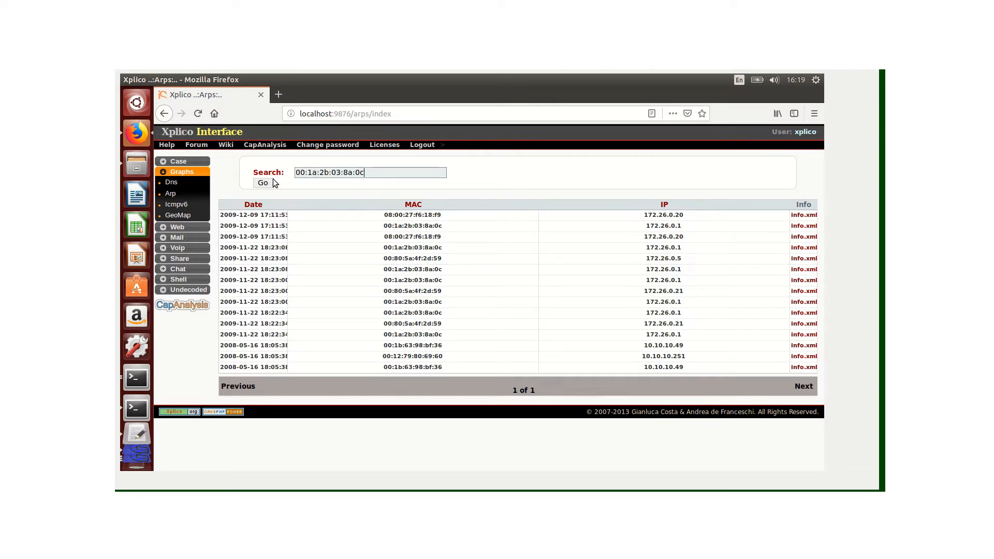
{"action": "left_click", "coordinate": [262, 183]}
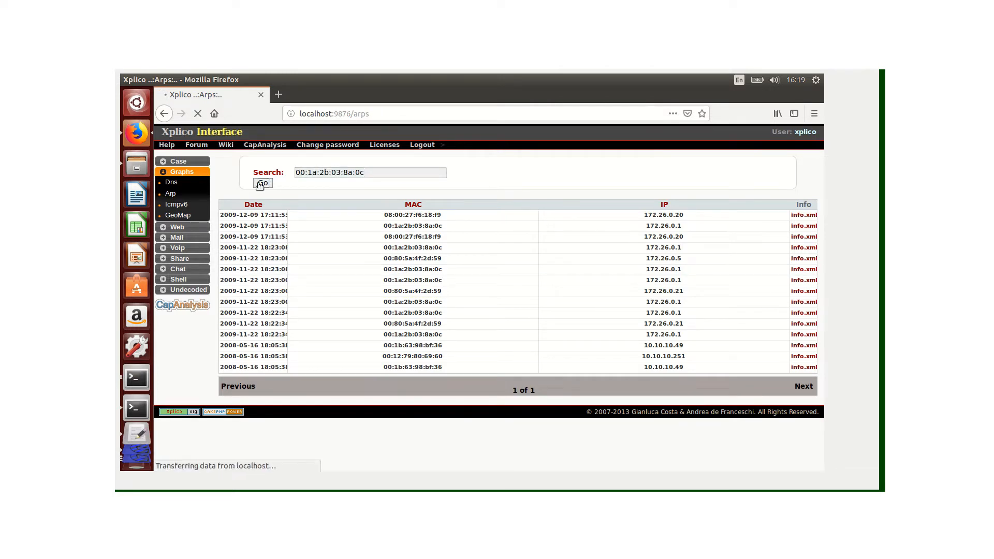
{"action": "left_click", "coordinate": [262, 185]}
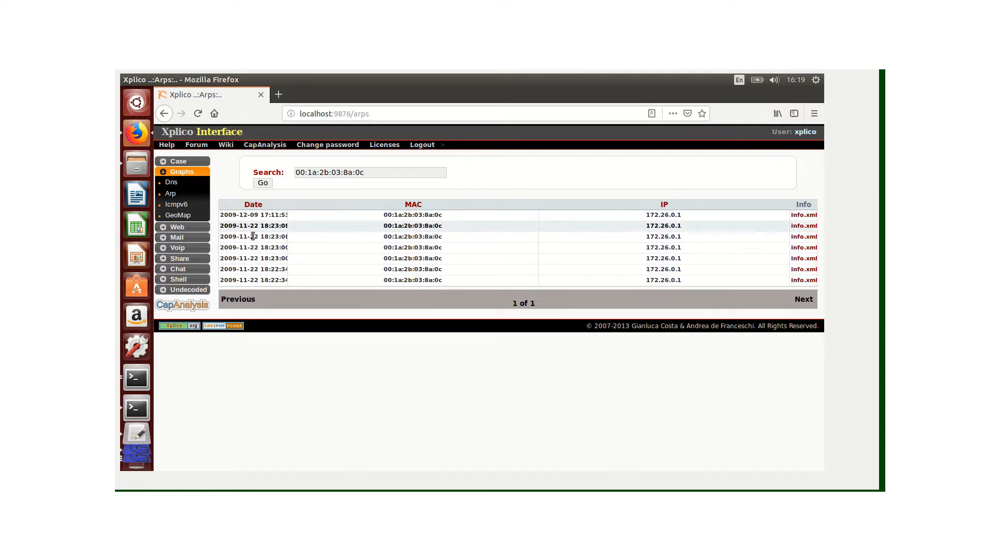
View the GeoMap page listing the capture's generated KML file.
{"action": "left_click", "coordinate": [178, 216]}
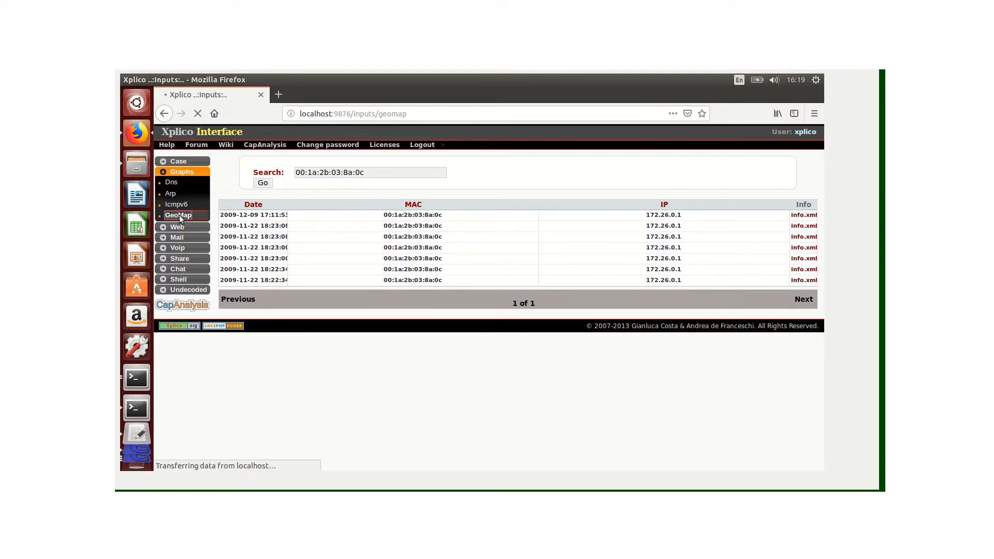
{"action": "left_click", "coordinate": [178, 215]}
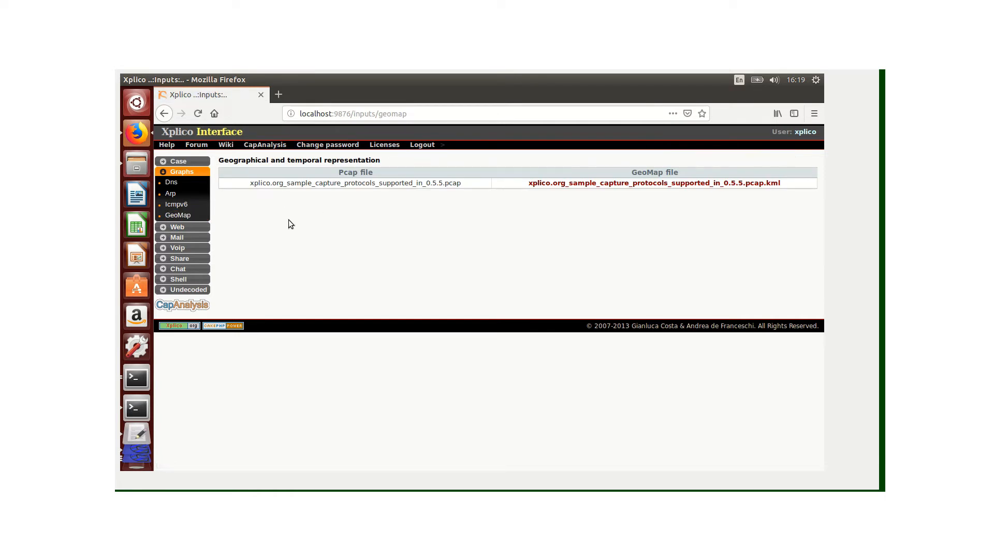
{"action": "mouse_move", "coordinate": [278, 217]}
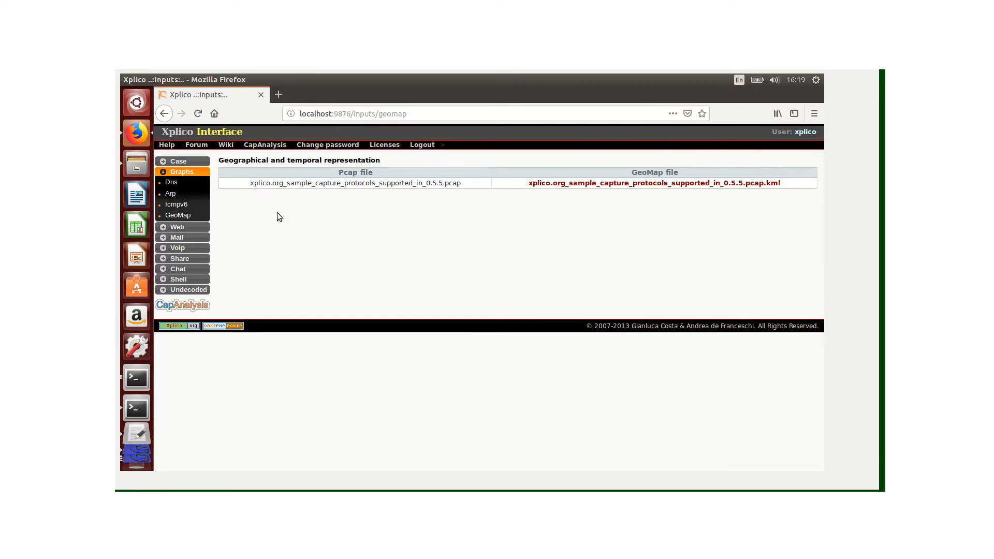
{"action": "mouse_move", "coordinate": [183, 227]}
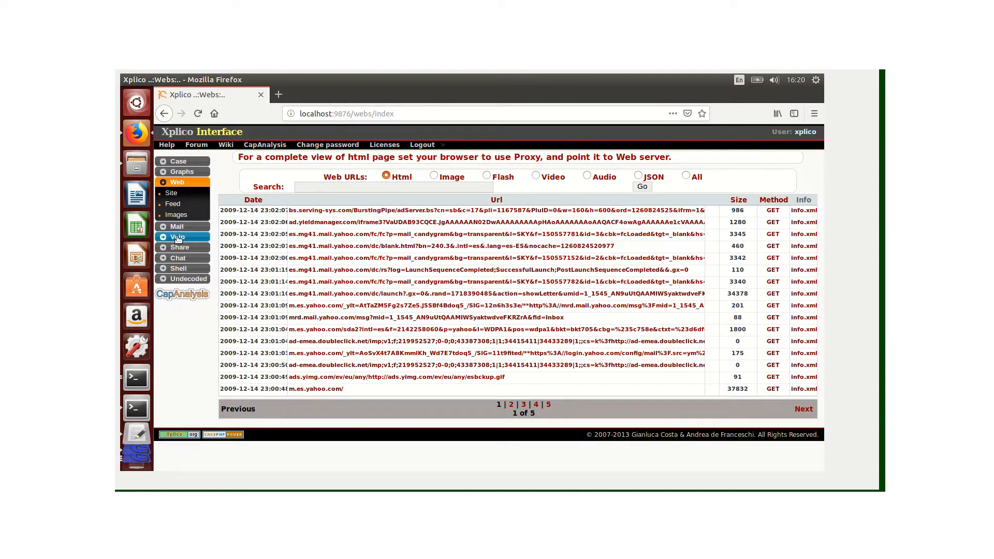
View the captured web images and emails, then the six Yahoo and AOL webmail messages.
{"action": "left_click", "coordinate": [177, 215]}
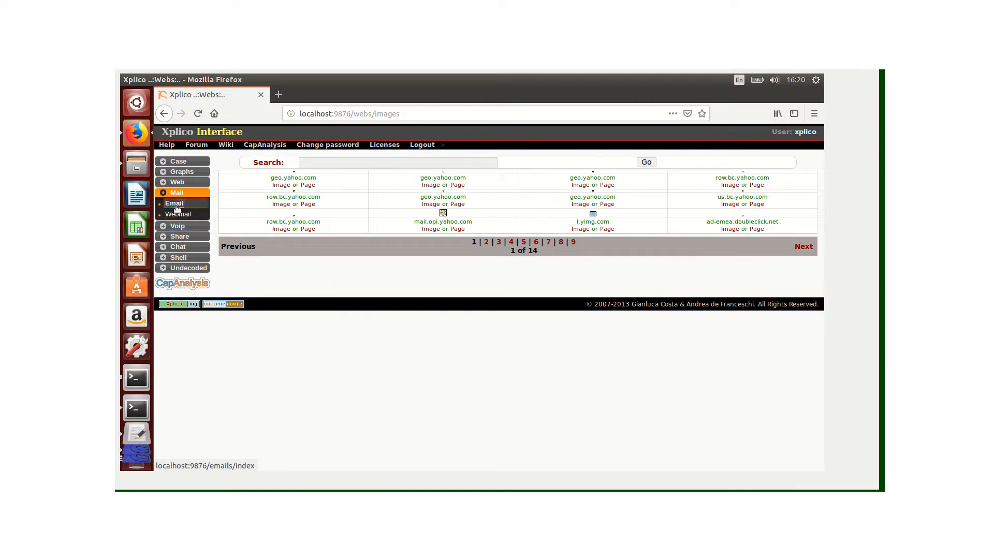
{"action": "left_click", "coordinate": [174, 204]}
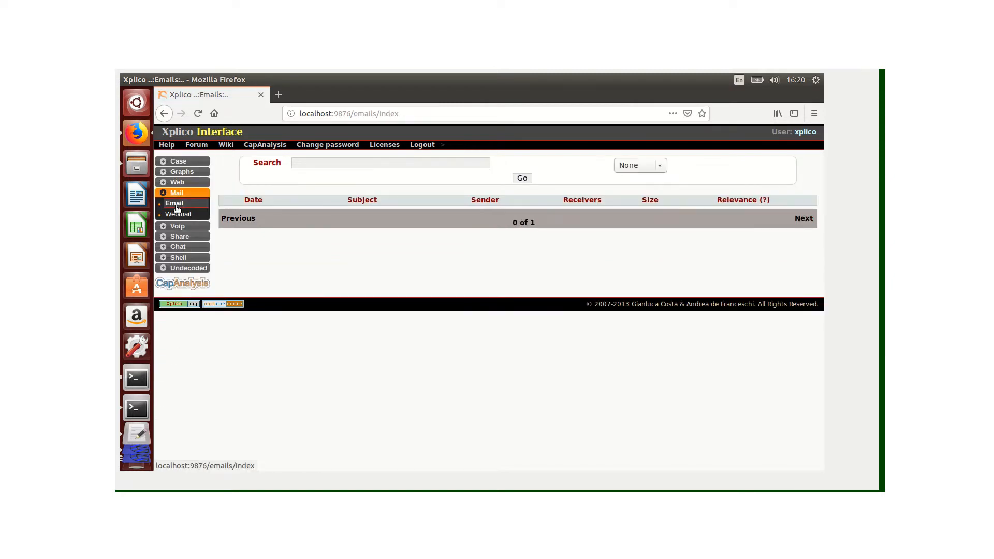
{"action": "mouse_move", "coordinate": [248, 239]}
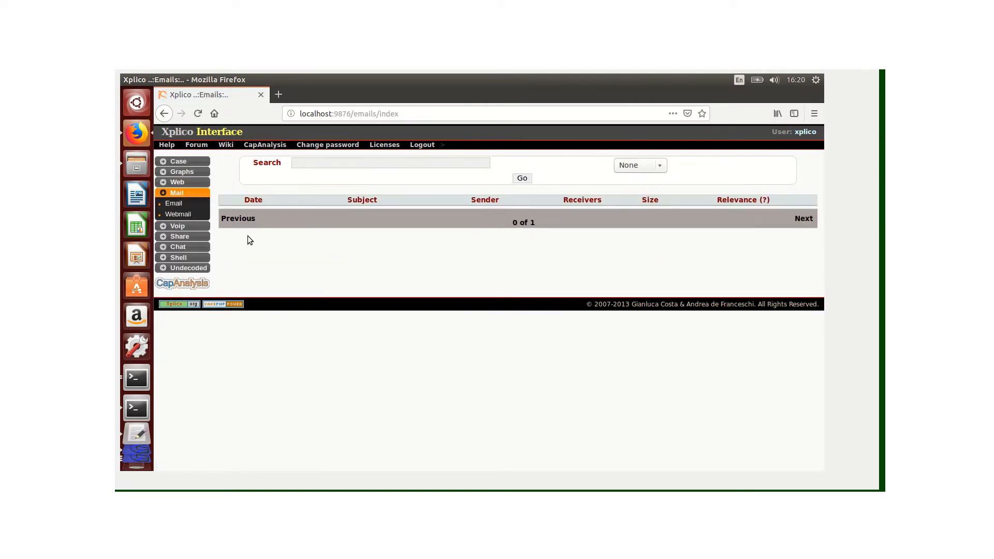
{"action": "left_click", "coordinate": [179, 215]}
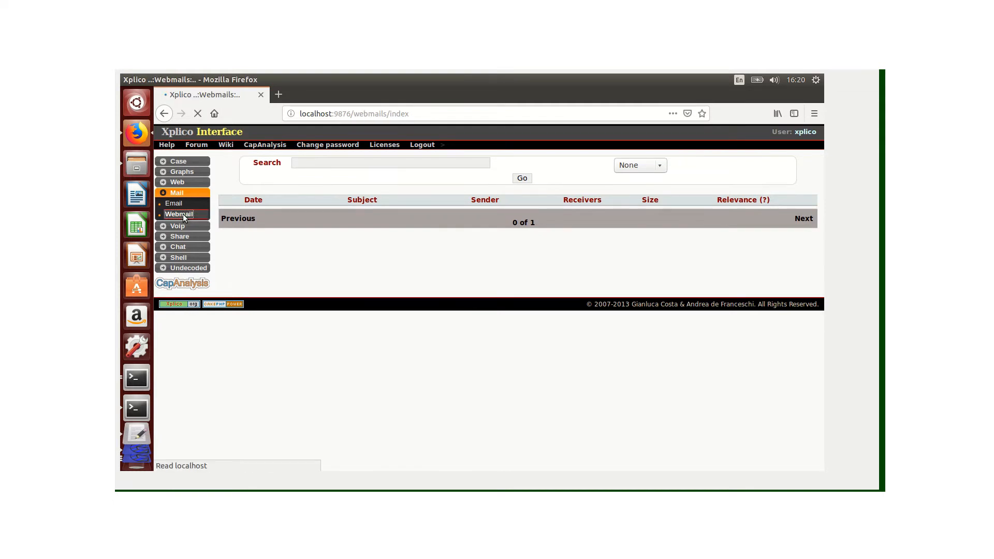
{"action": "left_click", "coordinate": [179, 213]}
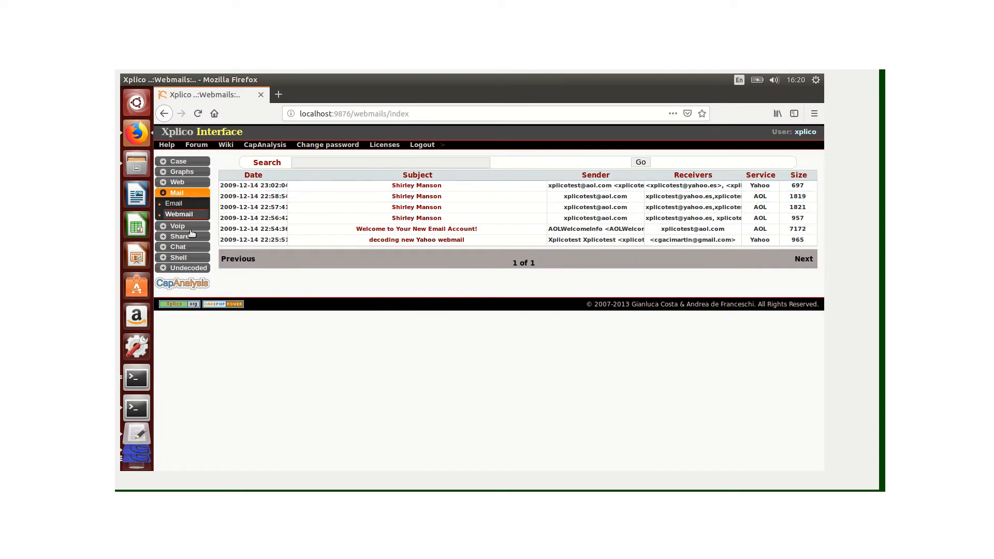
{"action": "mouse_move", "coordinate": [178, 225]}
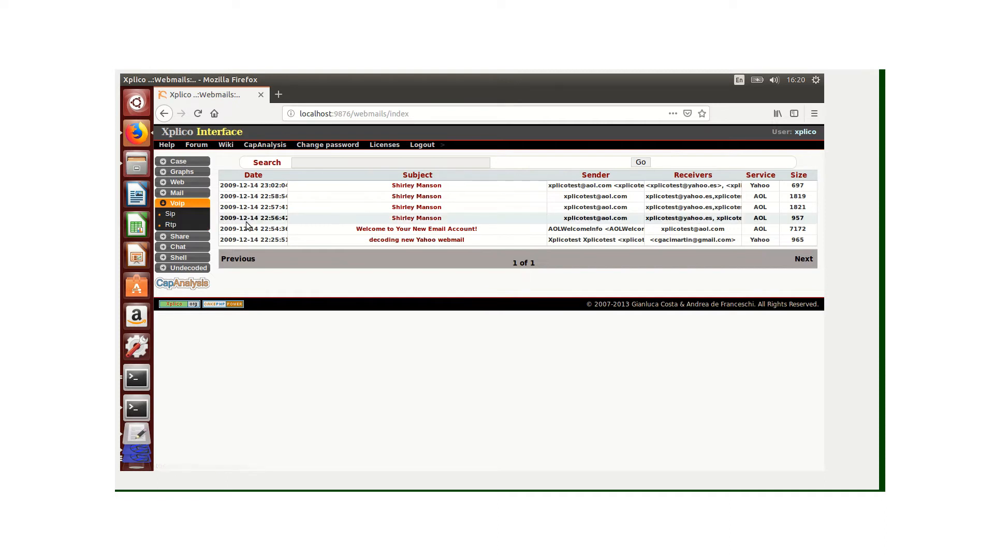
{"action": "mouse_move", "coordinate": [520, 216]}
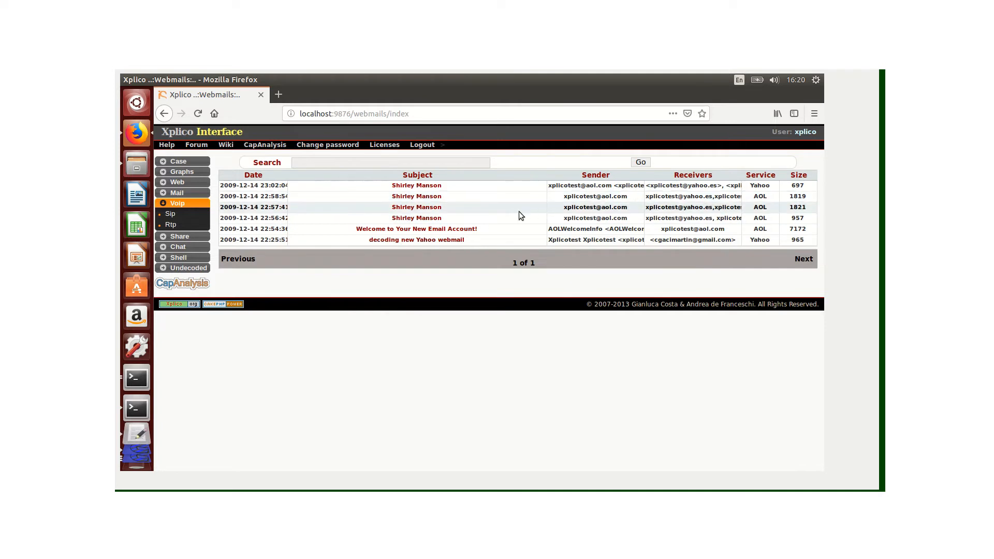
{"action": "mouse_move", "coordinate": [170, 214]}
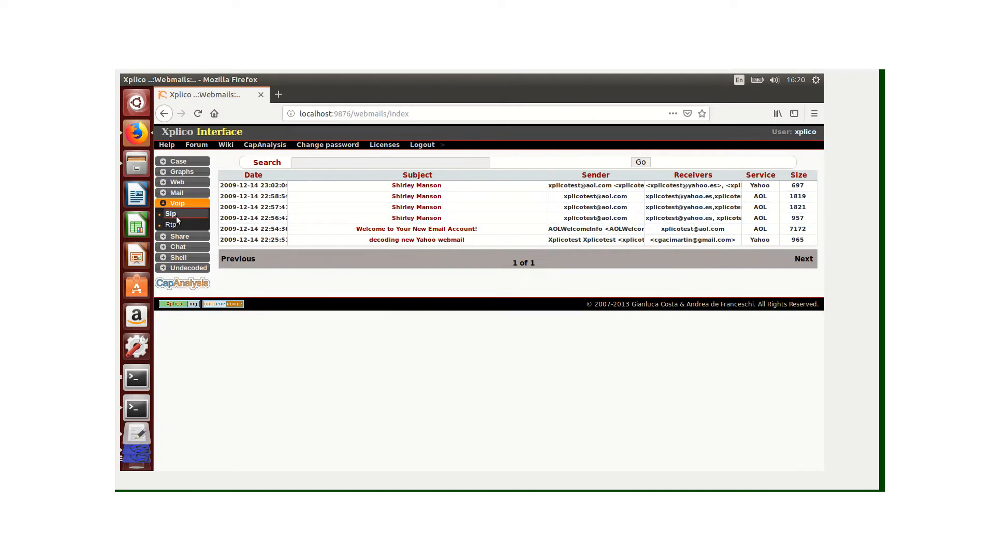
{"action": "left_click", "coordinate": [170, 214]}
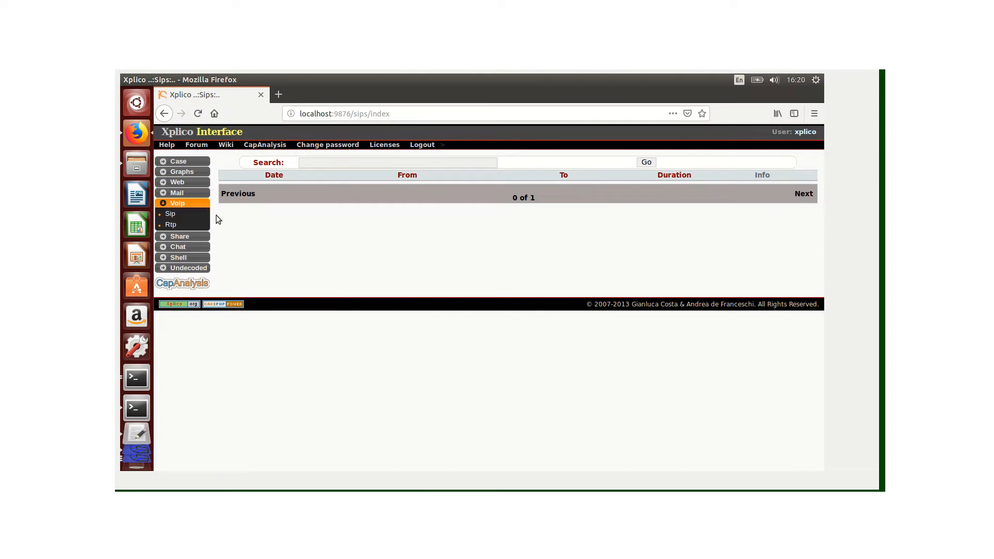
{"action": "mouse_move", "coordinate": [334, 193]}
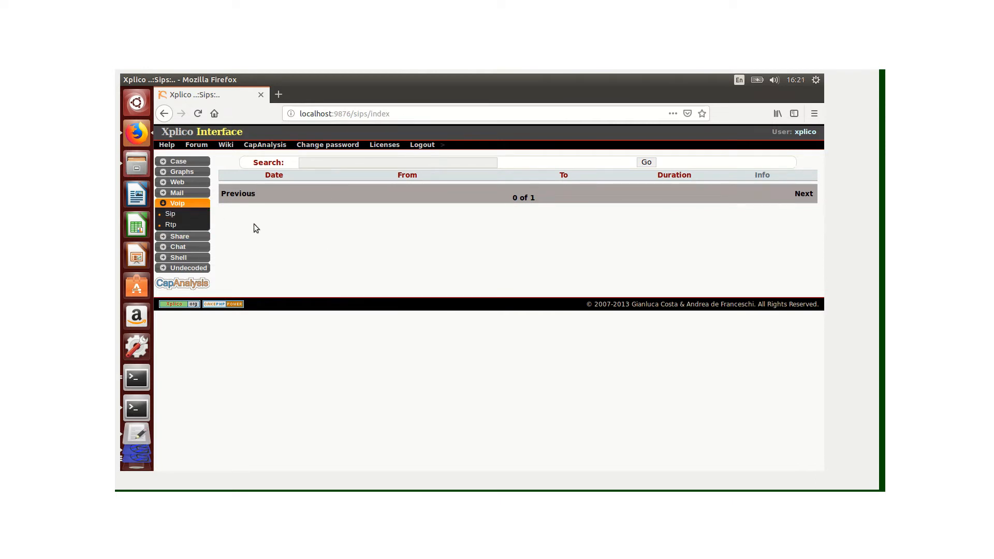
{"action": "left_click", "coordinate": [170, 213]}
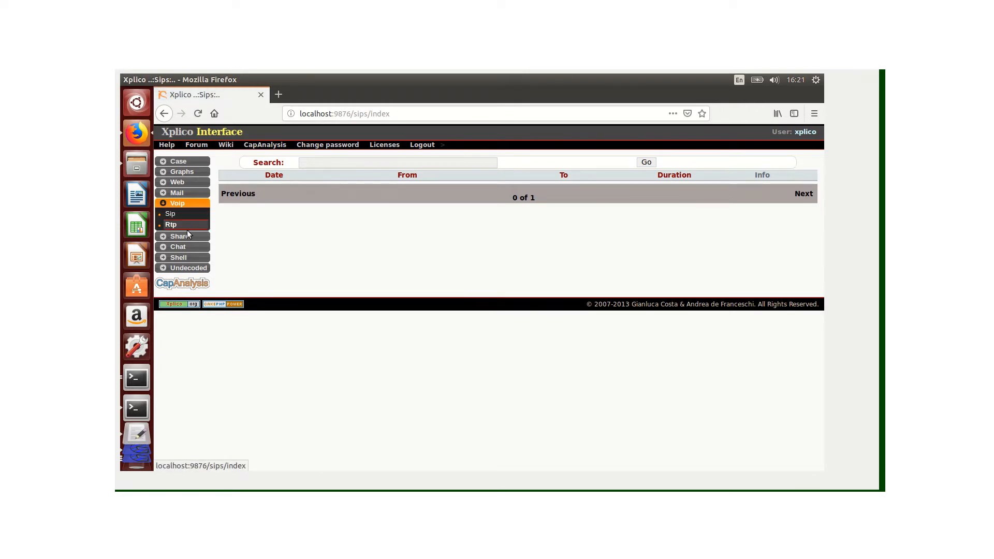
{"action": "left_click", "coordinate": [182, 236]}
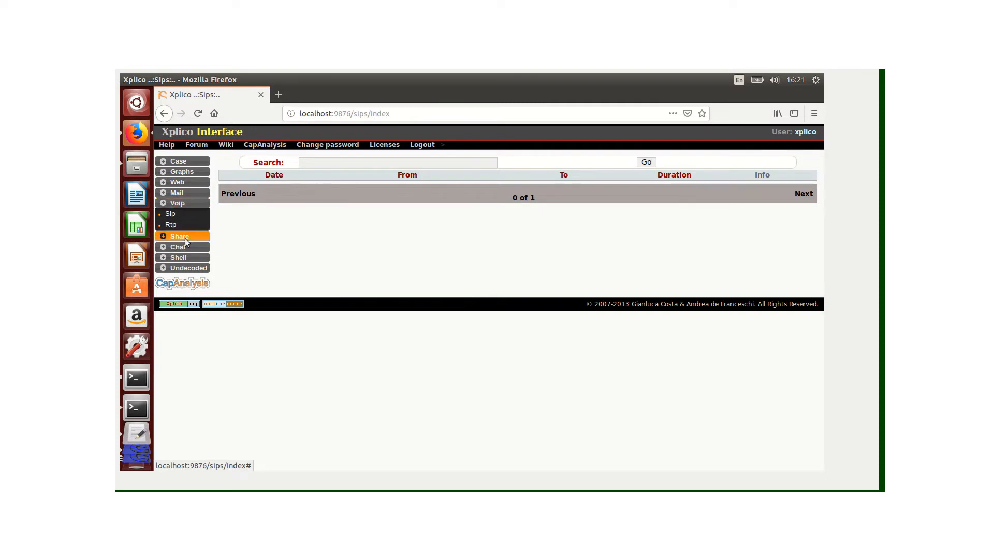
{"action": "left_click", "coordinate": [180, 236]}
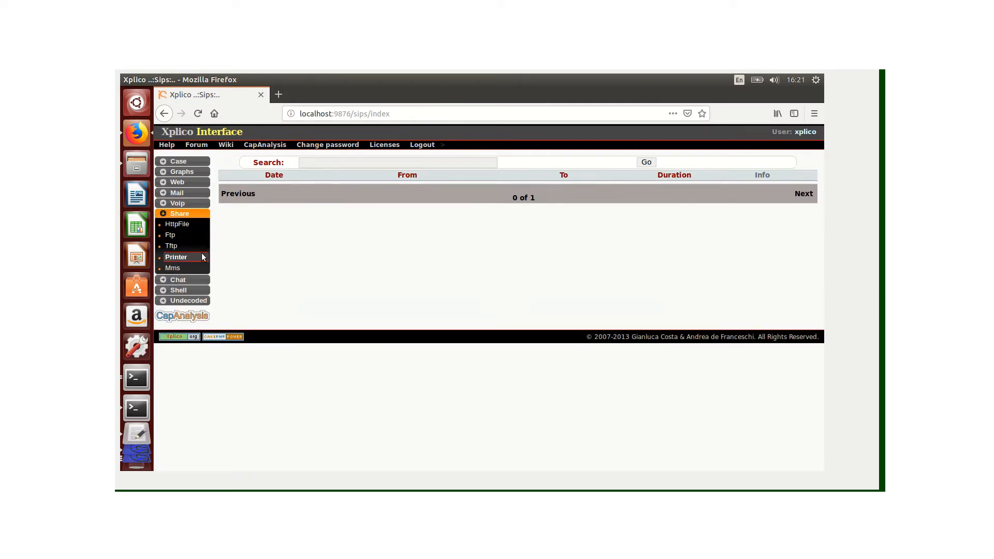
{"action": "mouse_move", "coordinate": [182, 279]}
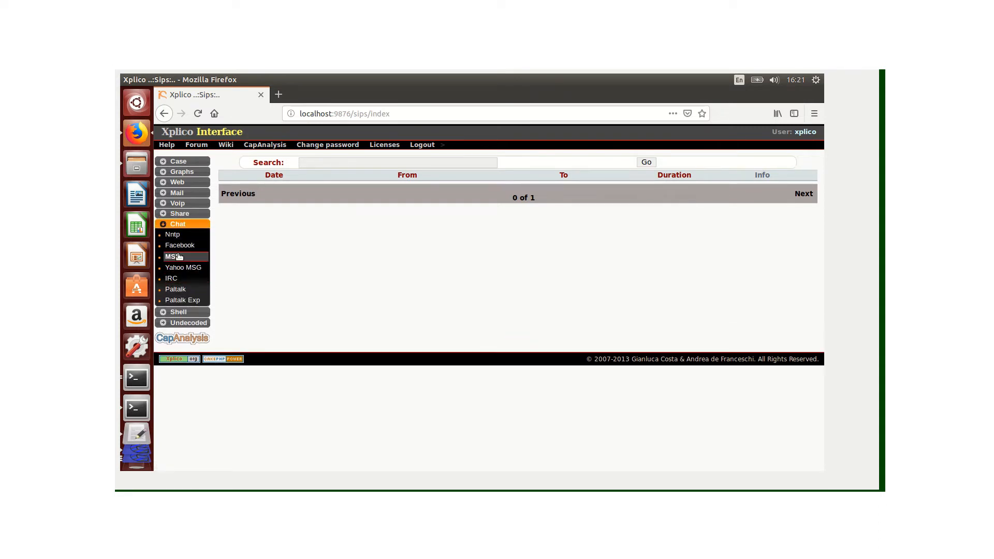
{"action": "mouse_move", "coordinate": [200, 246]}
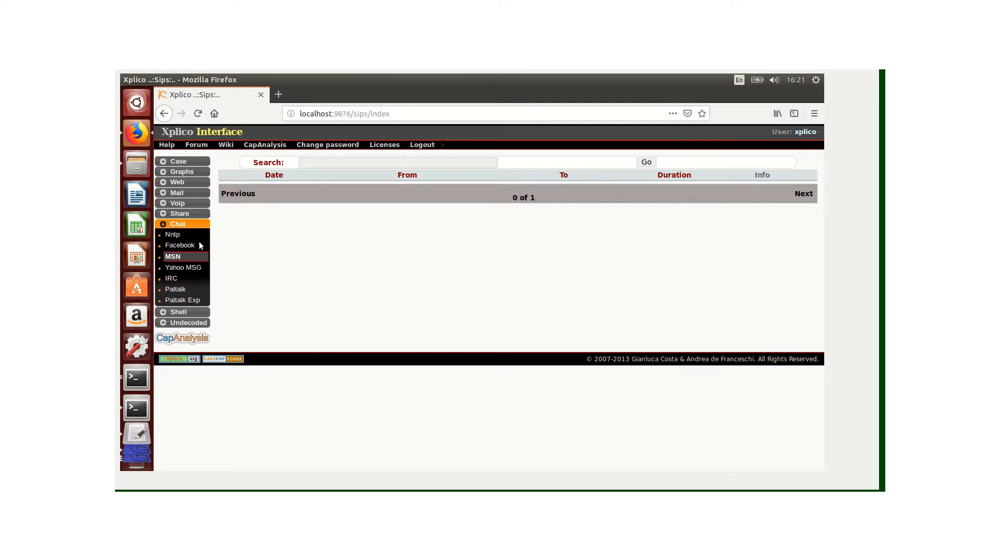
{"action": "mouse_move", "coordinate": [180, 246]}
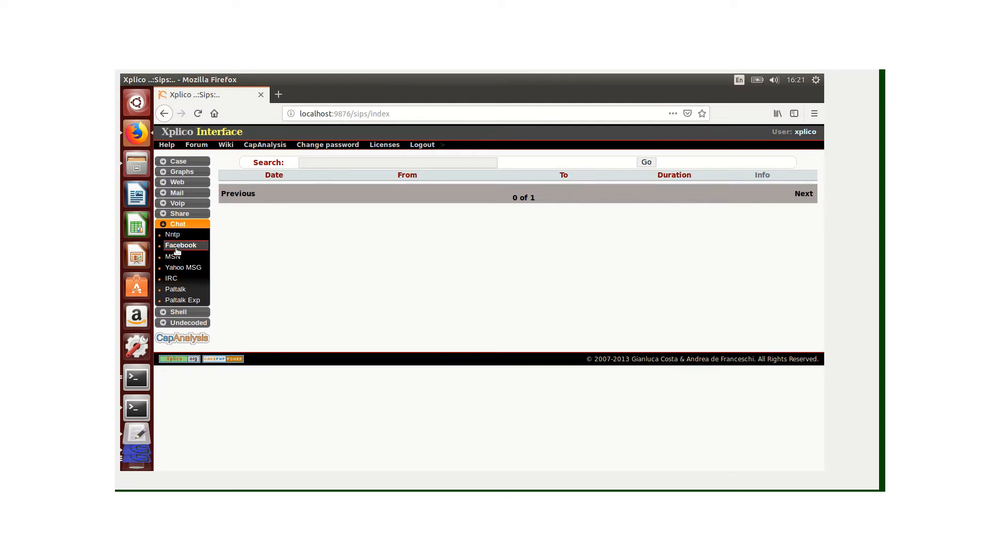
{"action": "left_click", "coordinate": [182, 245]}
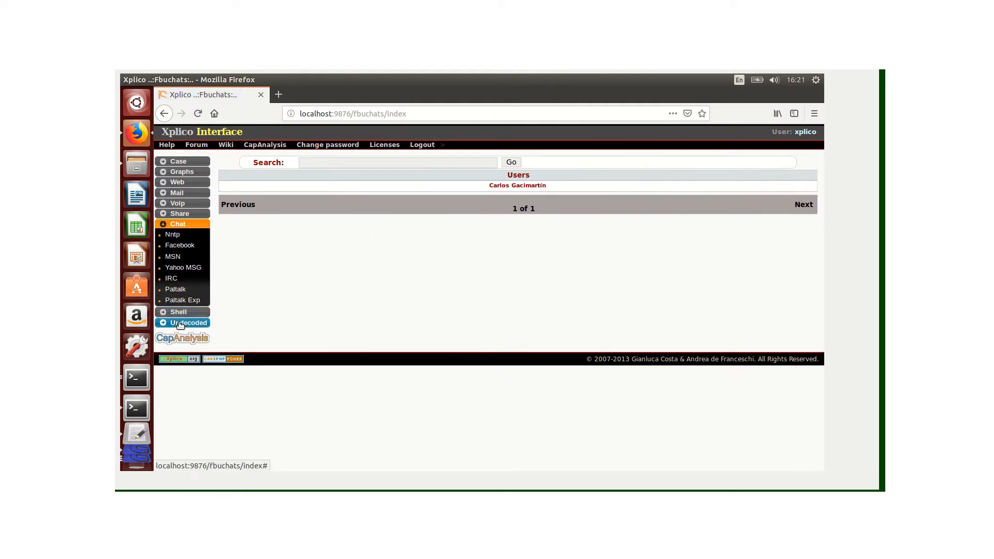
Show the undecoded TCP-UDP flows with destinations, ports, durations and sizes.
{"action": "left_click", "coordinate": [188, 323]}
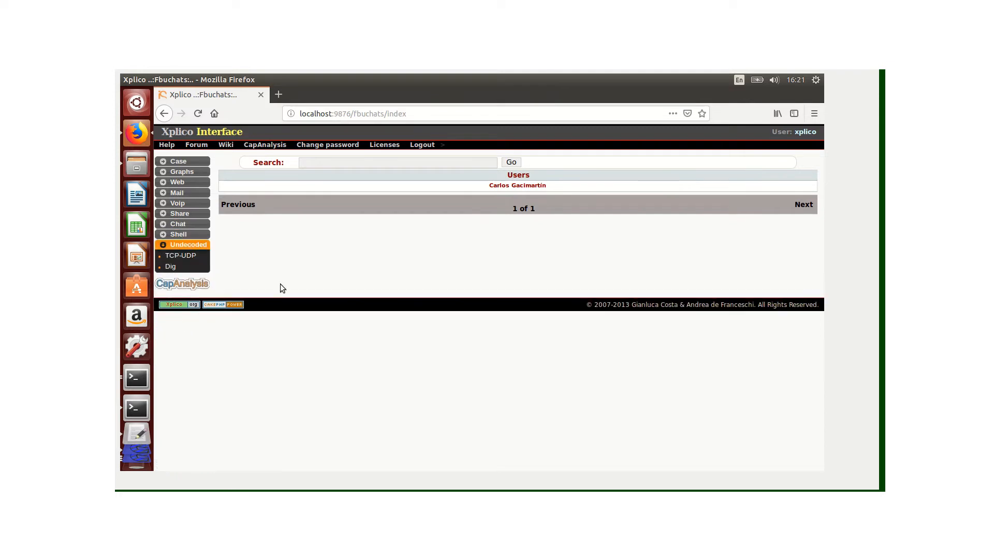
{"action": "mouse_move", "coordinate": [180, 256]}
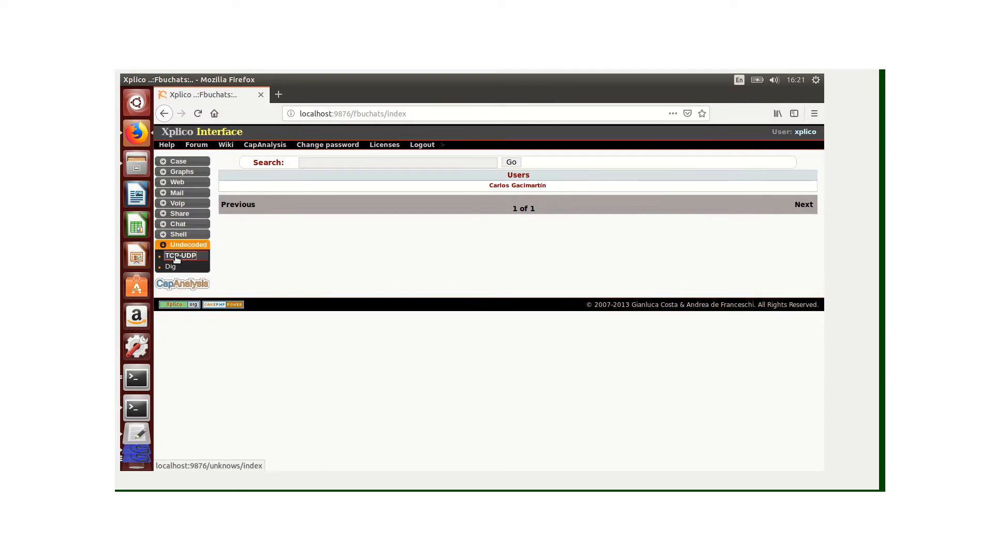
{"action": "left_click", "coordinate": [180, 254]}
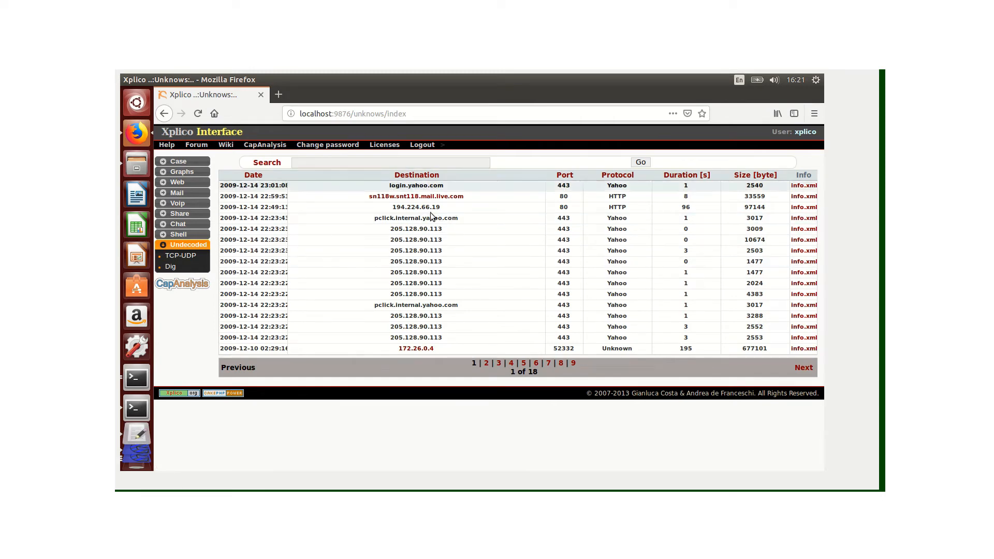
{"action": "mouse_move", "coordinate": [416, 218]}
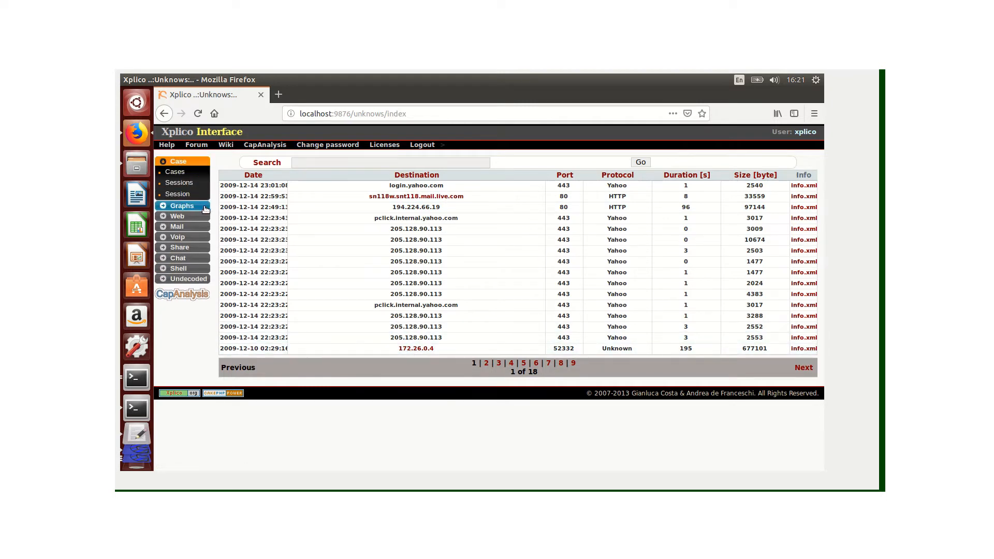
{"action": "mouse_move", "coordinate": [179, 182]}
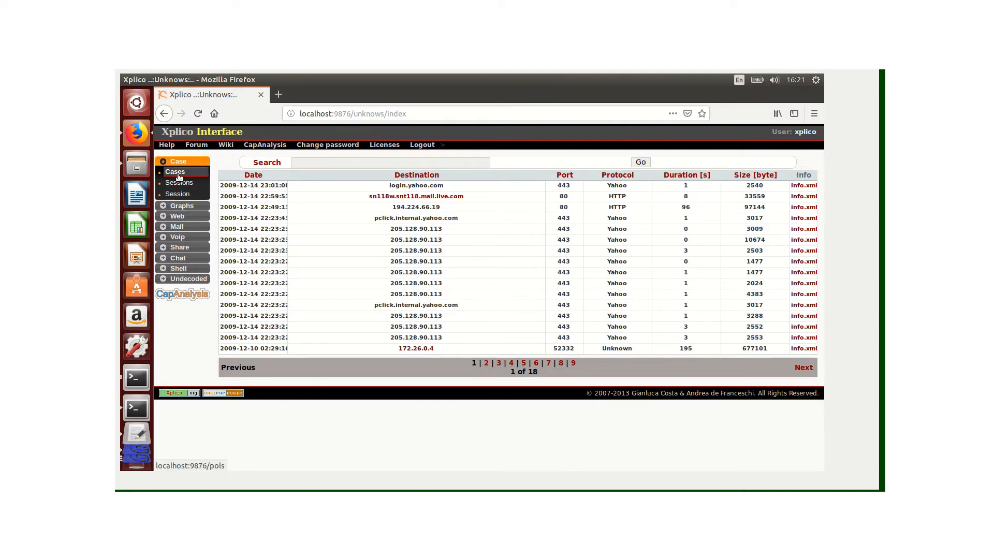
Create a new live-acquisition case named Live Case from the cases list.
{"action": "left_click", "coordinate": [176, 170]}
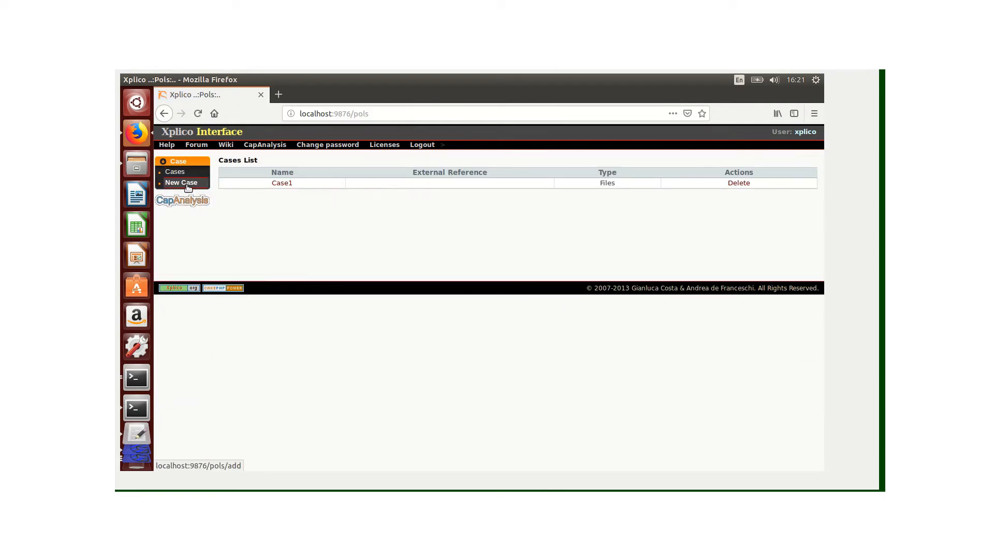
{"action": "left_click", "coordinate": [183, 182]}
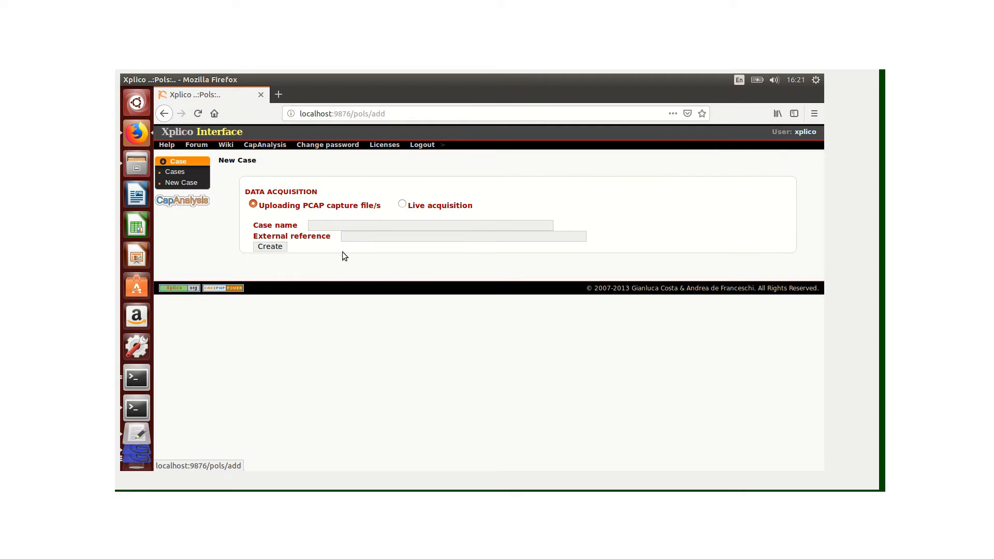
{"action": "left_click", "coordinate": [402, 204]}
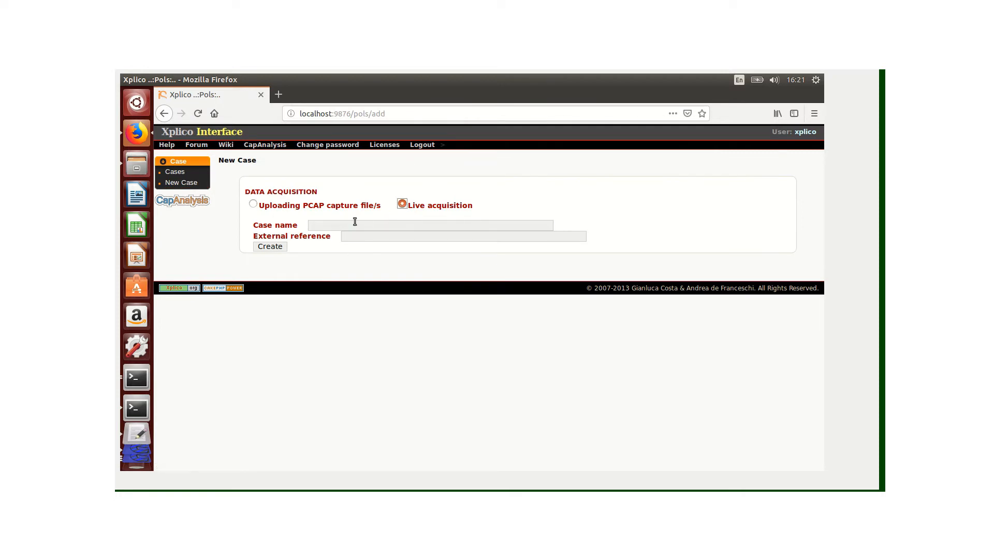
{"action": "type", "text": "L"}
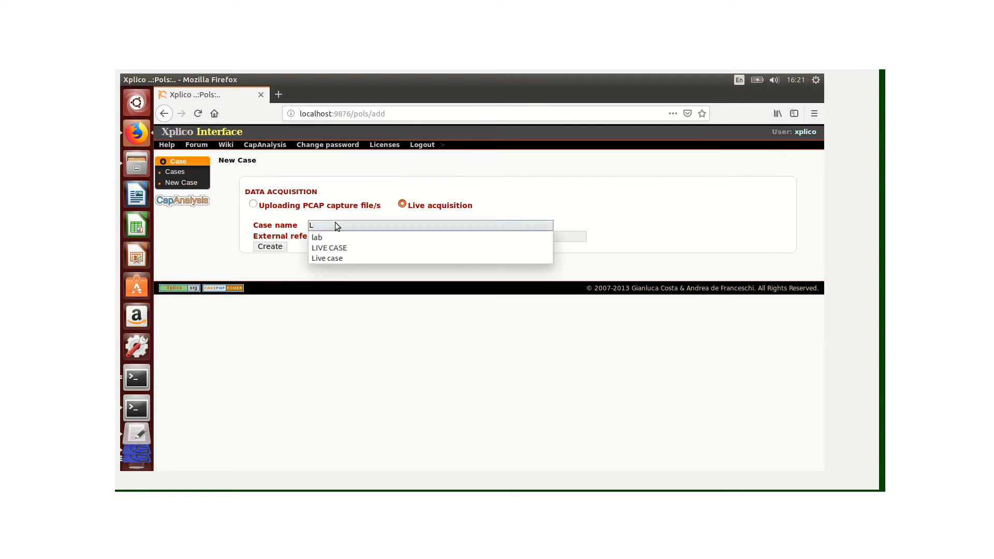
{"action": "type", "text": "Live C"}
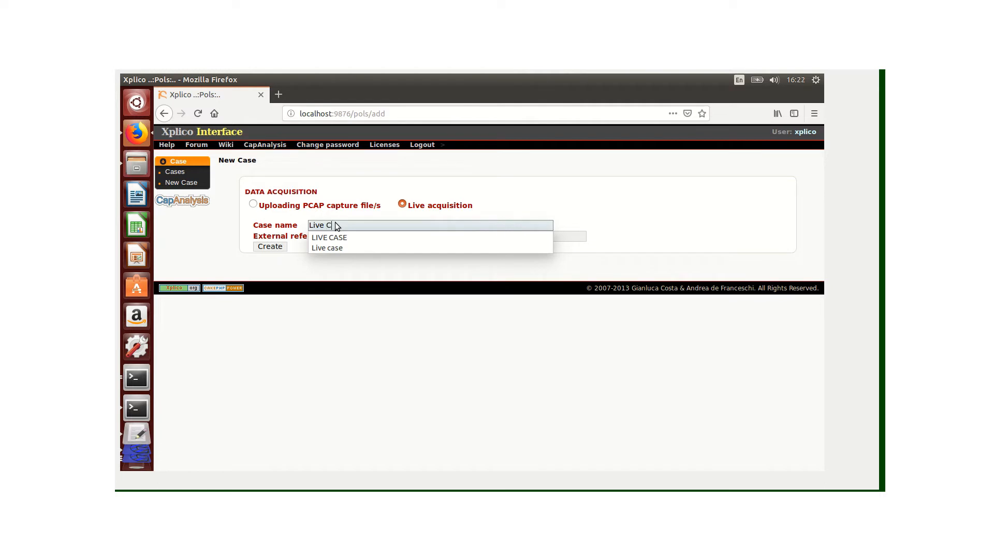
{"action": "type", "text": "ase"}
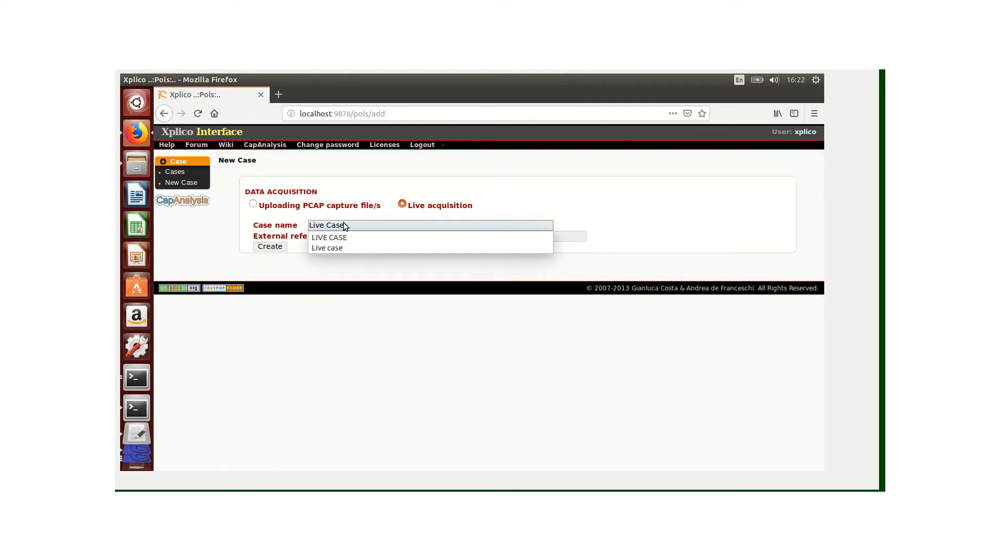
{"action": "left_click", "coordinate": [269, 246]}
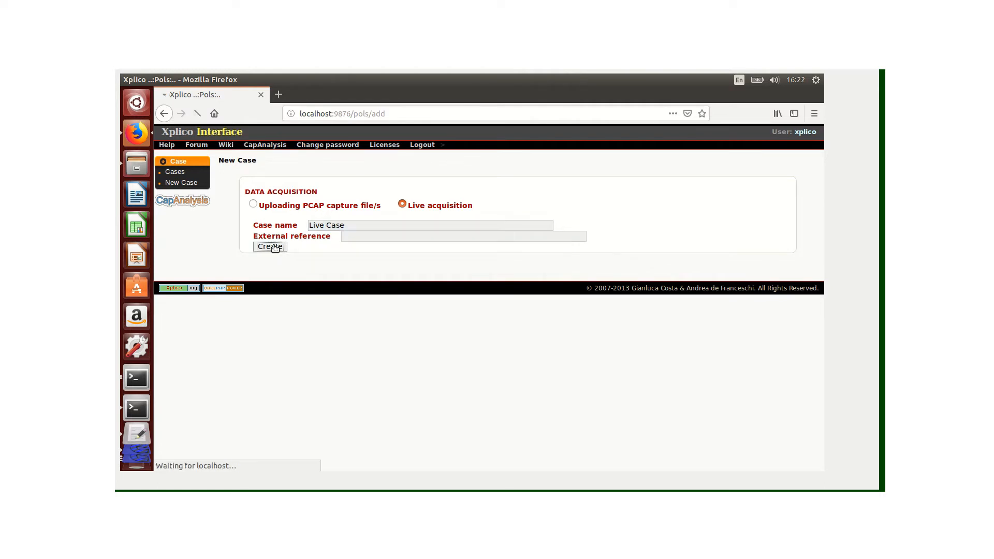
{"action": "left_click", "coordinate": [269, 246]}
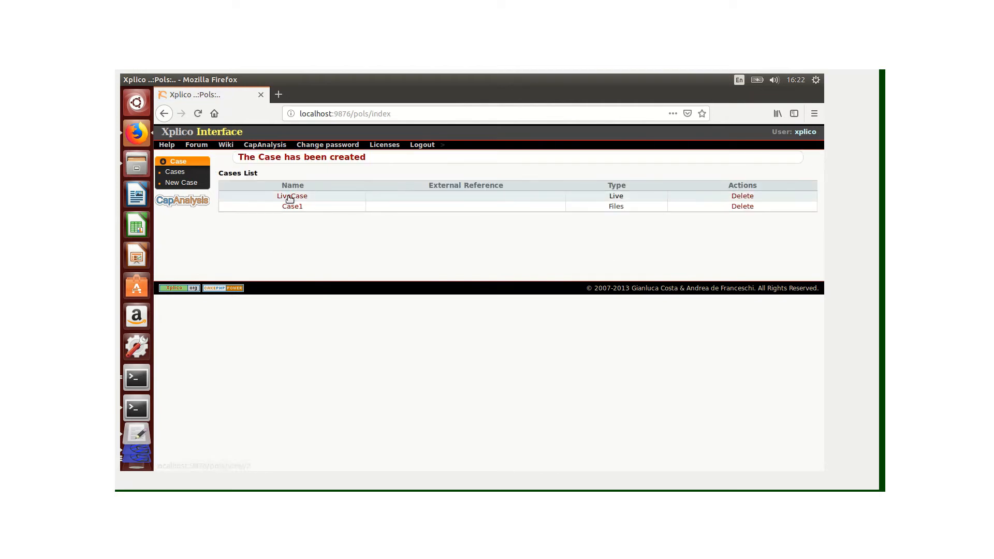
Create a listening session named Live session inside the LiveCase case.
{"action": "left_click", "coordinate": [292, 195]}
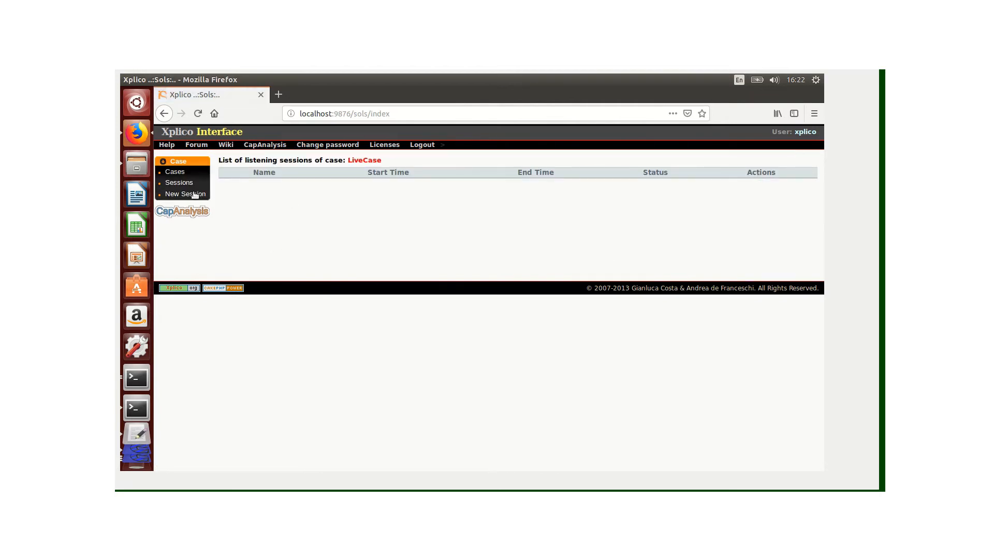
{"action": "left_click", "coordinate": [186, 193]}
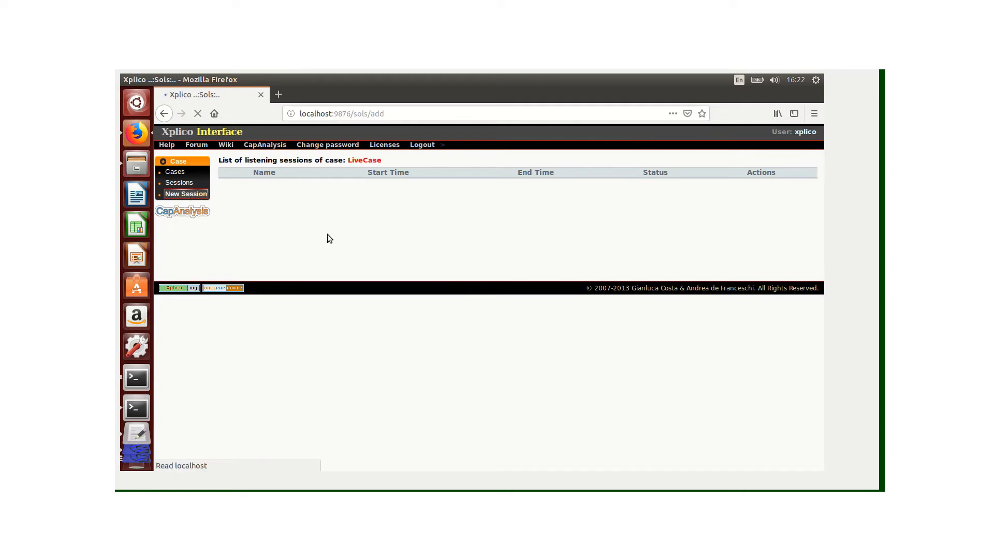
{"action": "left_click", "coordinate": [186, 194]}
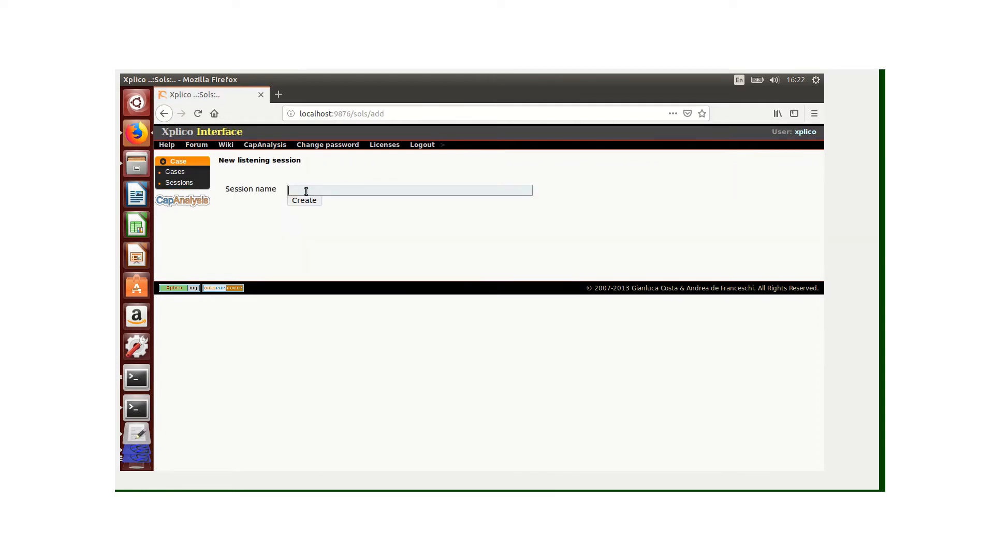
{"action": "type", "text": "Live se"}
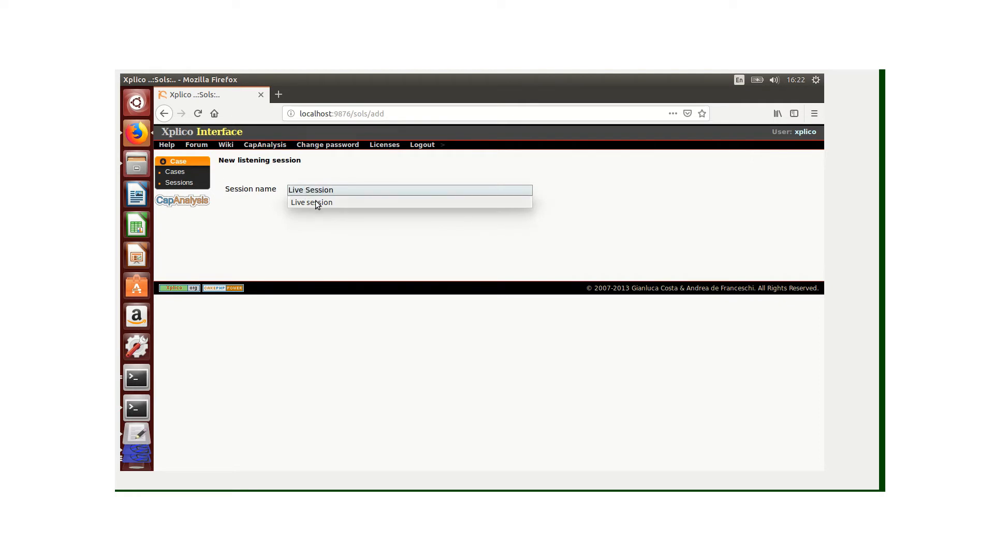
{"action": "left_click", "coordinate": [312, 202]}
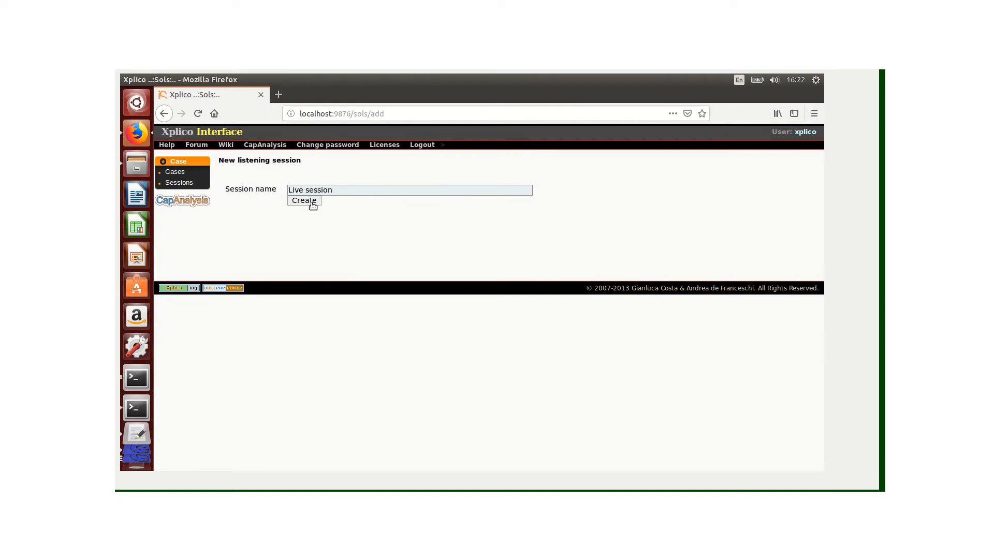
{"action": "left_click", "coordinate": [303, 200]}
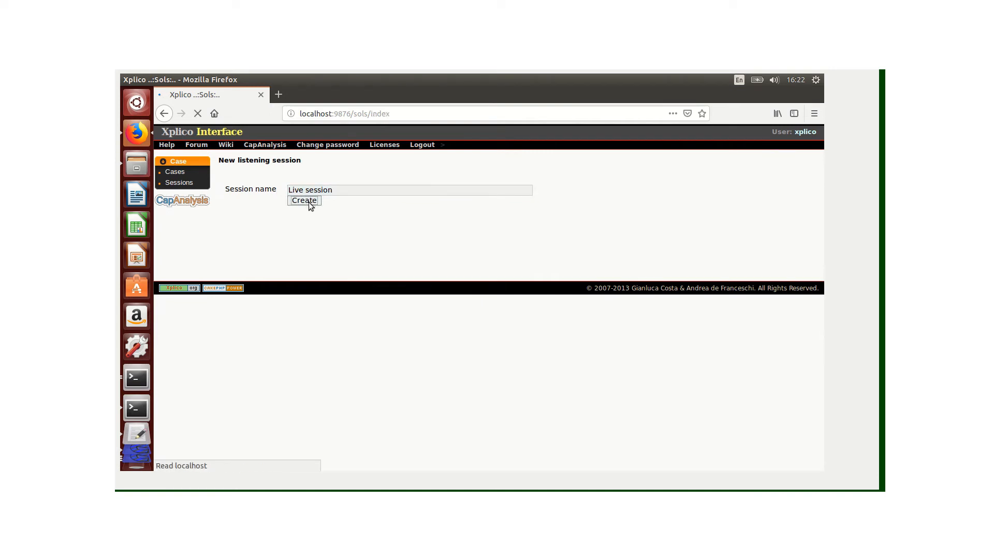
{"action": "left_click", "coordinate": [304, 199]}
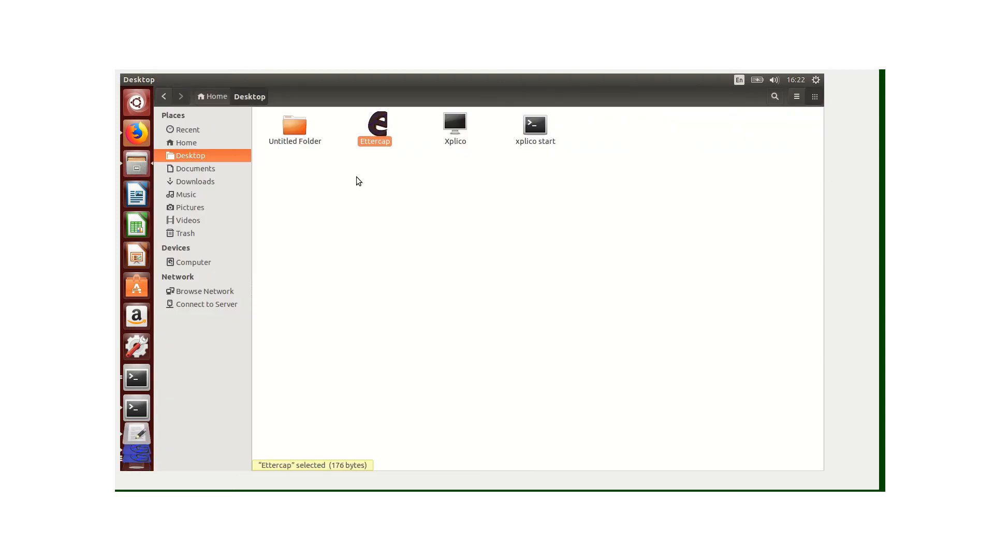
{"action": "mouse_move", "coordinate": [374, 179]}
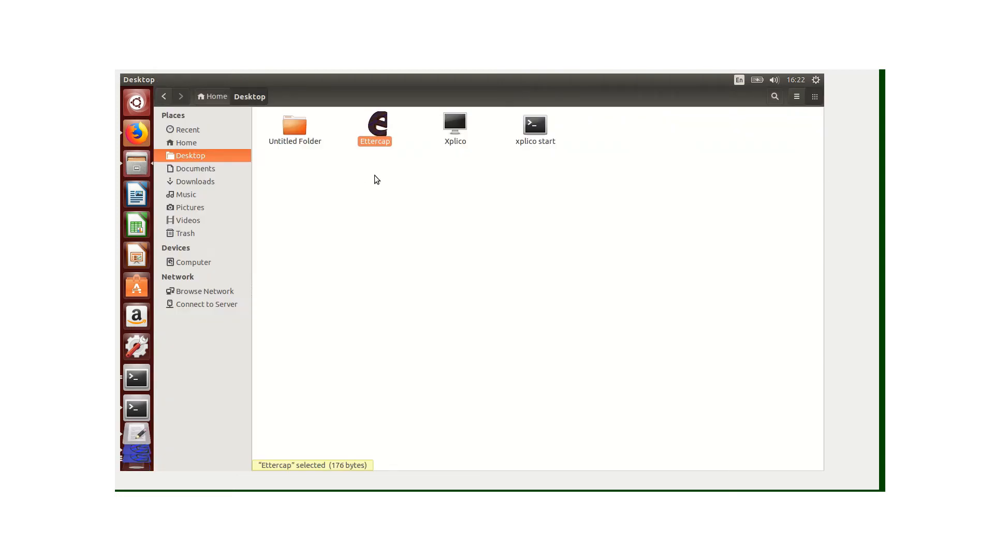
{"action": "mouse_move", "coordinate": [378, 150]}
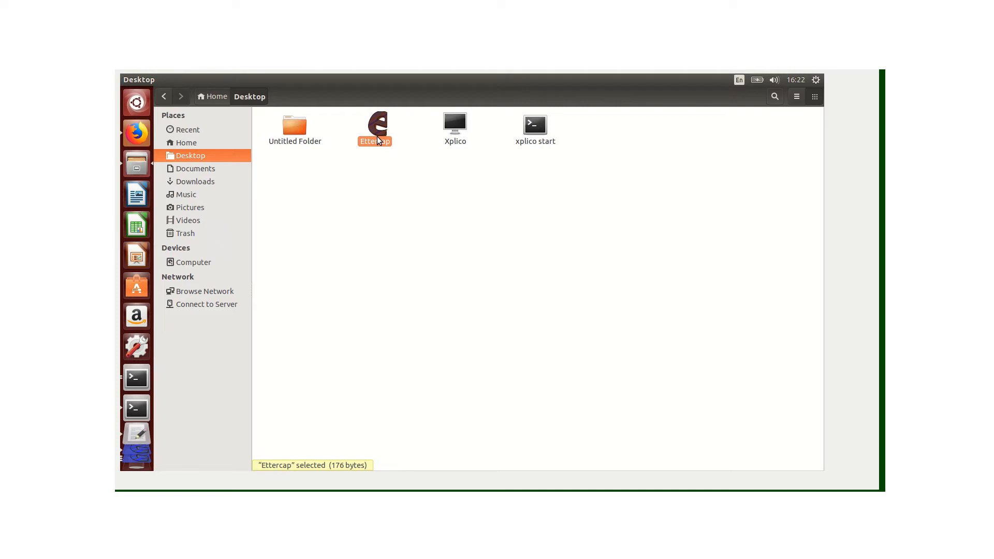
Launch Ettercap from the desktop, authenticating with the administrator password.
{"action": "double_click", "coordinate": [375, 123]}
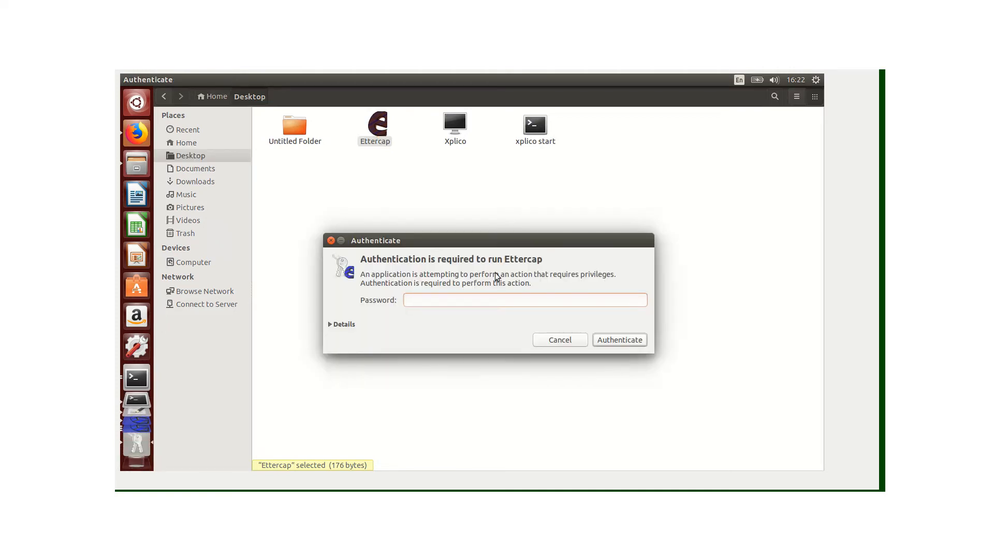
{"action": "left_click", "coordinate": [525, 299]}
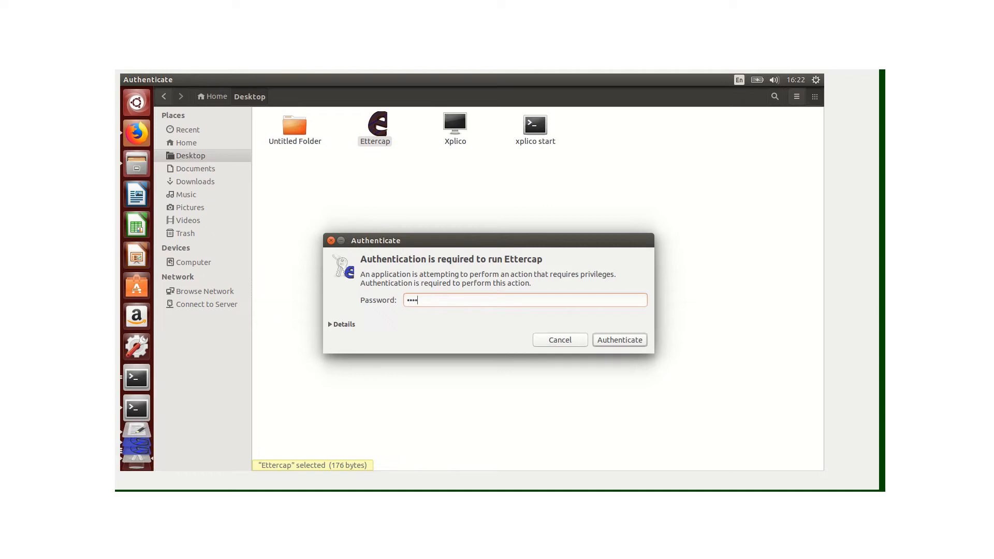
{"action": "type", "text": "••••••"}
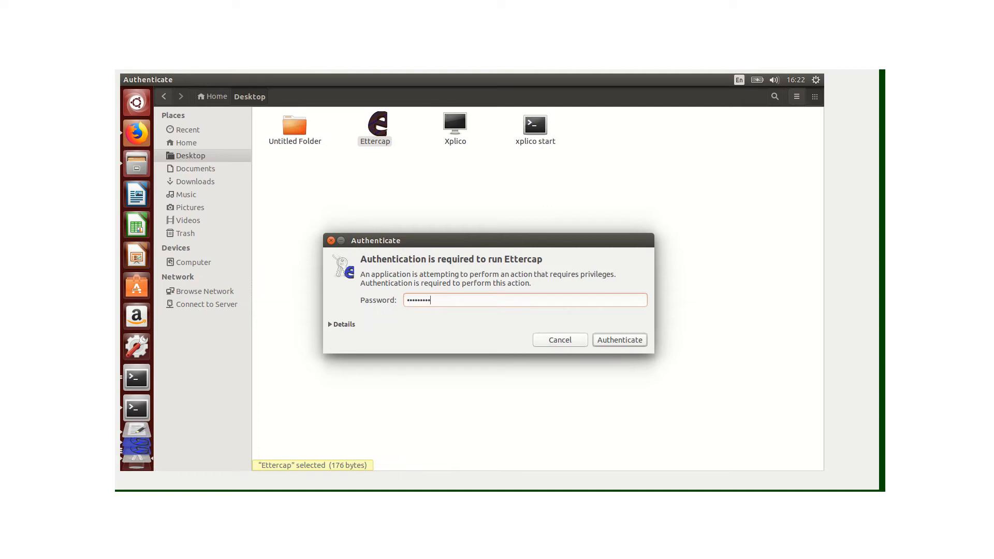
{"action": "left_click", "coordinate": [618, 324]}
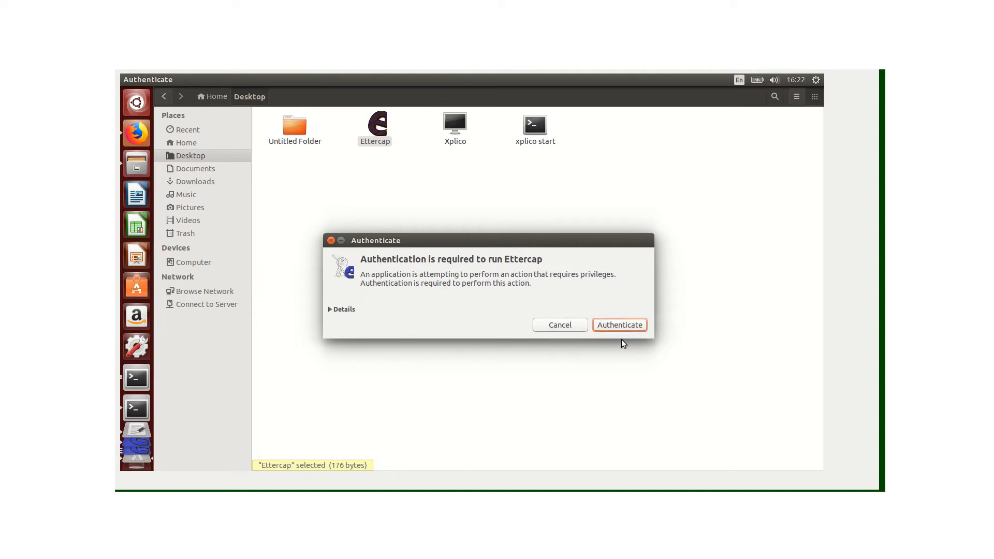
{"action": "left_click", "coordinate": [619, 324]}
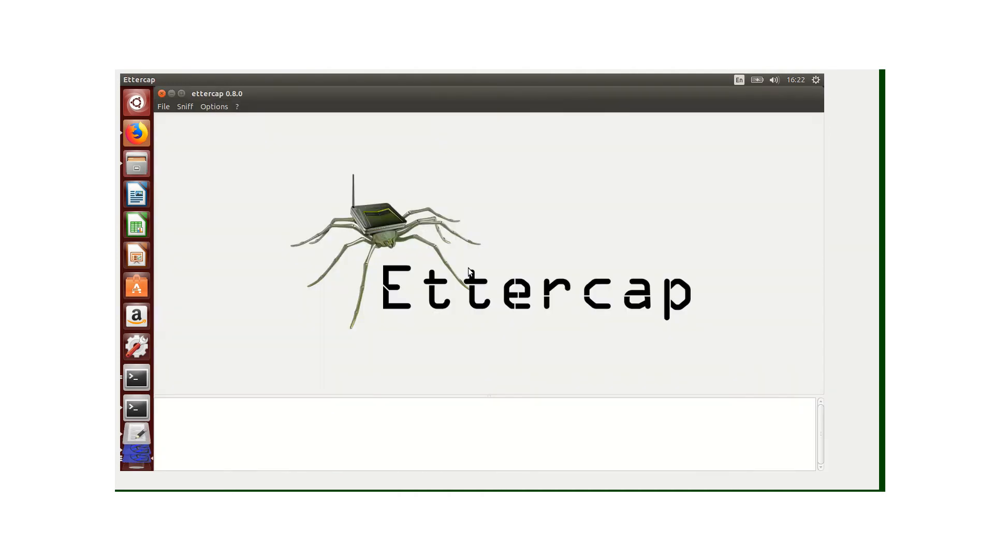
{"action": "mouse_move", "coordinate": [187, 111]}
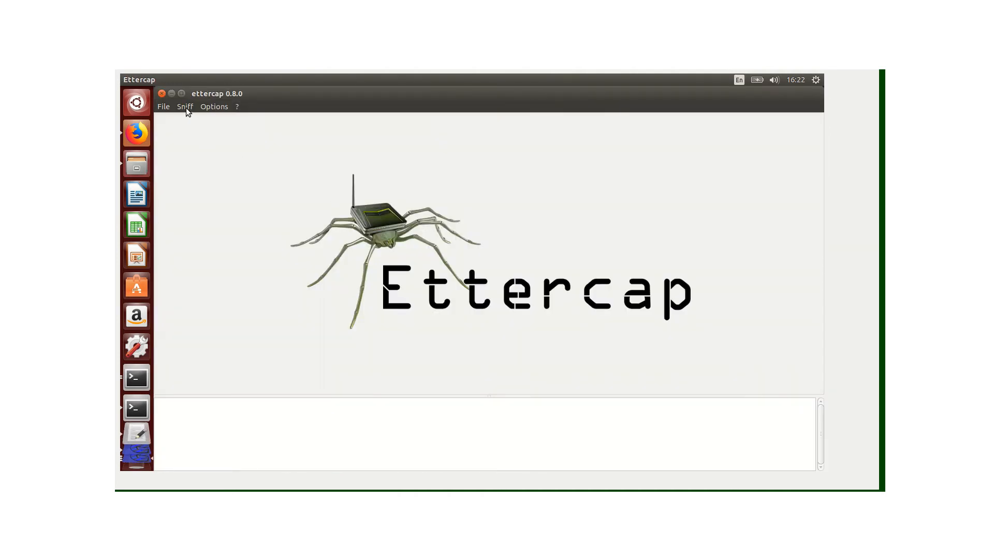
Start unified sniffing on eth0 and scan the subnet for hosts.
{"action": "left_click", "coordinate": [185, 106]}
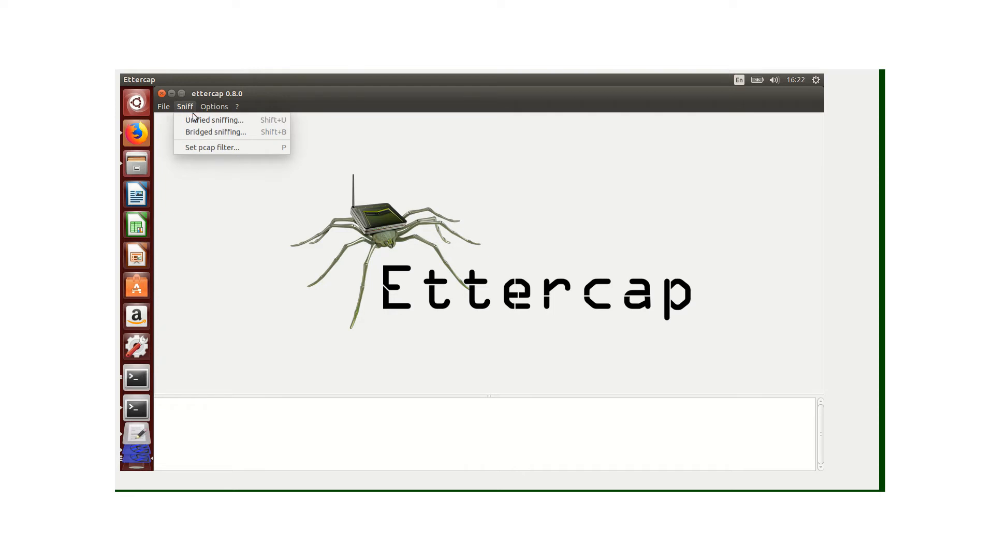
{"action": "mouse_move", "coordinate": [215, 120]}
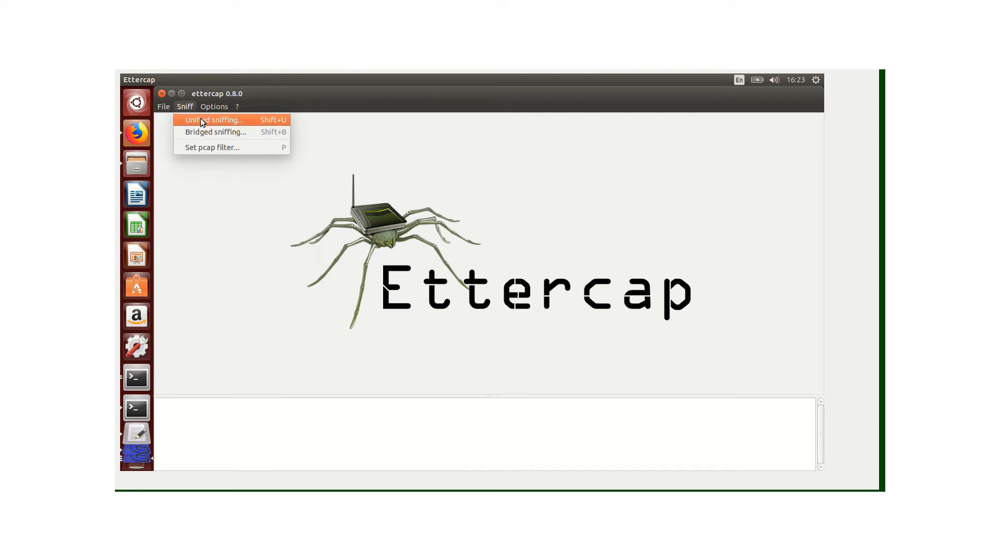
{"action": "left_click", "coordinate": [214, 120]}
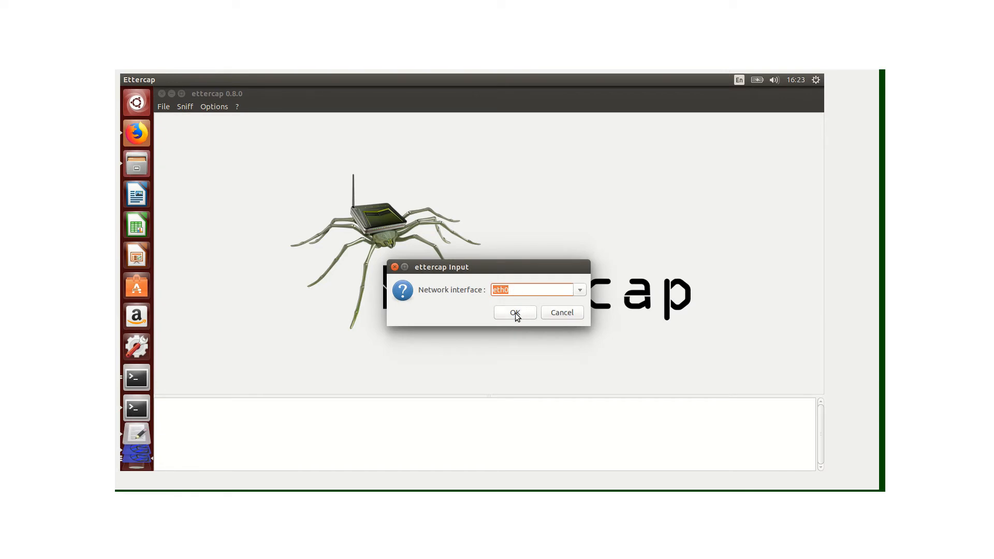
{"action": "left_click", "coordinate": [515, 312]}
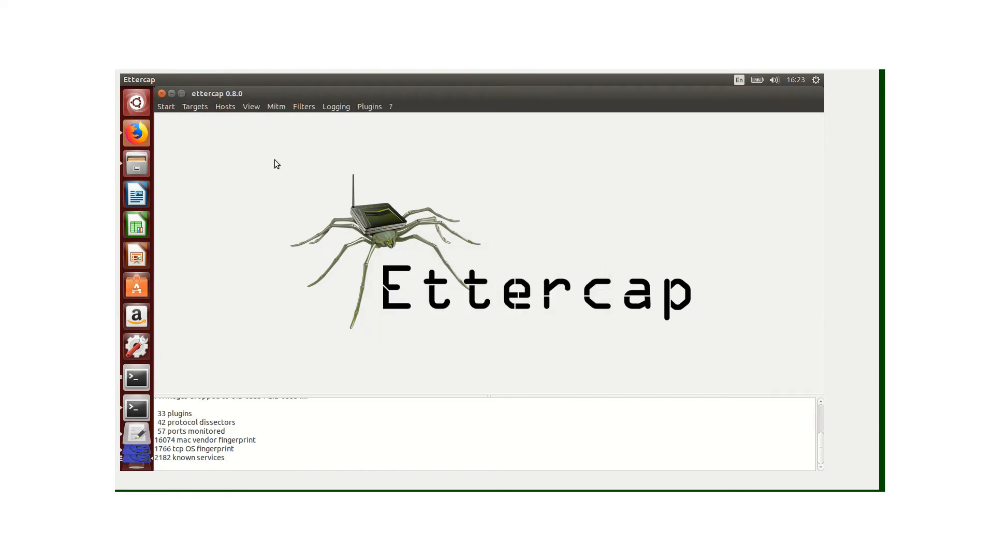
{"action": "left_click", "coordinate": [224, 106]}
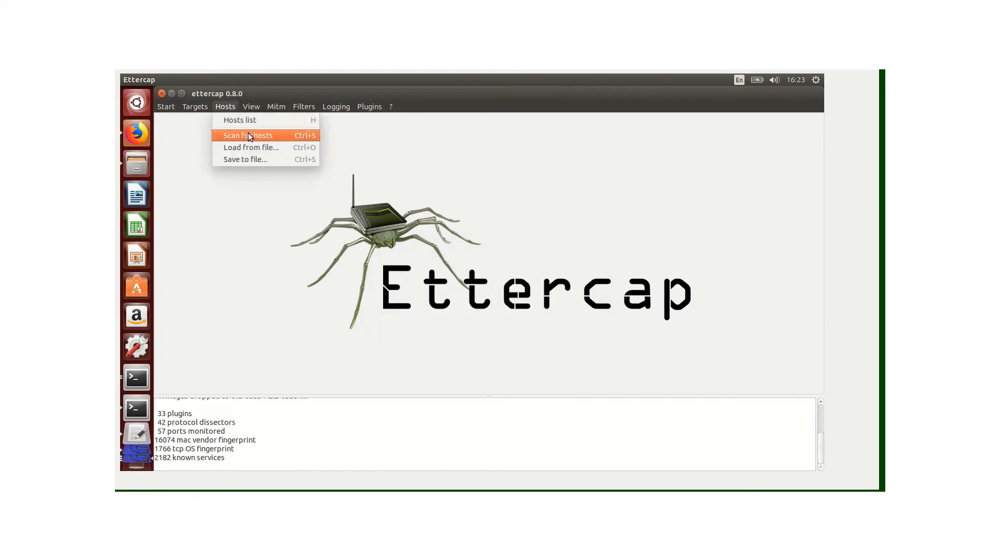
{"action": "left_click", "coordinate": [246, 135]}
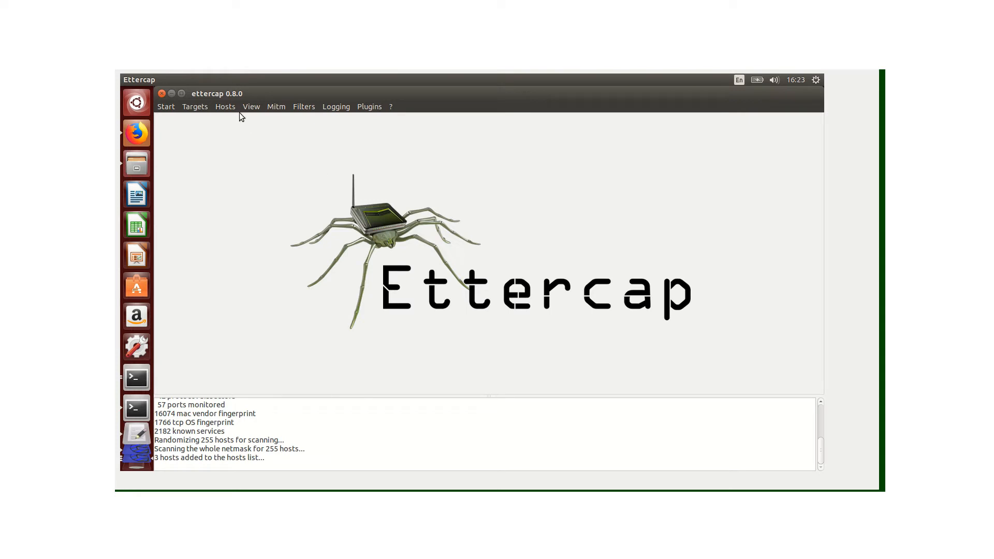
Add 10.0.2.2 and 10.0.2.3 to Target 1 and 10.0.2.4 to Target 2.
{"action": "left_click", "coordinate": [225, 107]}
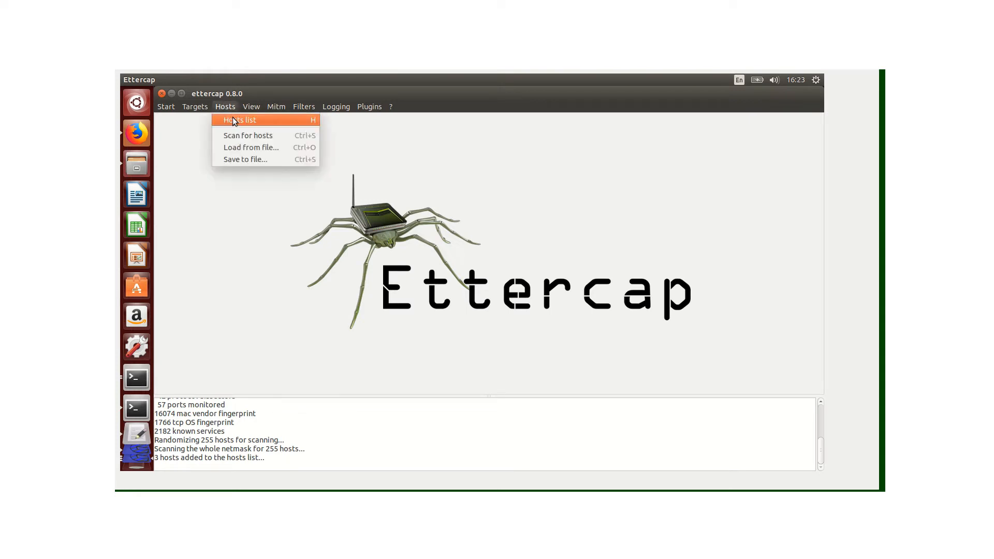
{"action": "left_click", "coordinate": [240, 120]}
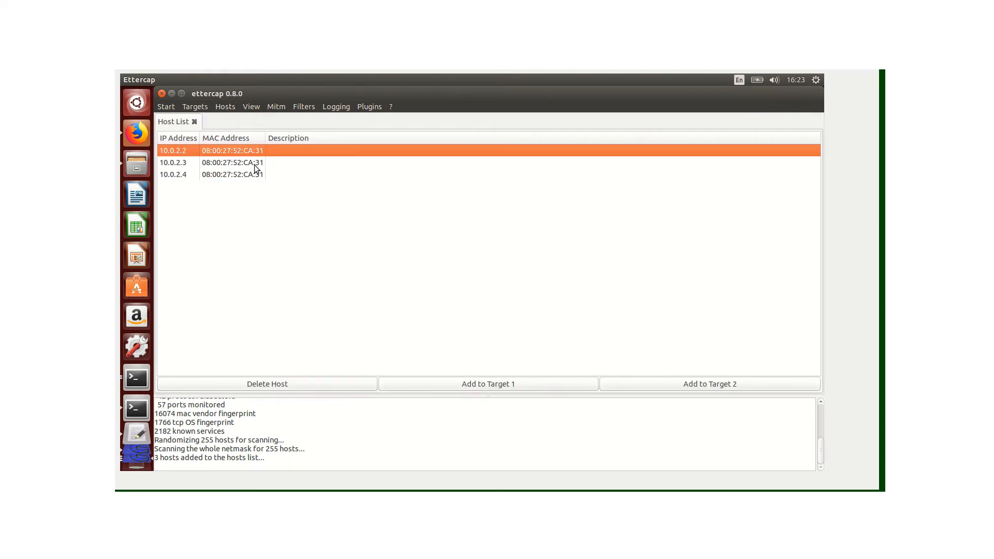
{"action": "left_click", "coordinate": [488, 383]}
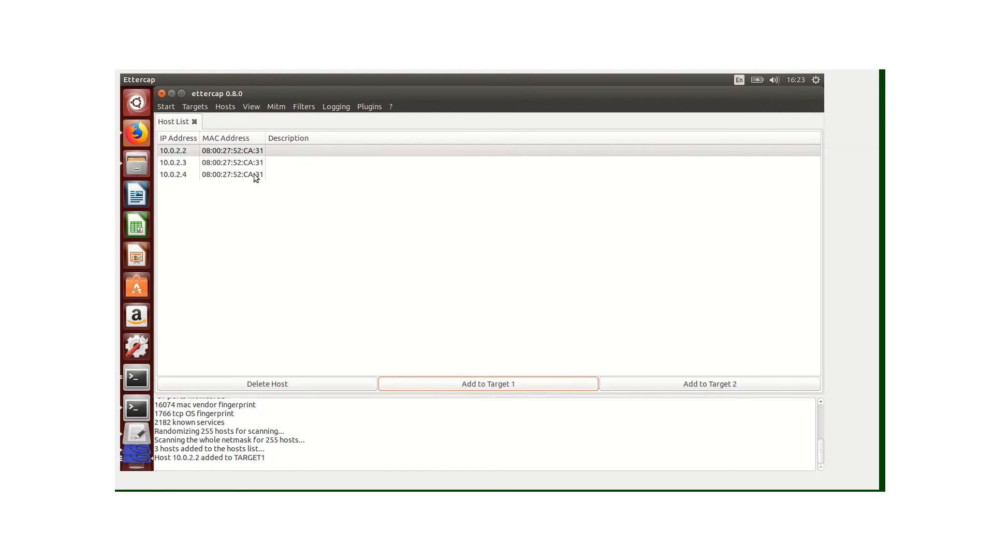
{"action": "left_click", "coordinate": [177, 163]}
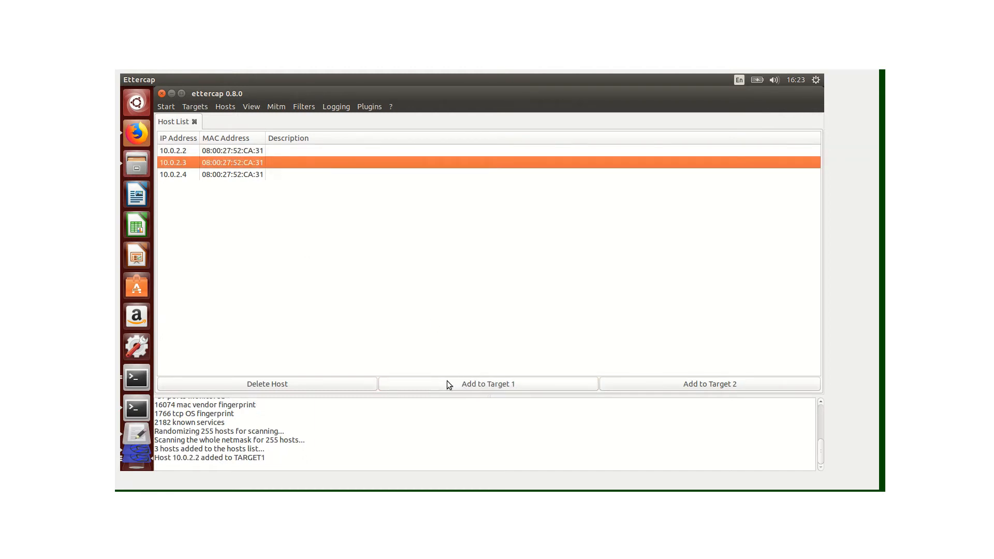
{"action": "left_click", "coordinate": [488, 384]}
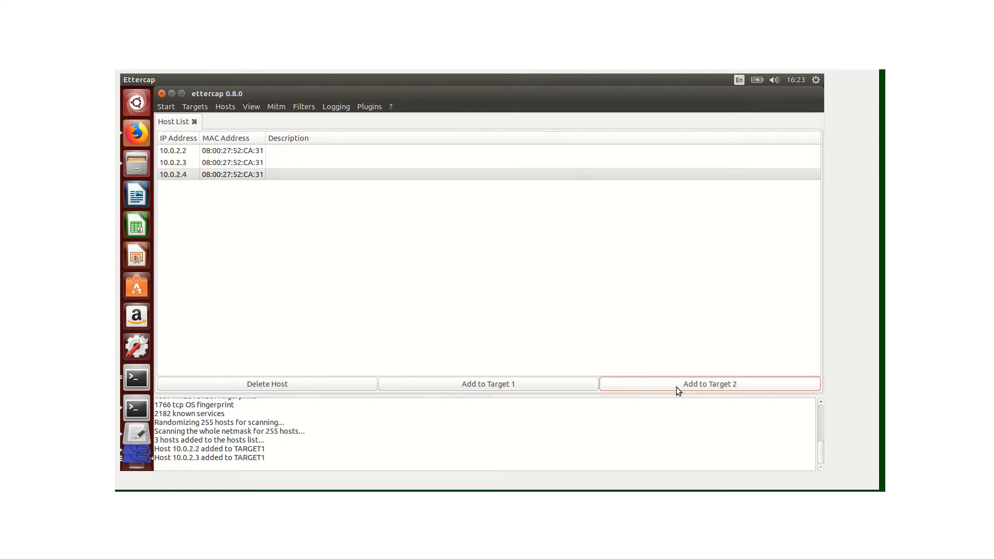
{"action": "left_click", "coordinate": [710, 384]}
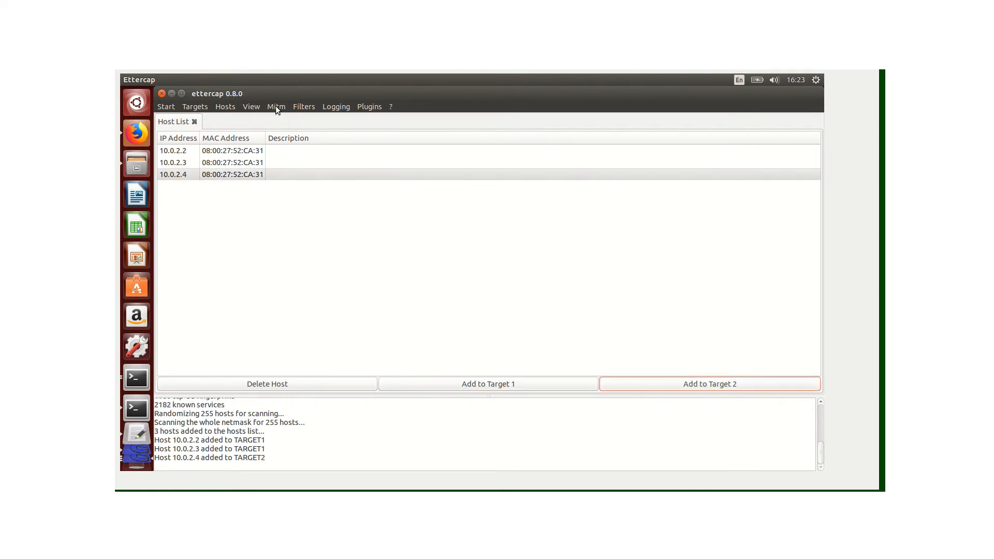
Start ARP poisoning with Sniff remote connections on and one-way poisoning off.
{"action": "left_click", "coordinate": [275, 105]}
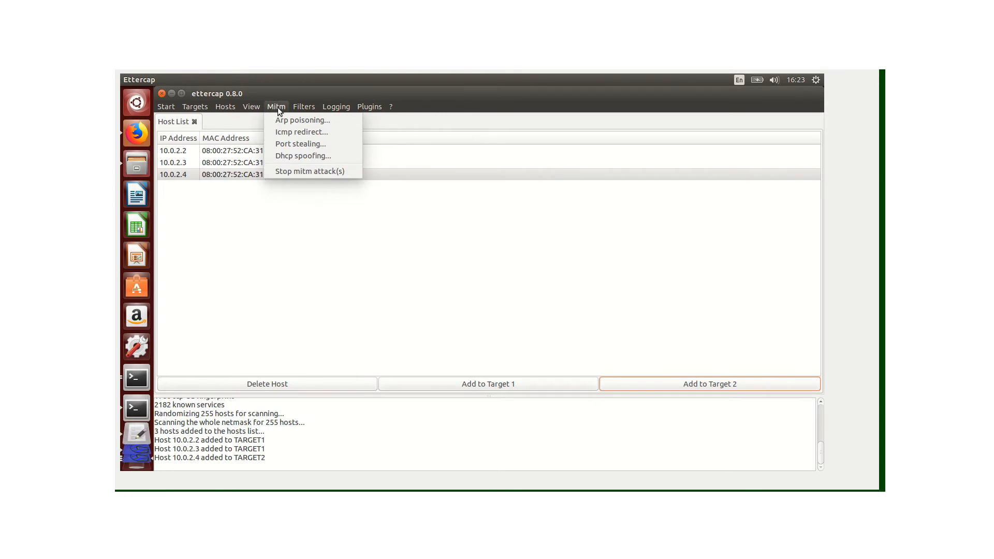
{"action": "left_click", "coordinate": [302, 121]}
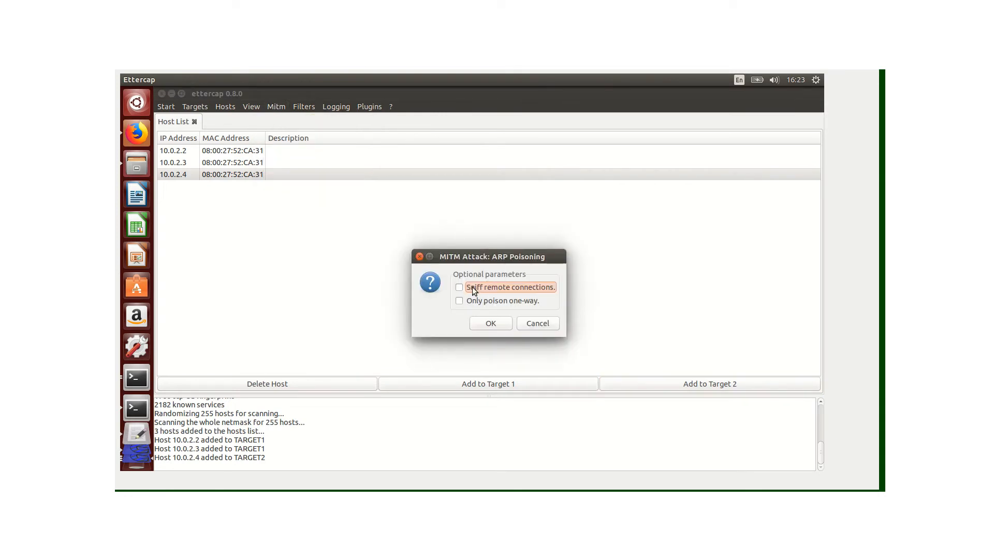
{"action": "left_click", "coordinate": [459, 300]}
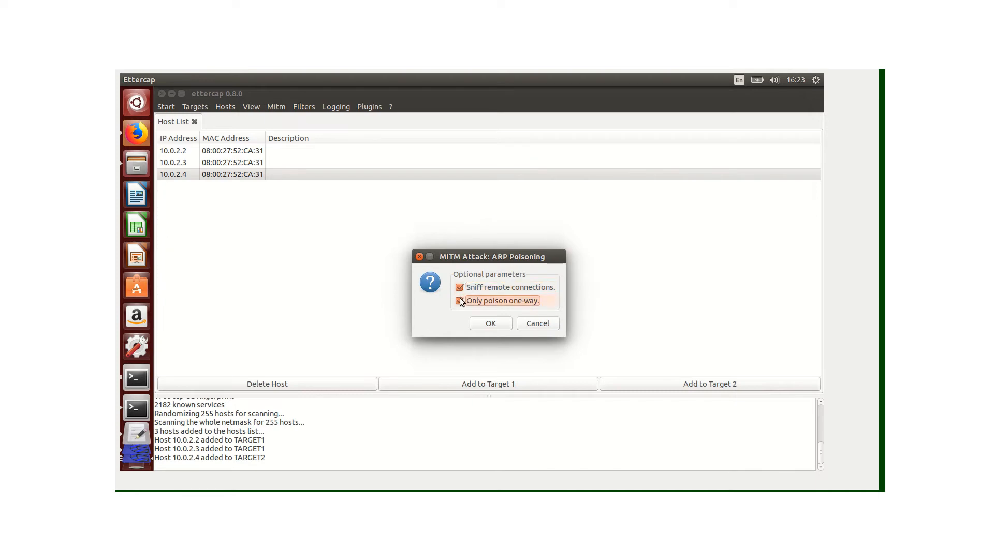
{"action": "left_click", "coordinate": [459, 301]}
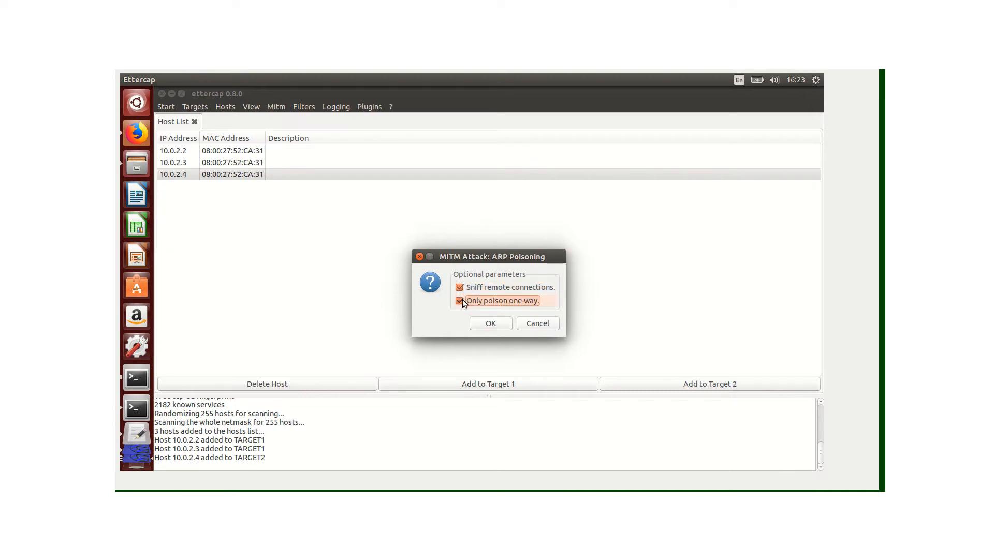
{"action": "left_click", "coordinate": [458, 300]}
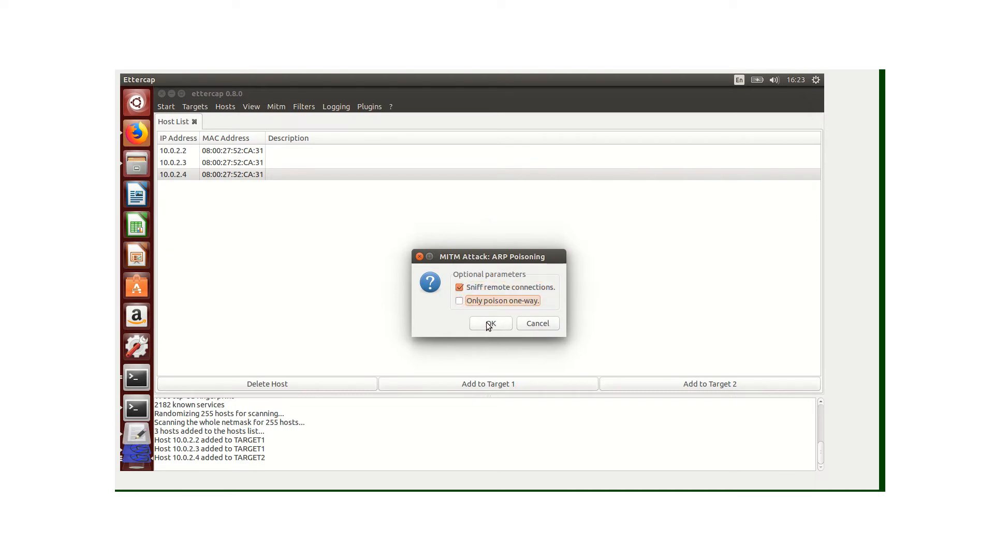
{"action": "left_click", "coordinate": [489, 323]}
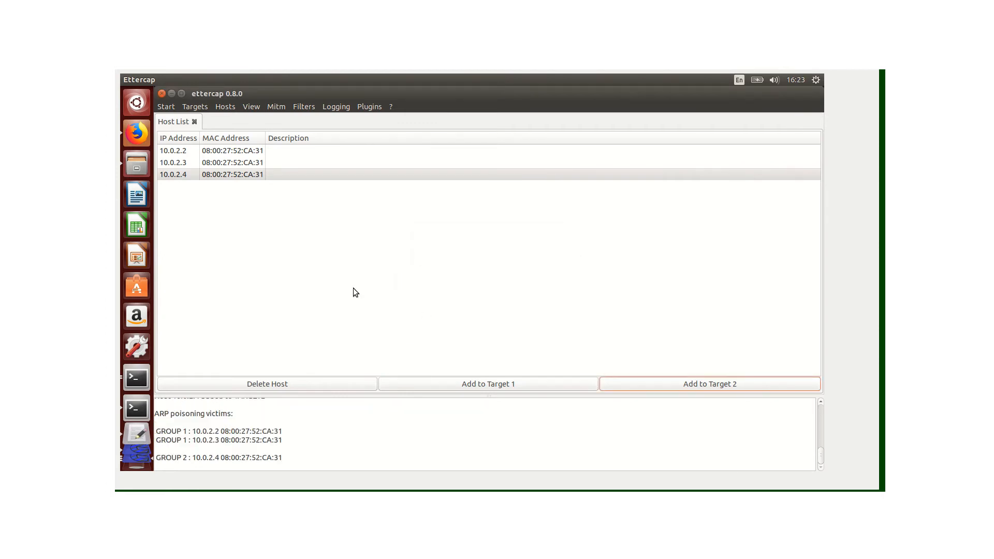
{"action": "mouse_move", "coordinate": [310, 134]}
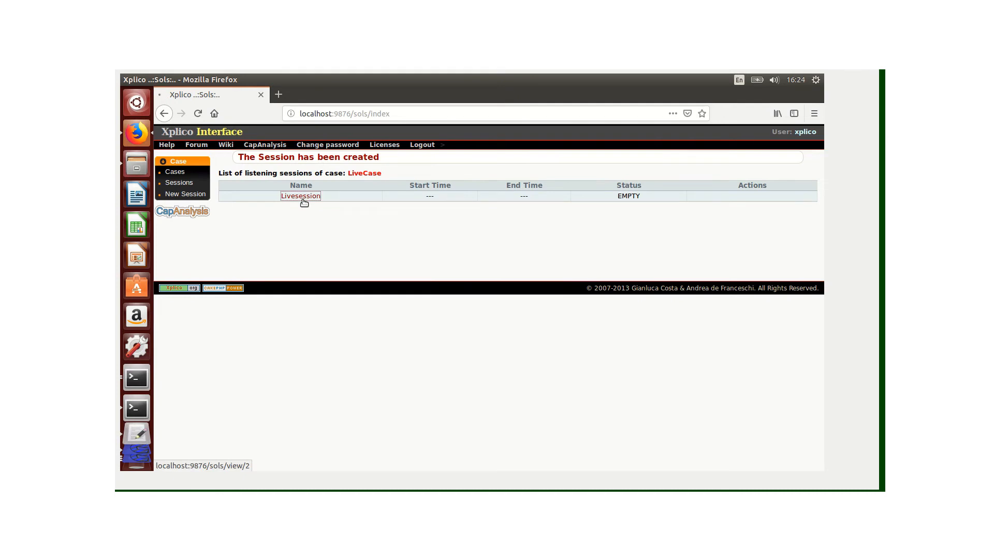
Start the Livesession live capture on interface eth0.
{"action": "left_click", "coordinate": [300, 195]}
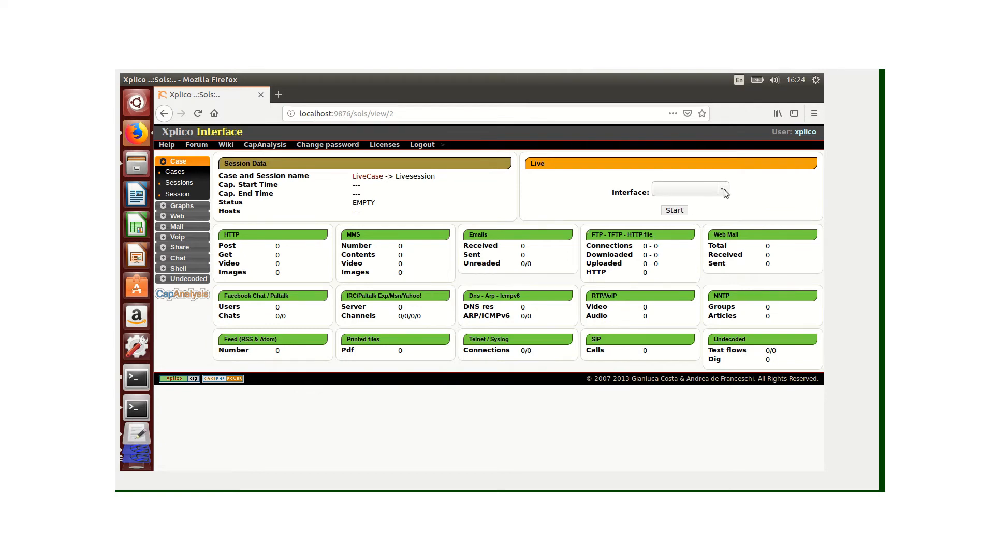
{"action": "left_click", "coordinate": [722, 185]}
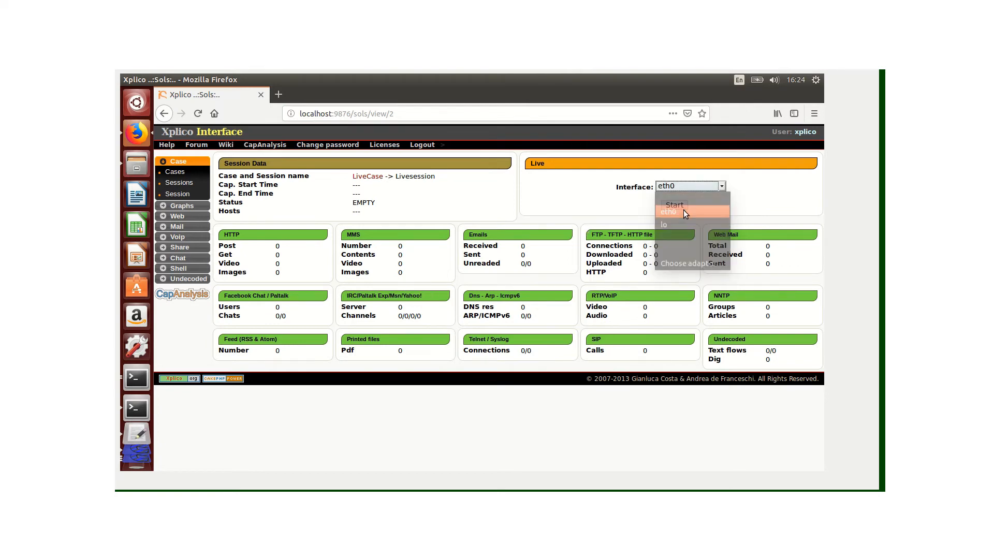
{"action": "left_click", "coordinate": [667, 211]}
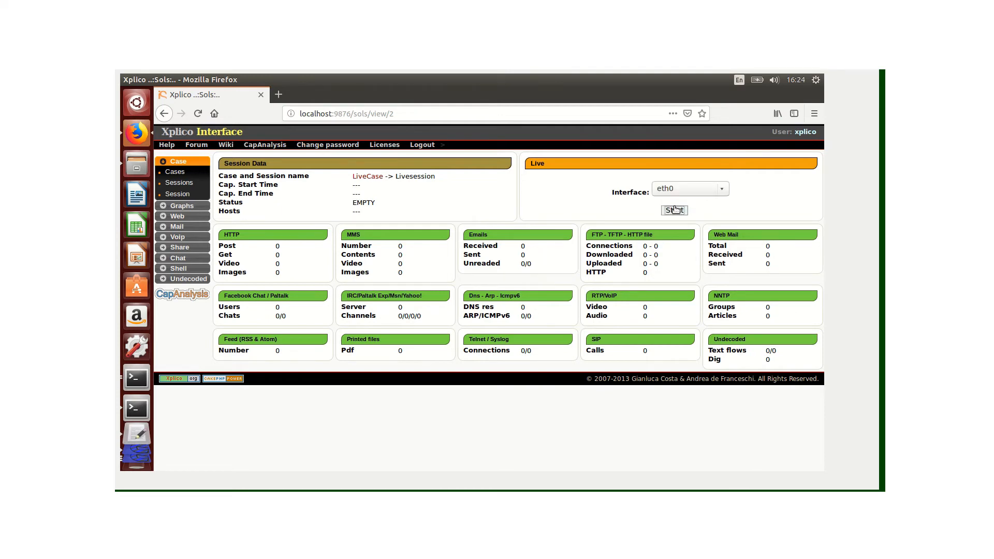
{"action": "left_click", "coordinate": [673, 211]}
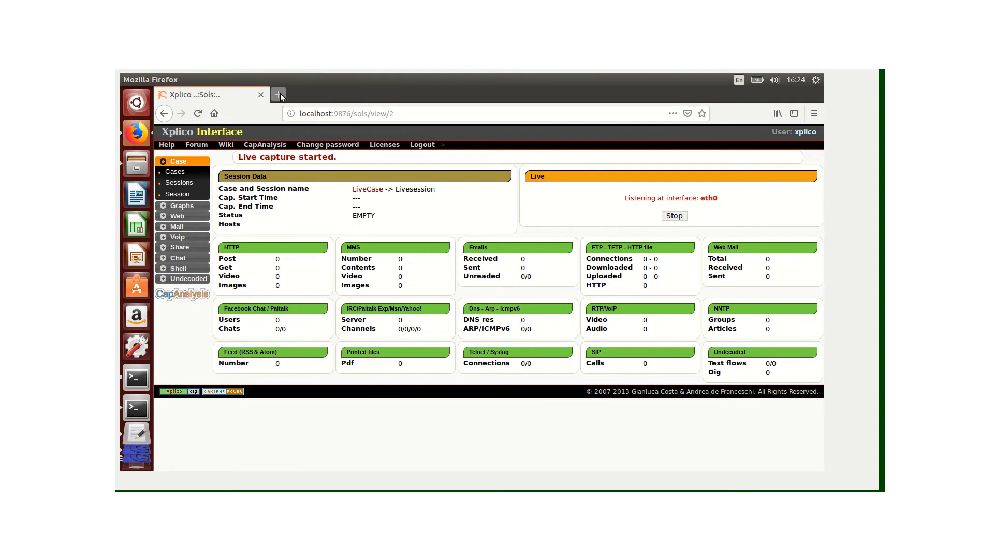
Search Google for 'Tik tok' in a new browser tab and view the image results.
{"action": "left_click", "coordinate": [278, 95]}
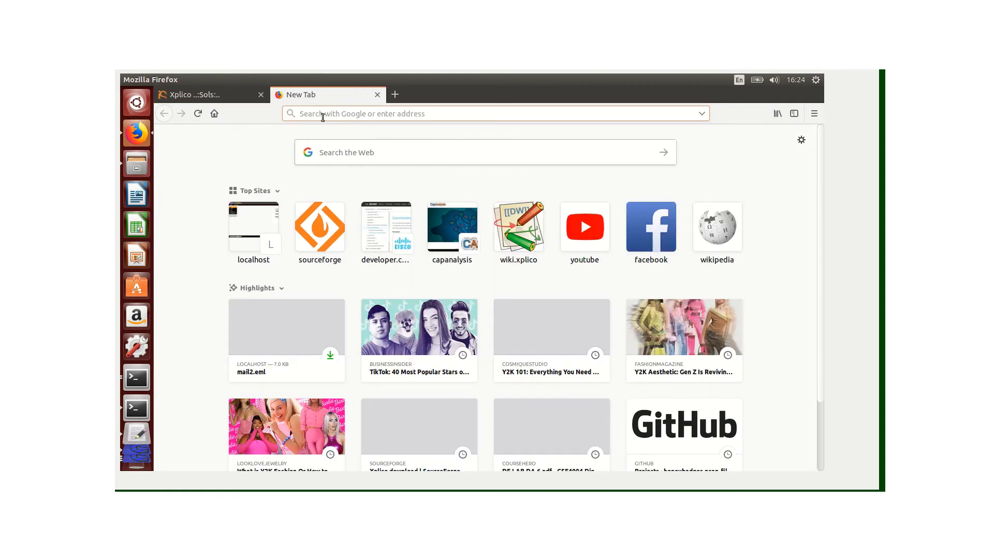
{"action": "left_click", "coordinate": [485, 152]}
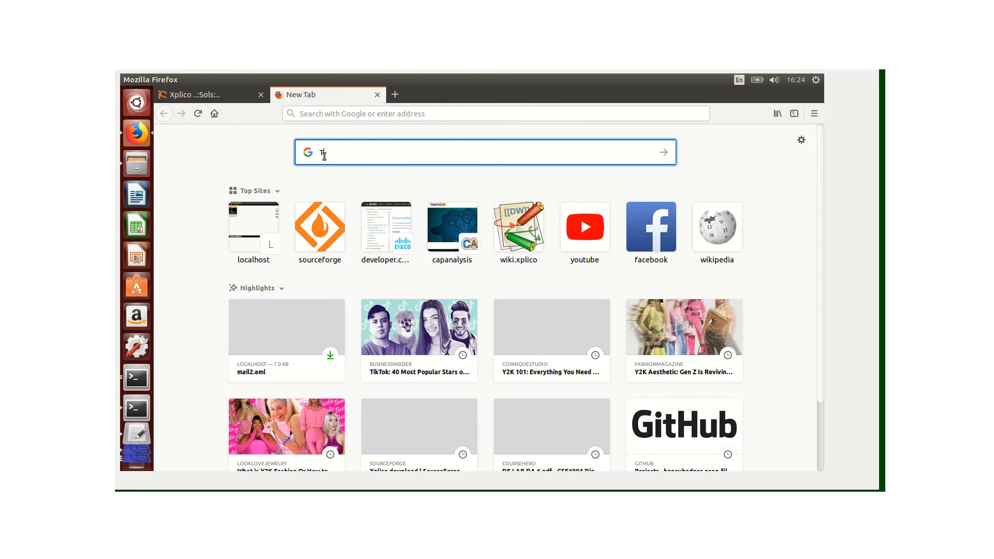
{"action": "type", "text": "Tik tok"}
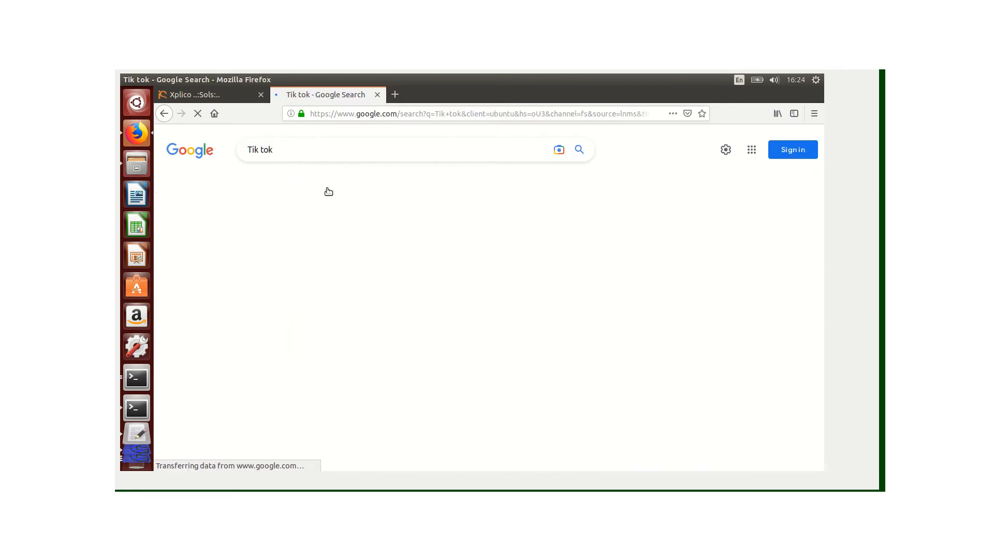
{"action": "left_click", "coordinate": [326, 181]}
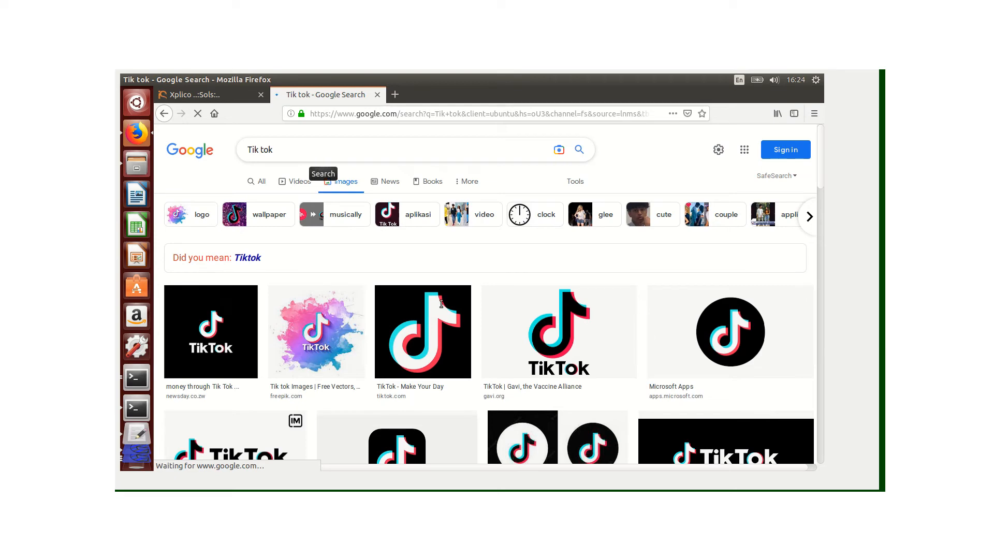
{"action": "mouse_move", "coordinate": [271, 225]}
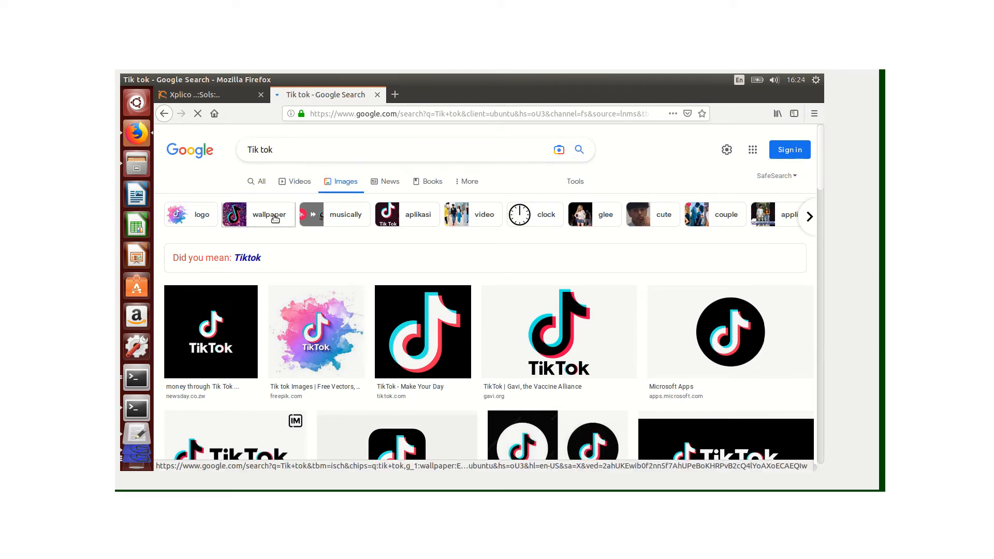
Refine the Tik tok image results with the wallpaper, logo and cute suggestion chips.
{"action": "left_click", "coordinate": [269, 214]}
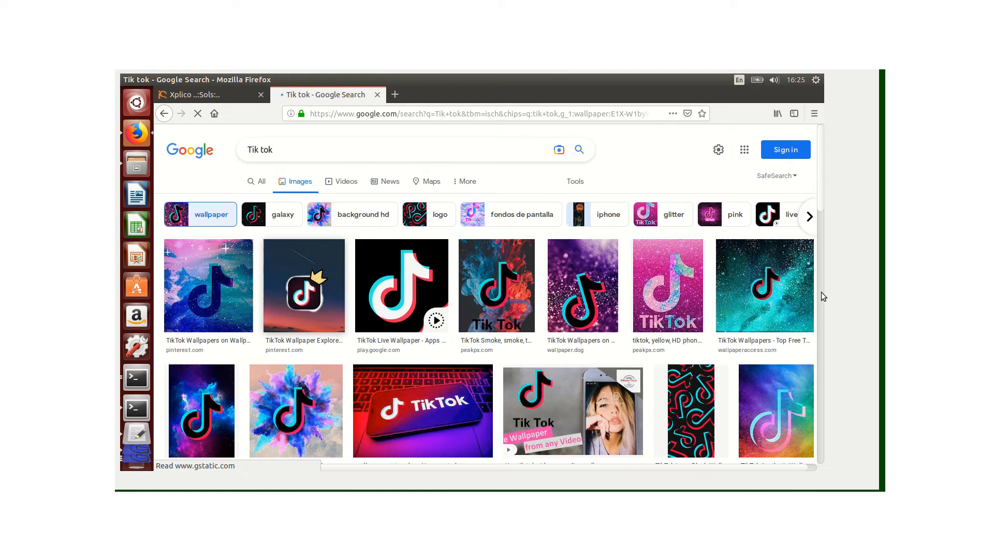
{"action": "scroll", "scroll_direction": "down", "scroll_amount": 3}
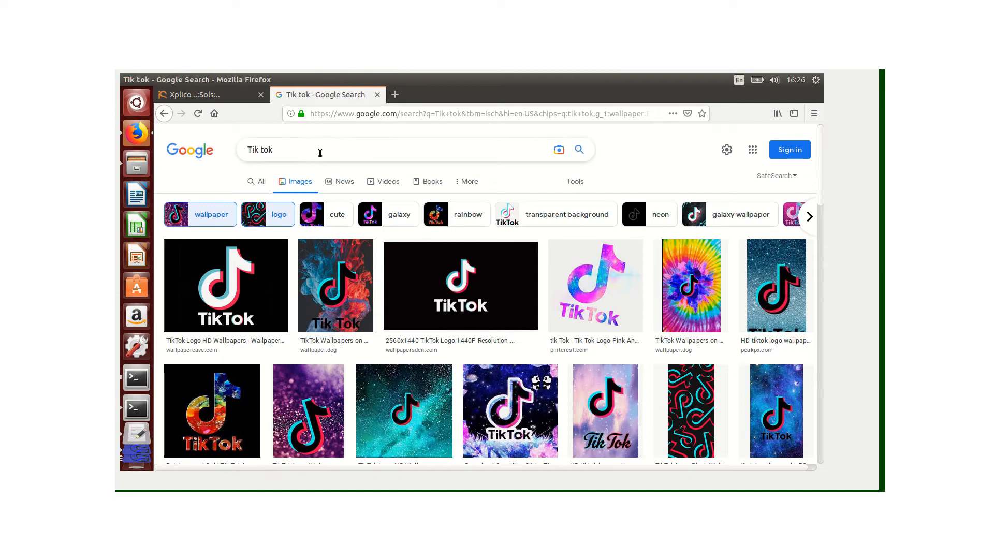
{"action": "mouse_move", "coordinate": [307, 151]}
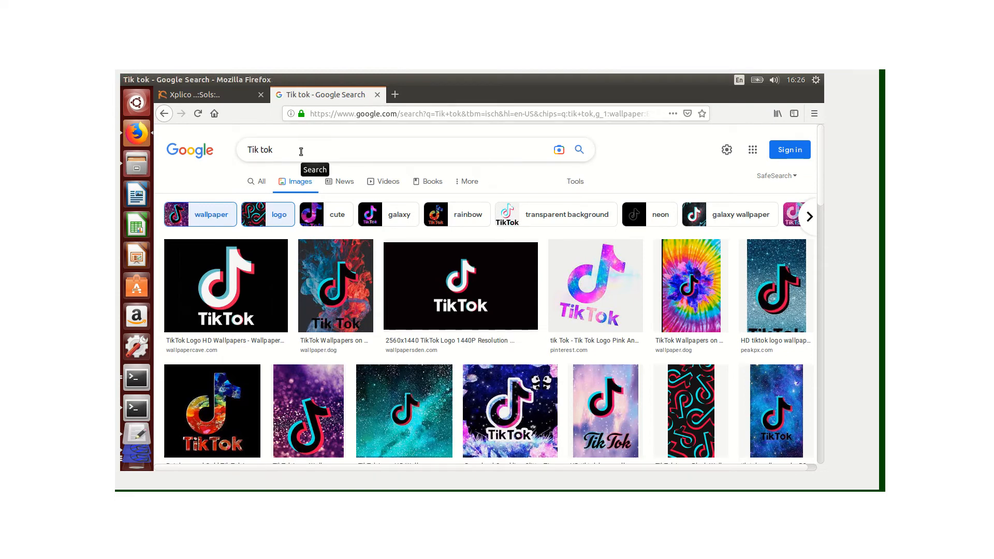
{"action": "mouse_move", "coordinate": [361, 171]}
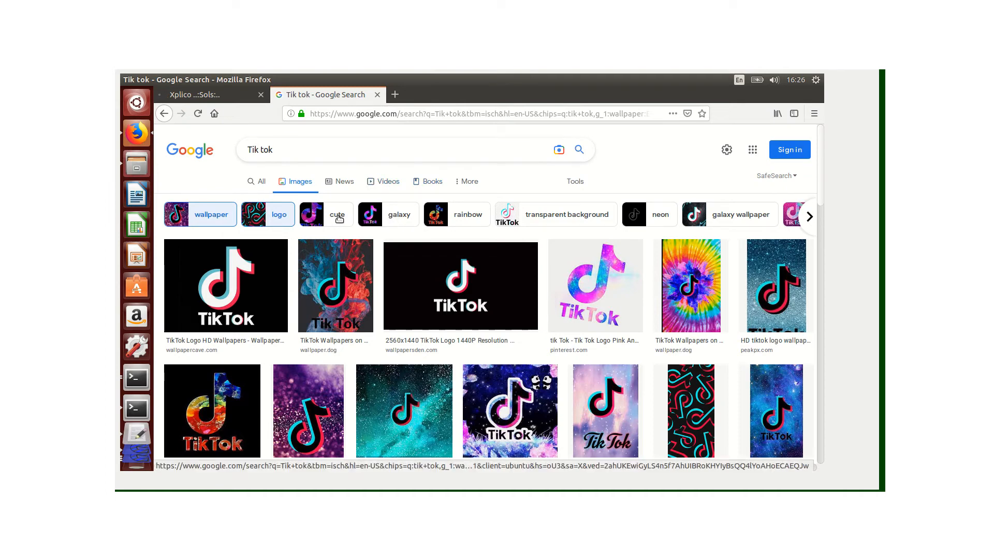
{"action": "left_click", "coordinate": [338, 215]}
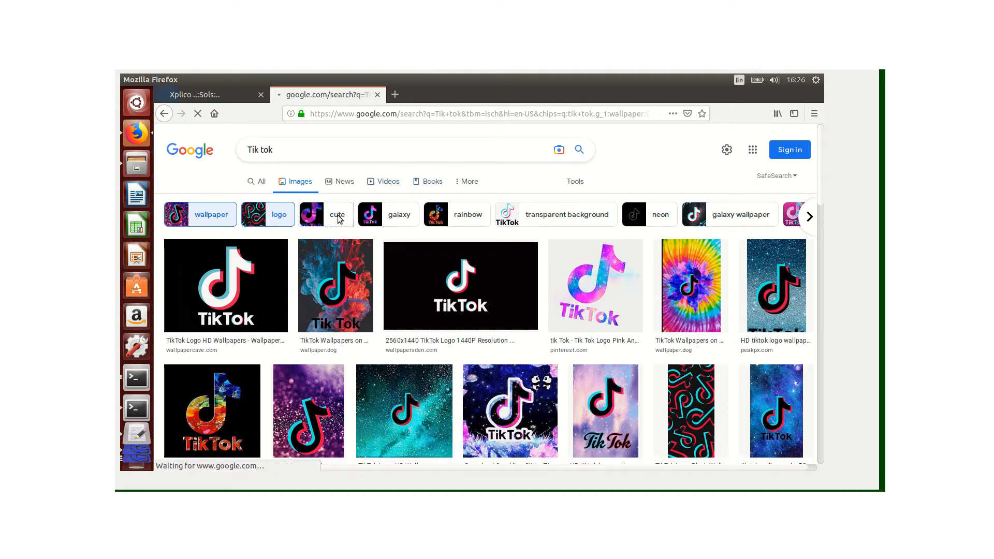
{"action": "left_click", "coordinate": [337, 214]}
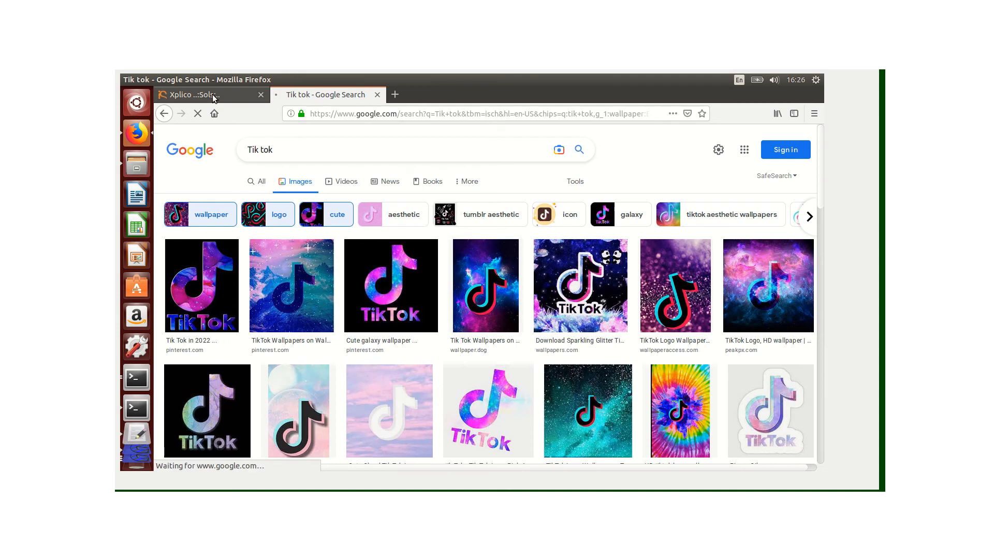
Return to the Xplico live session on eth0, attempt Stop, and expand the Graphs categories.
{"action": "left_click", "coordinate": [203, 94]}
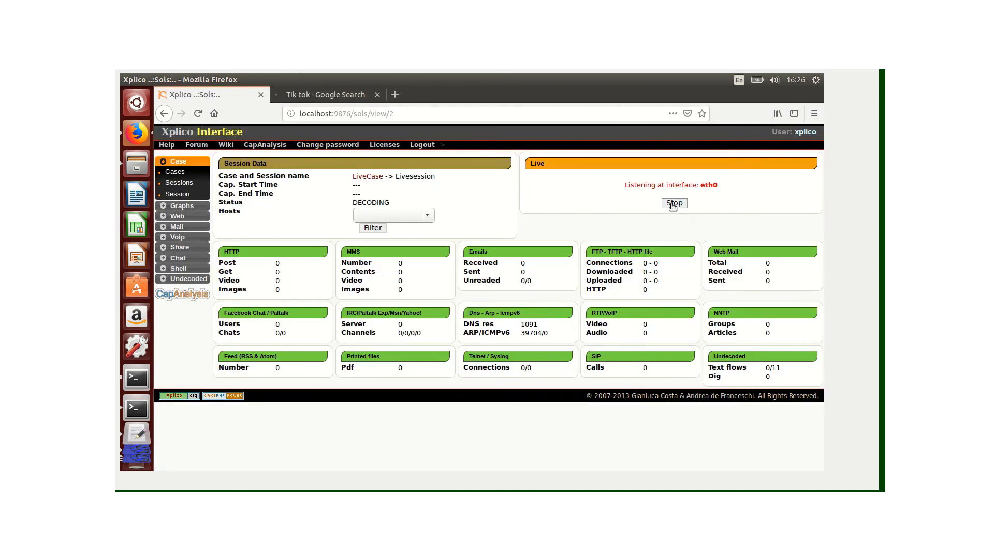
{"action": "left_click", "coordinate": [674, 203]}
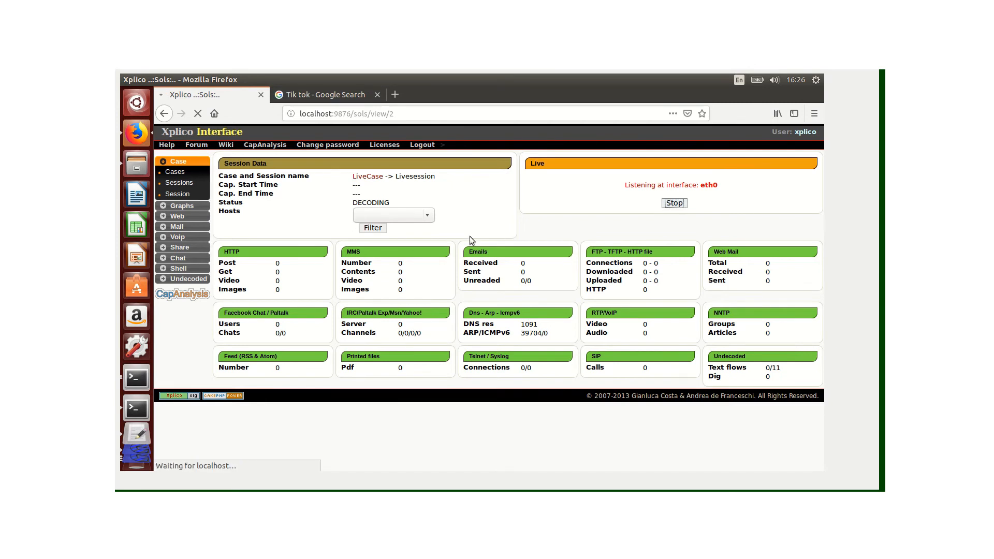
{"action": "mouse_move", "coordinate": [496, 234]}
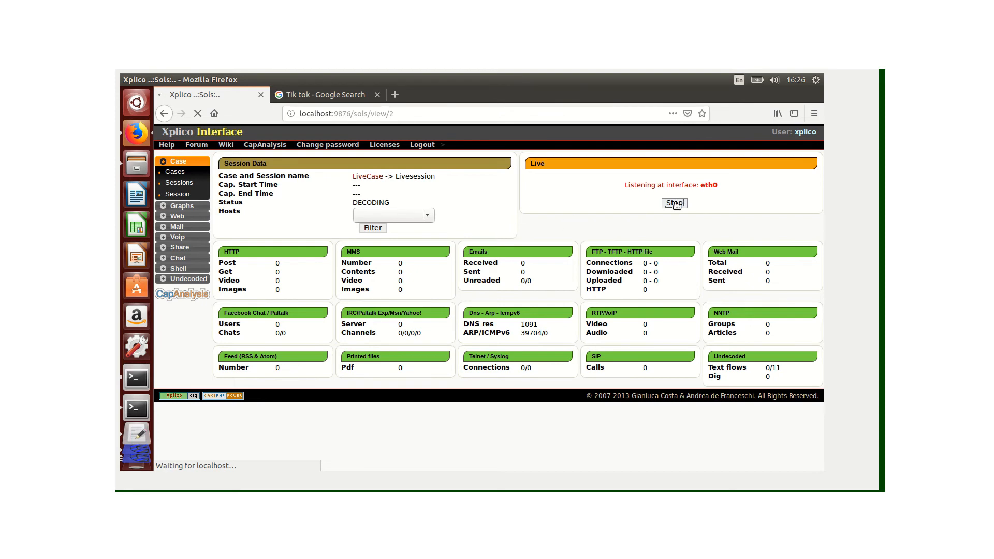
{"action": "mouse_move", "coordinate": [603, 211]}
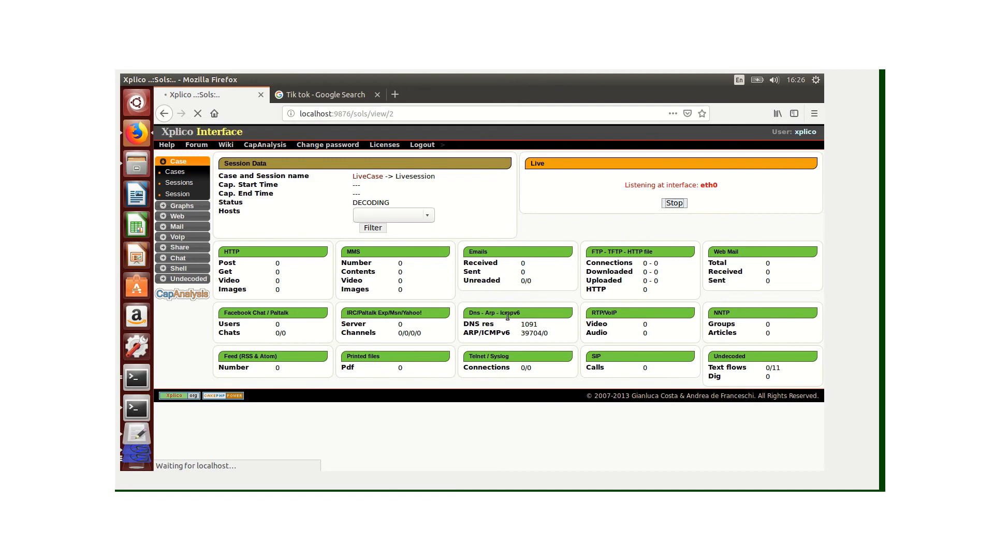
{"action": "mouse_move", "coordinate": [532, 321]}
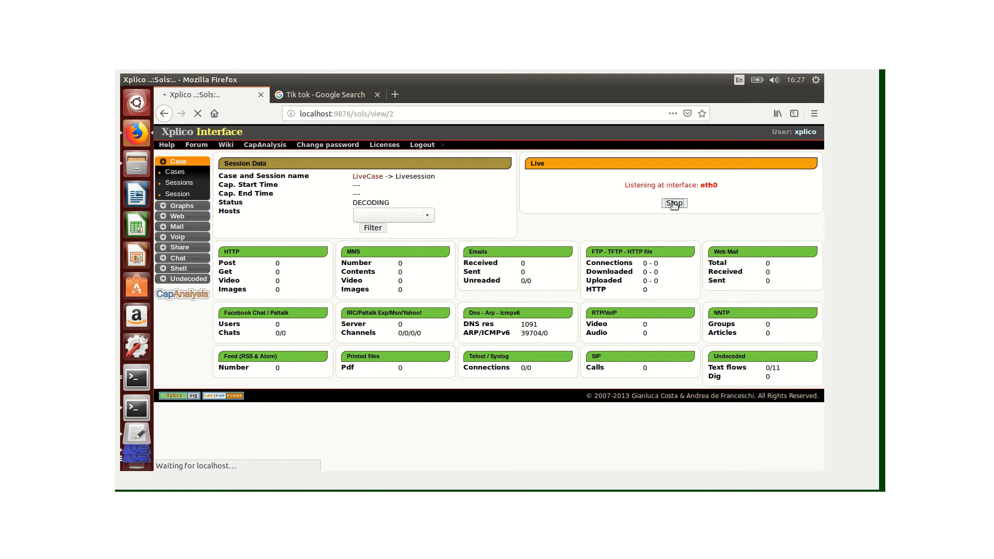
{"action": "mouse_move", "coordinate": [668, 209]}
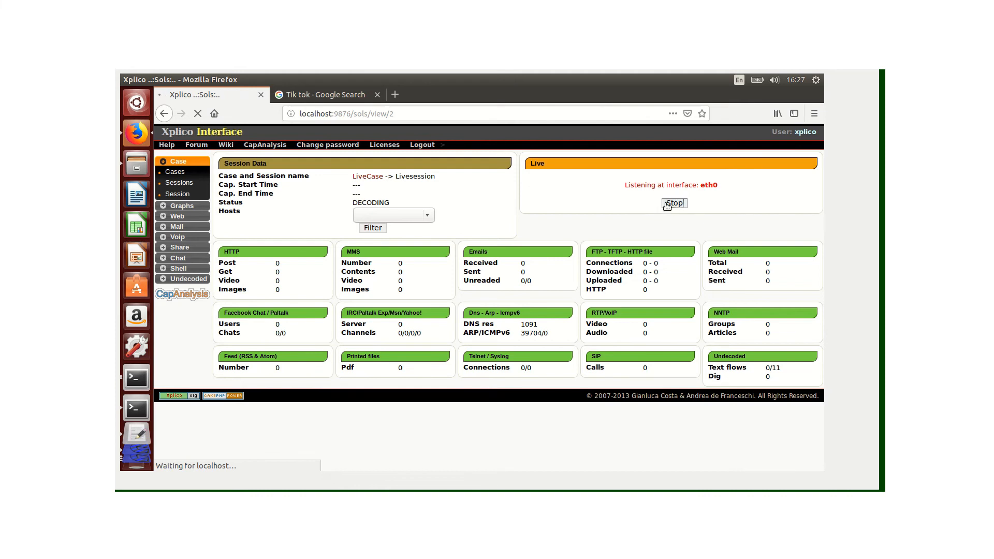
{"action": "mouse_move", "coordinate": [204, 256]}
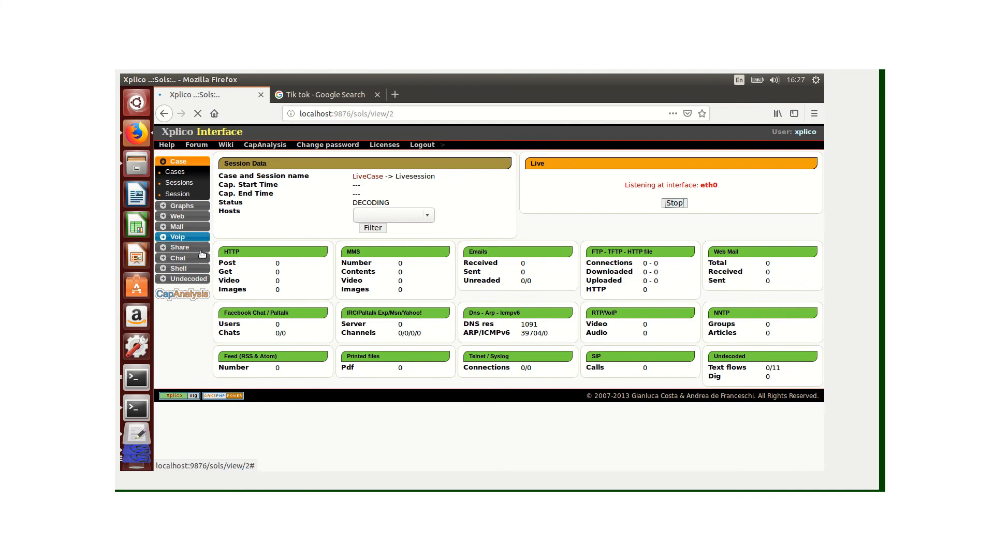
{"action": "mouse_move", "coordinate": [427, 297]}
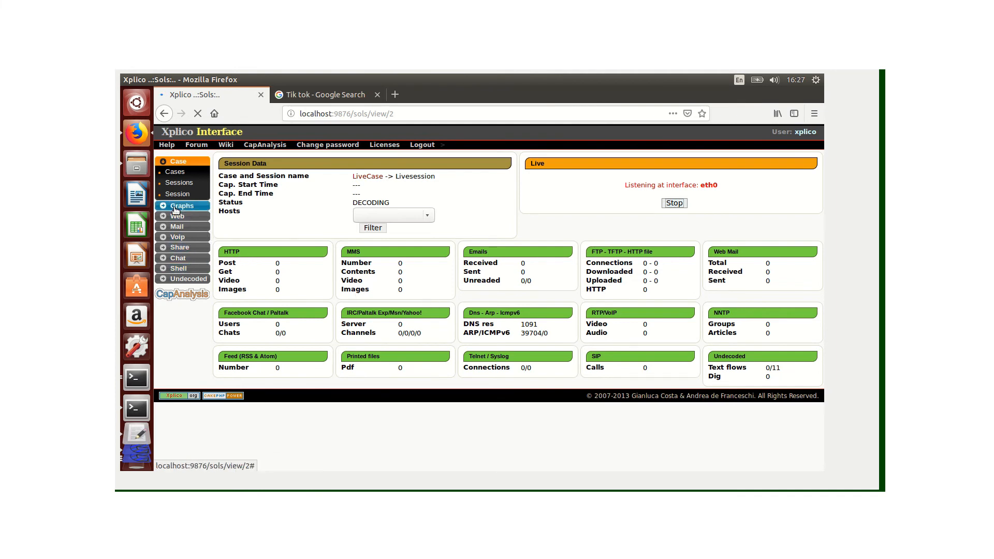
{"action": "left_click", "coordinate": [183, 205]}
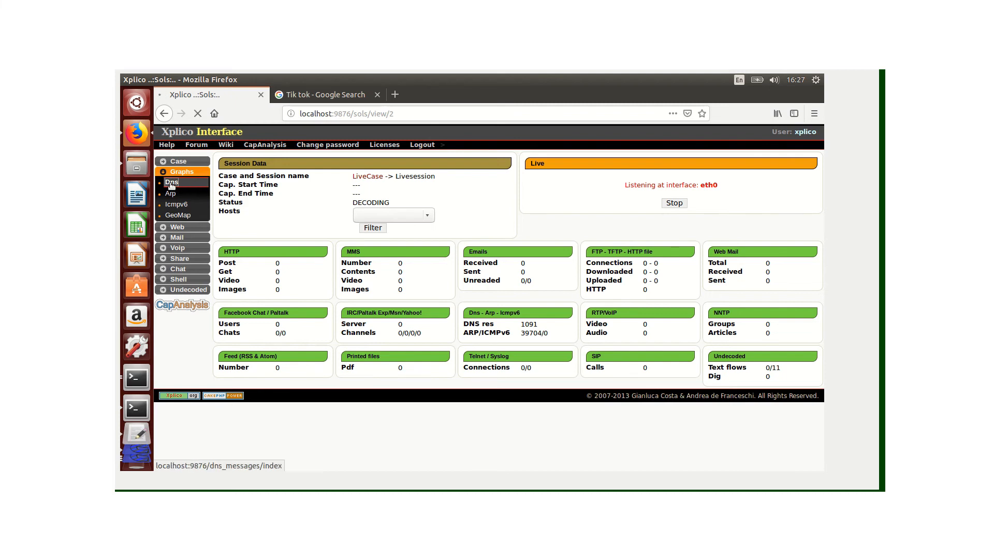
View the live DNS message list and the first record's decoding info (UDP 53 to 62243, 192.168.119.79 to 10.0.2.15).
{"action": "left_click", "coordinate": [171, 182]}
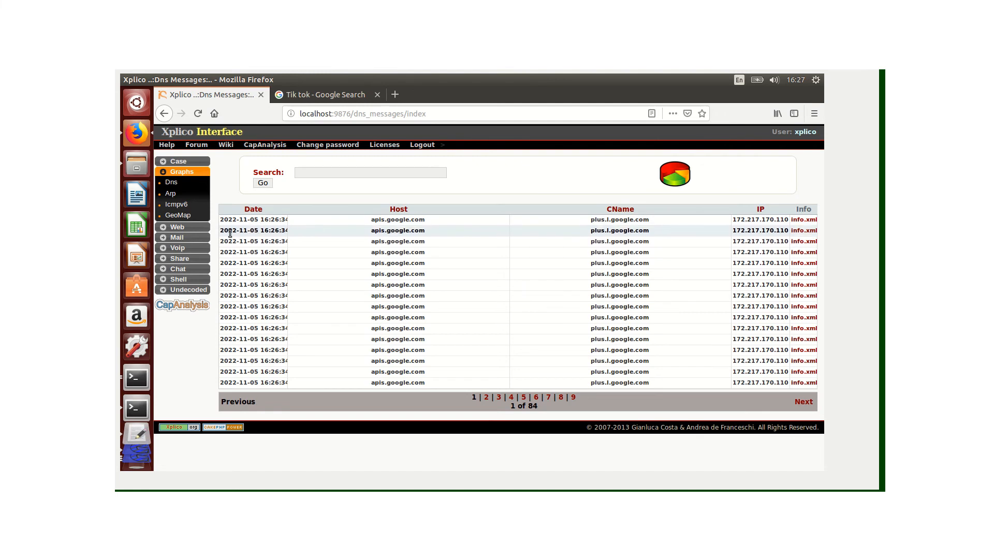
{"action": "mouse_move", "coordinate": [359, 292]}
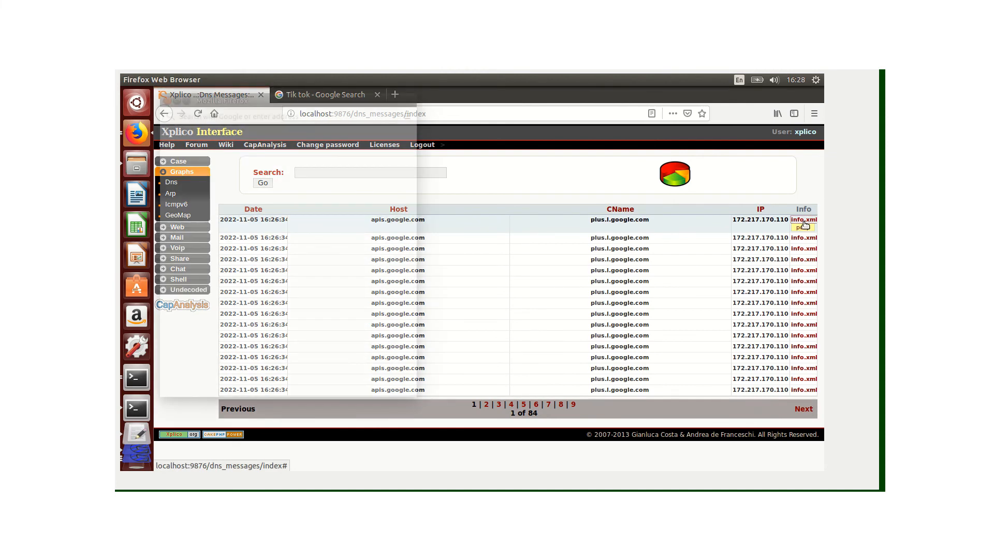
{"action": "left_click", "coordinate": [803, 219]}
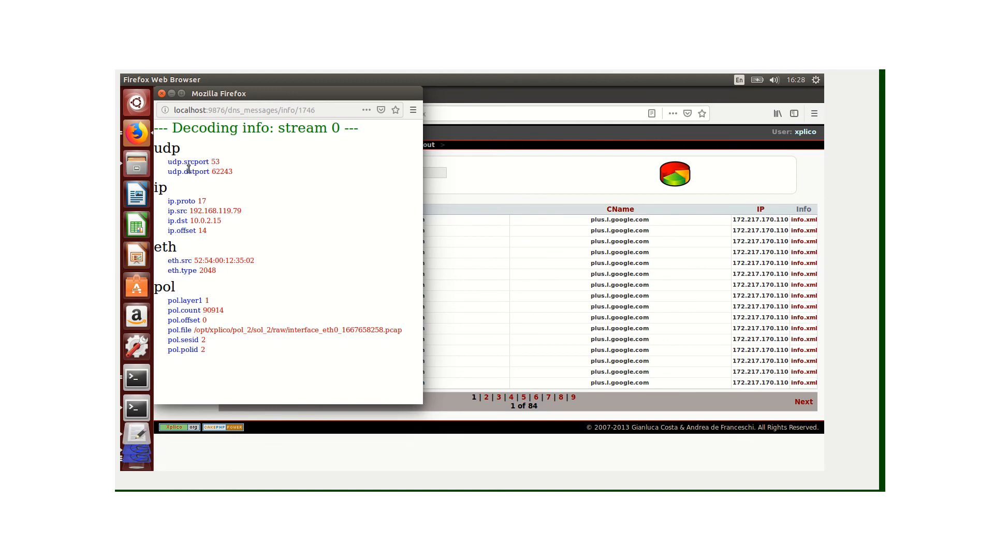
{"action": "mouse_move", "coordinate": [192, 180]}
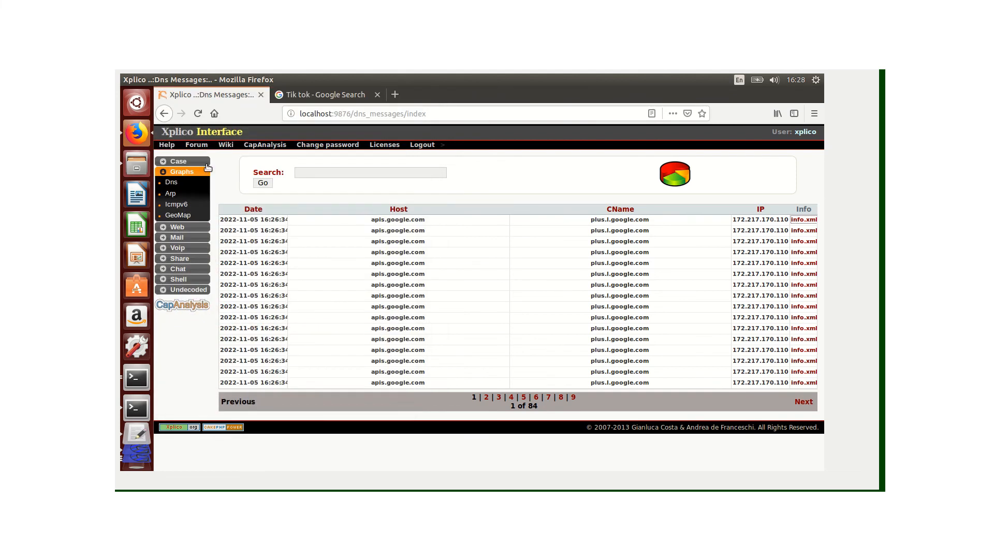
{"action": "mouse_move", "coordinate": [185, 203]}
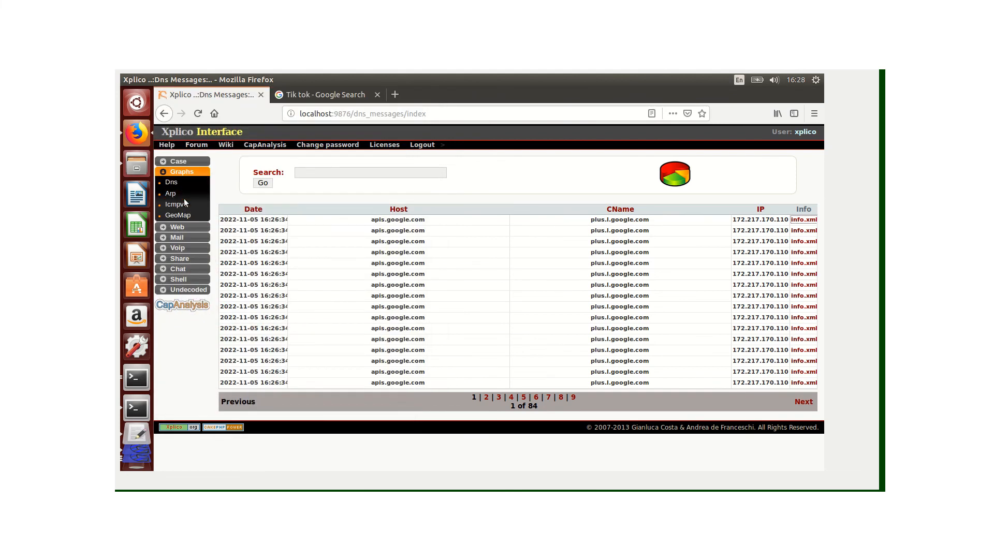
Check the ARP results, then list the undecoded TCP-UDP flows to 10.0.2.15.
{"action": "left_click", "coordinate": [171, 193]}
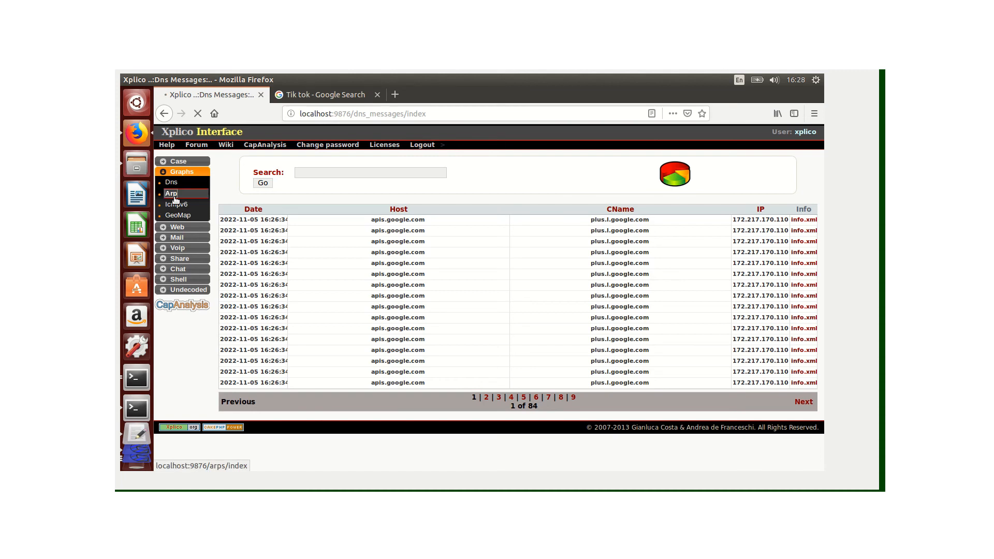
{"action": "left_click", "coordinate": [171, 192]}
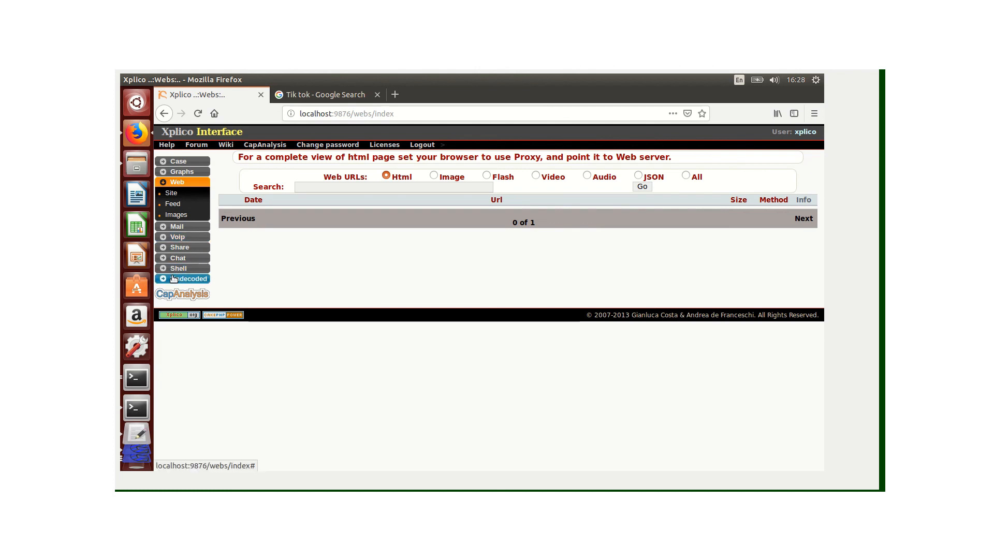
{"action": "left_click", "coordinate": [191, 278]}
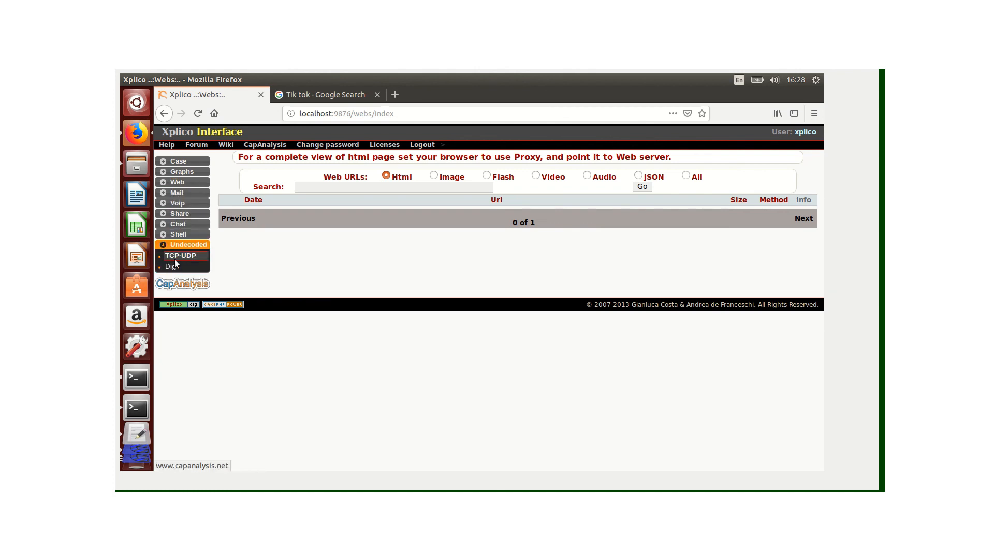
{"action": "mouse_move", "coordinate": [182, 256]}
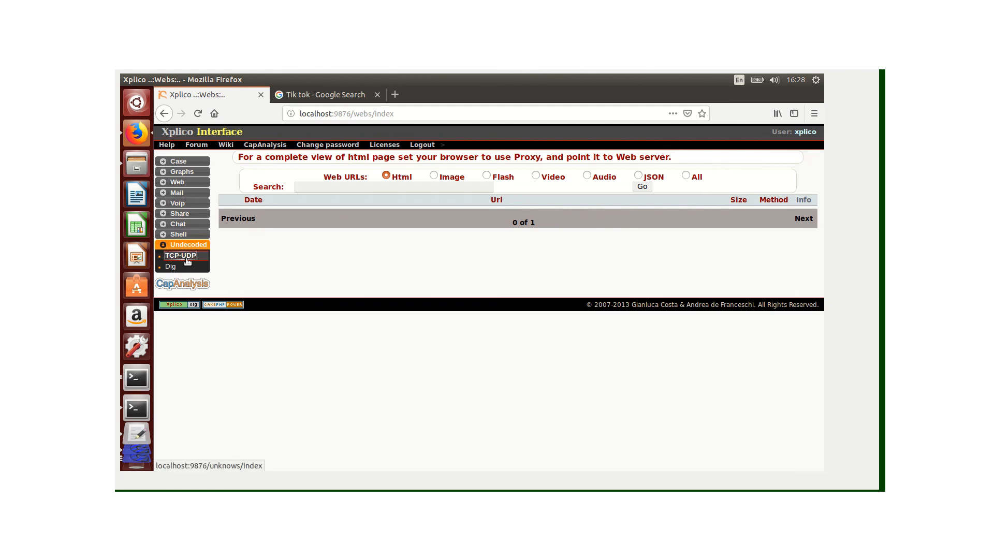
{"action": "left_click", "coordinate": [181, 256]}
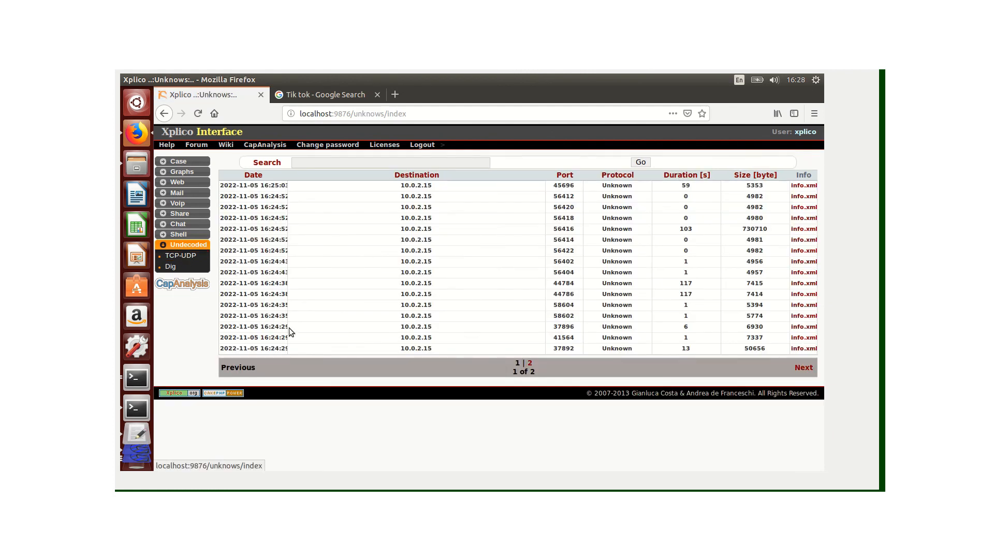